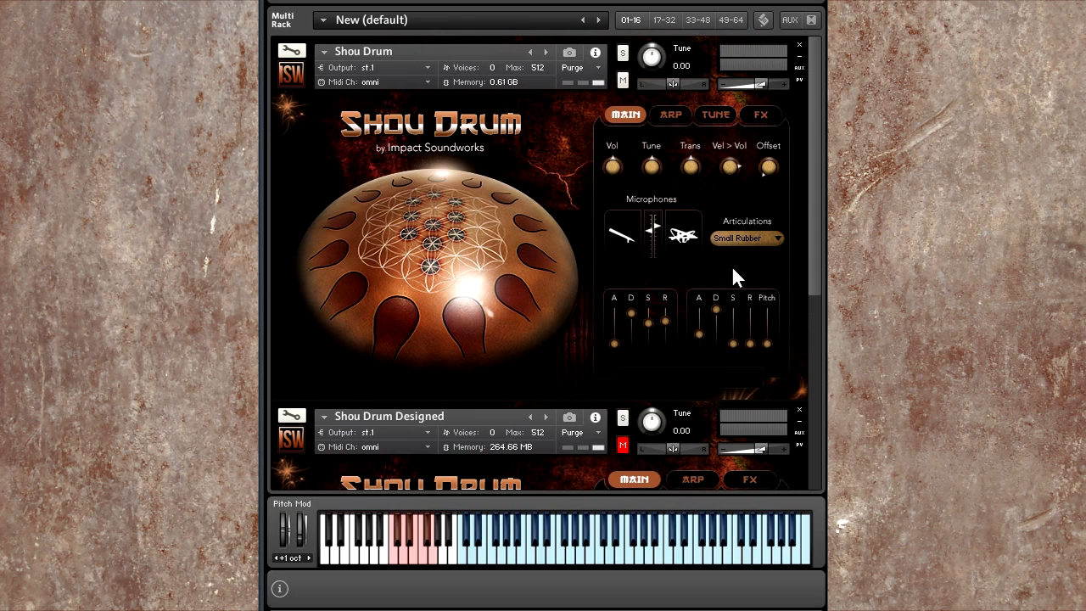
mouse_move(753, 250)
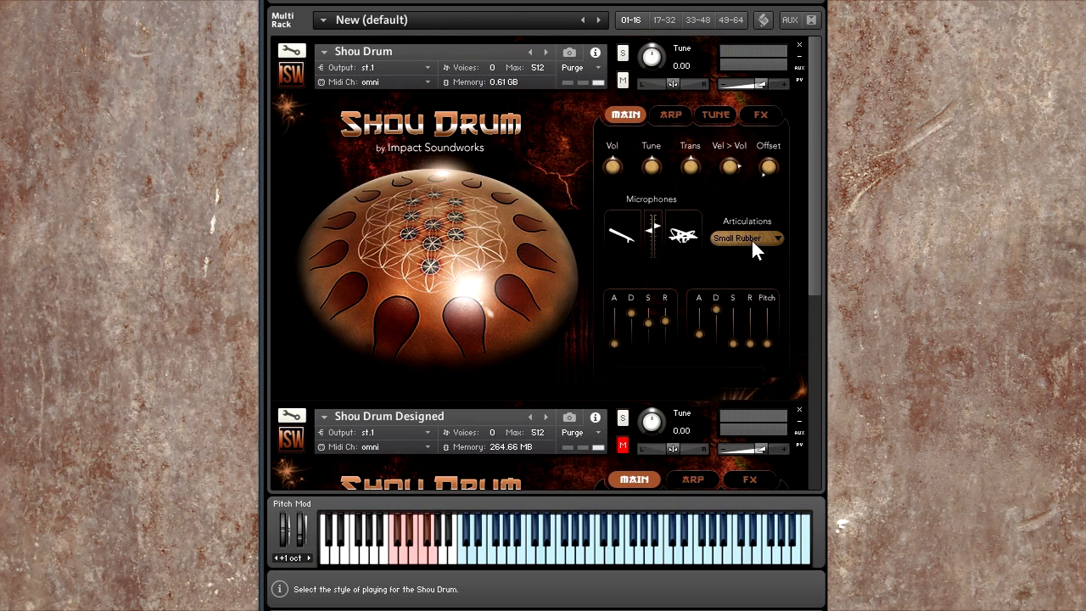
- Change the articulation from Small Rubber to Brushes, then to Fingers
left_click(747, 238)
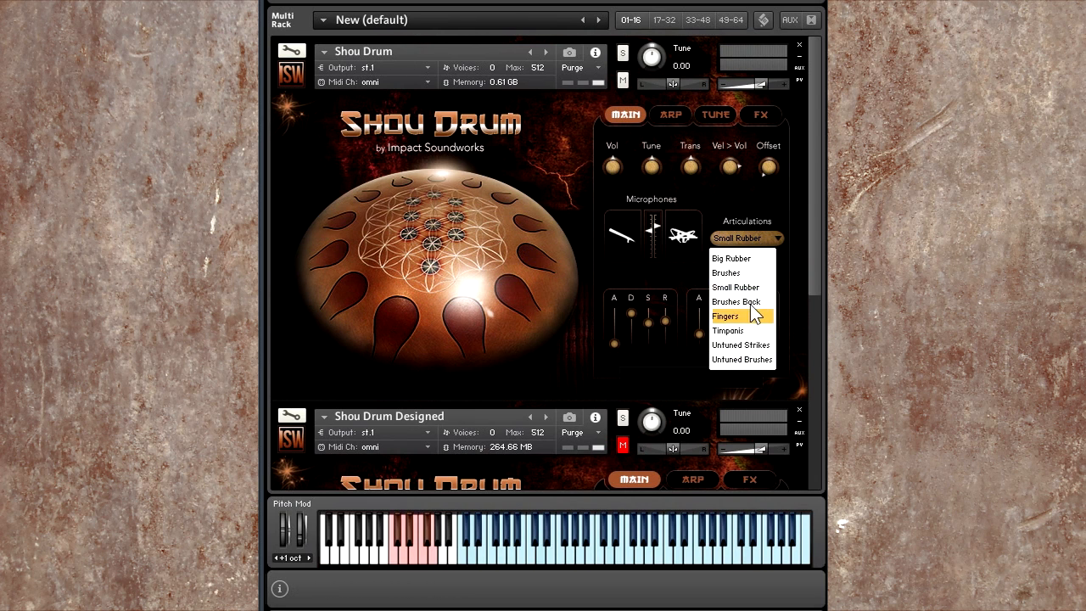
mouse_move(728, 330)
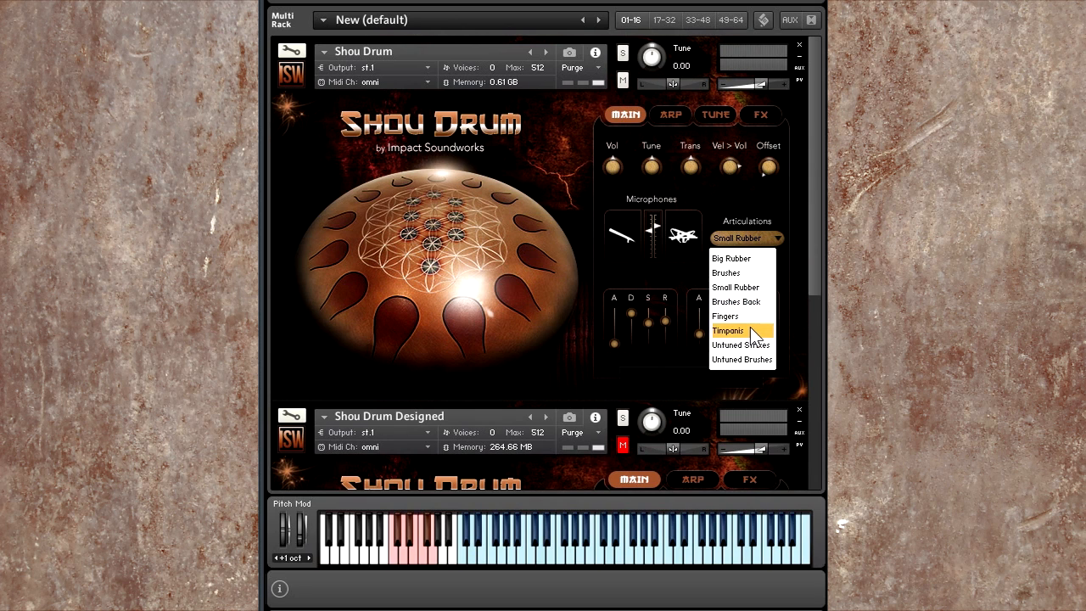
mouse_move(742, 272)
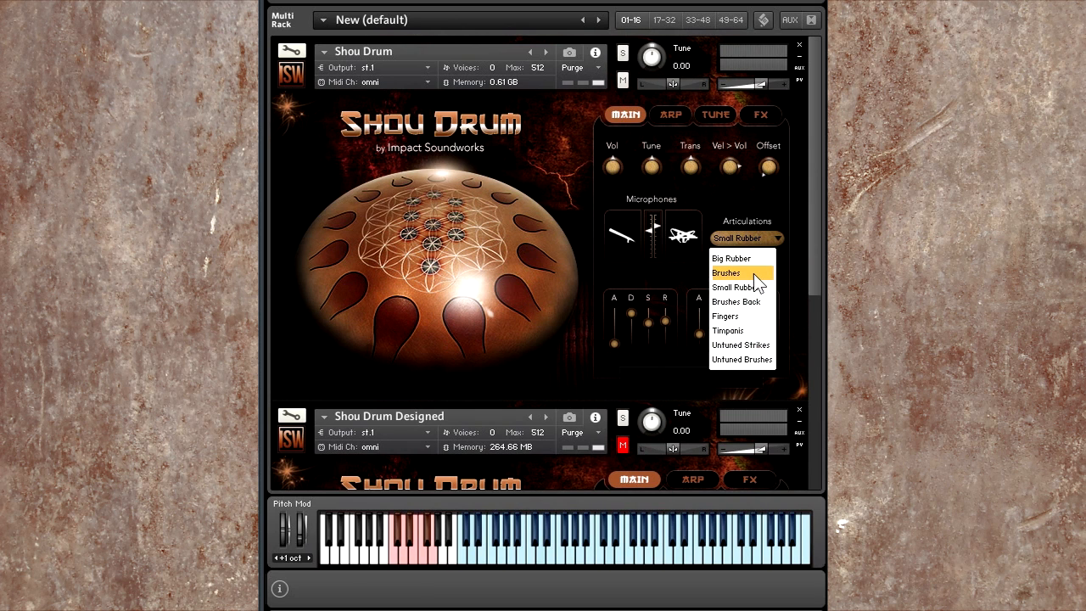
left_click(726, 272)
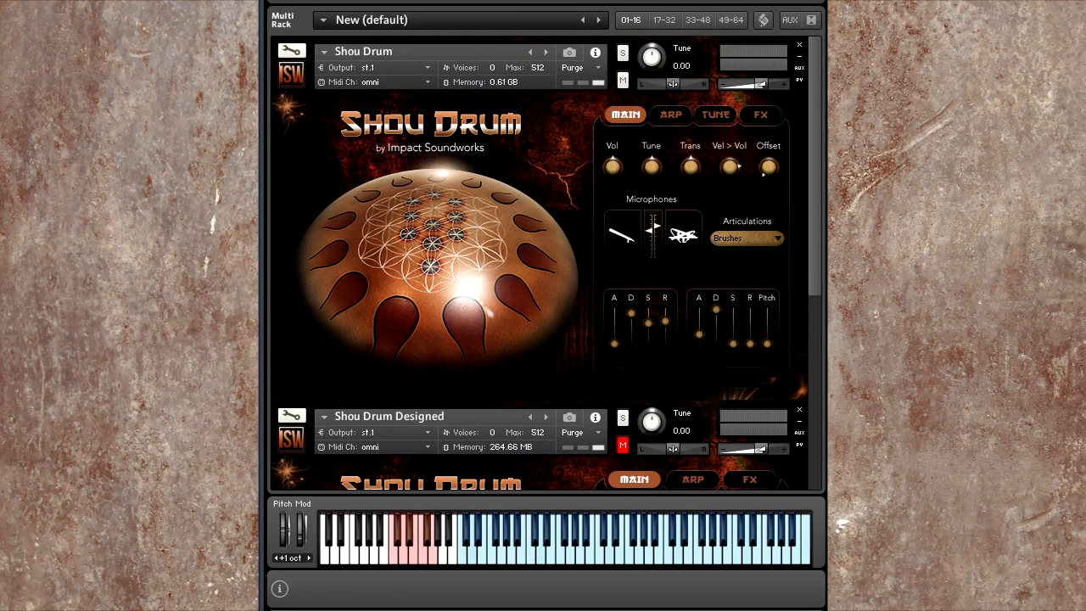
left_click(745, 238)
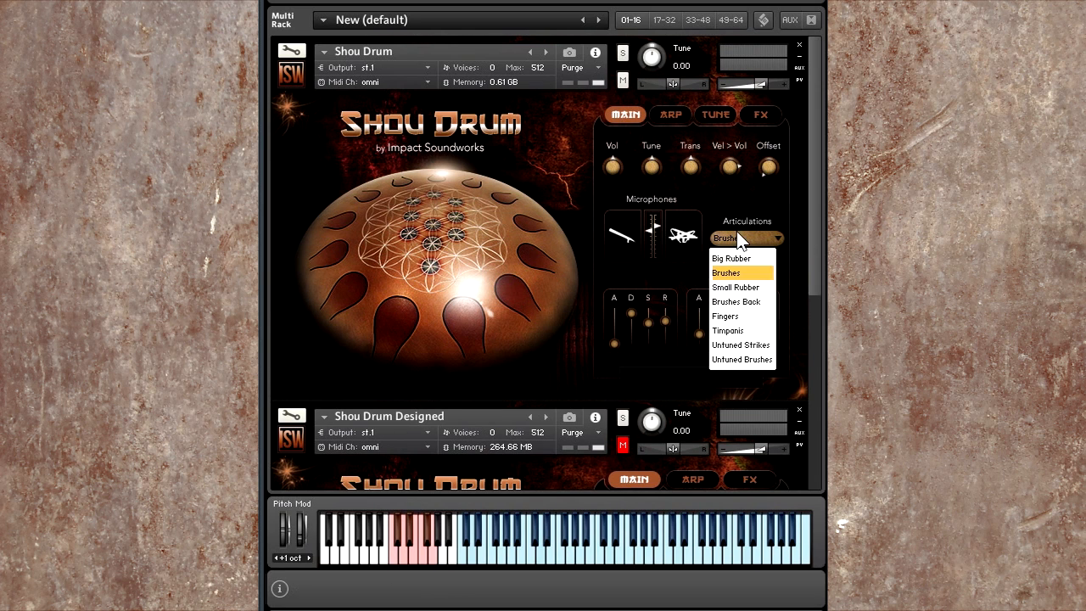
mouse_move(728, 330)
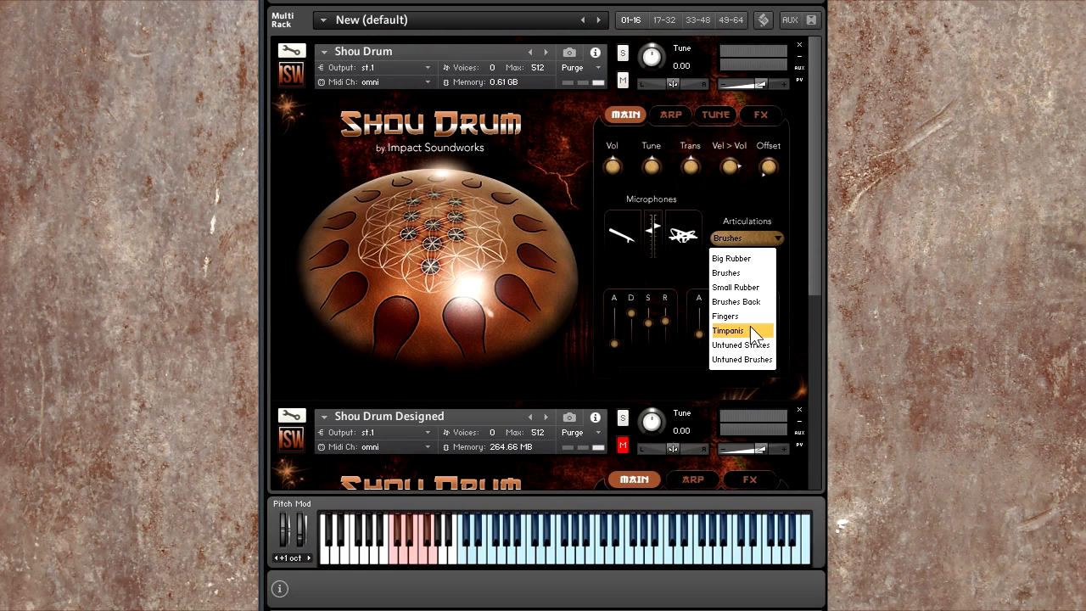
left_click(725, 315)
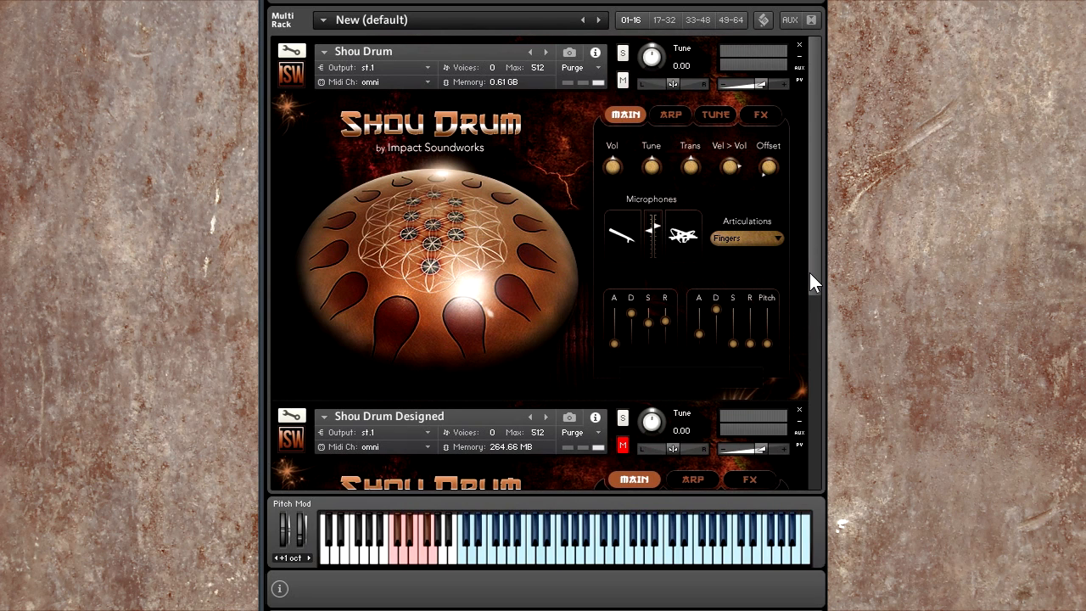
mouse_move(653, 238)
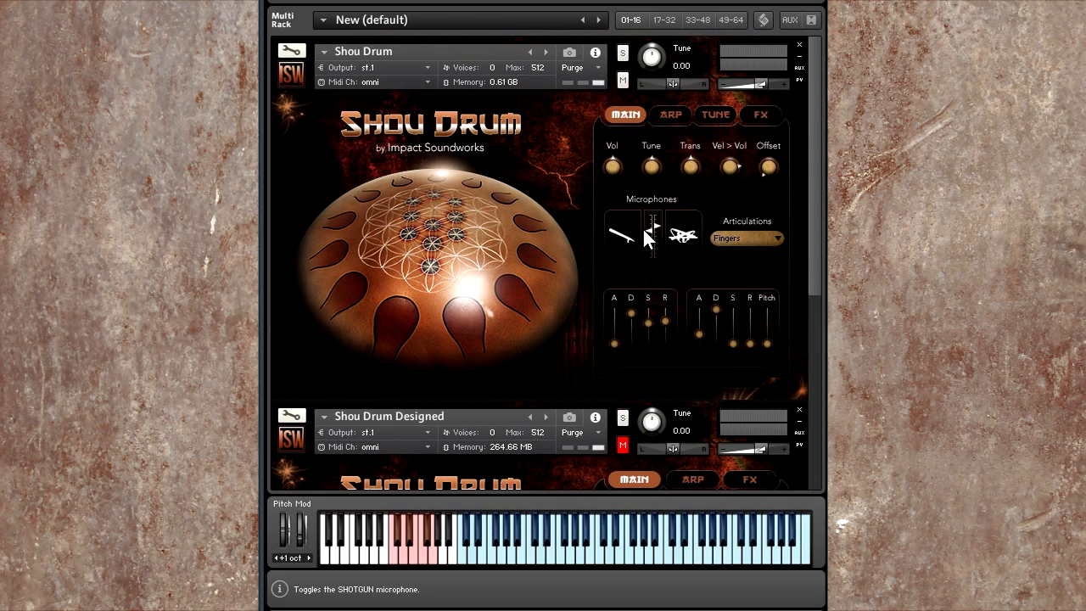
mouse_move(658, 238)
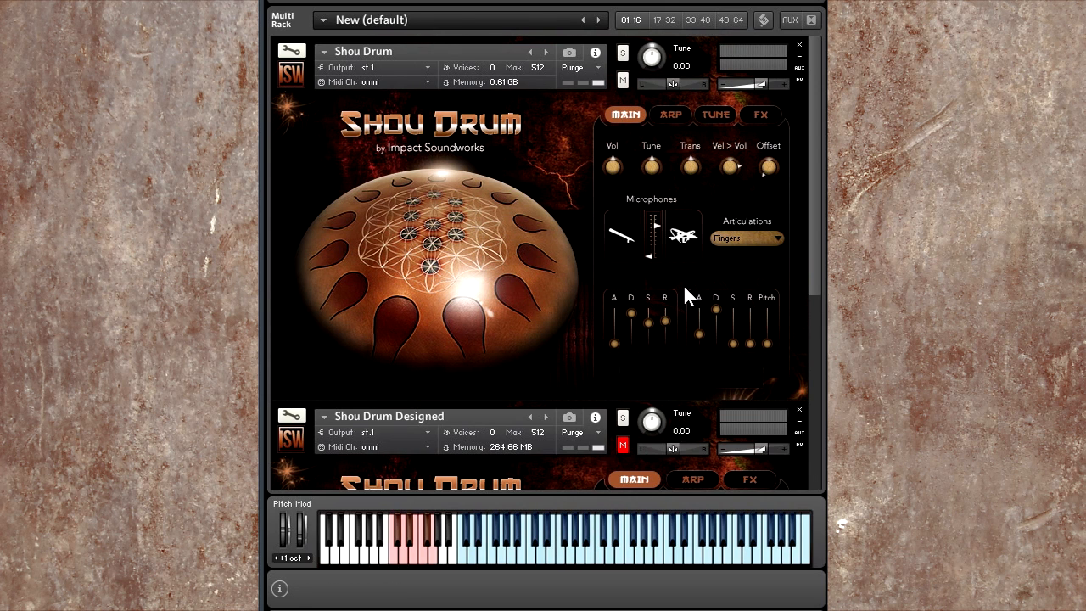
mouse_move(653, 246)
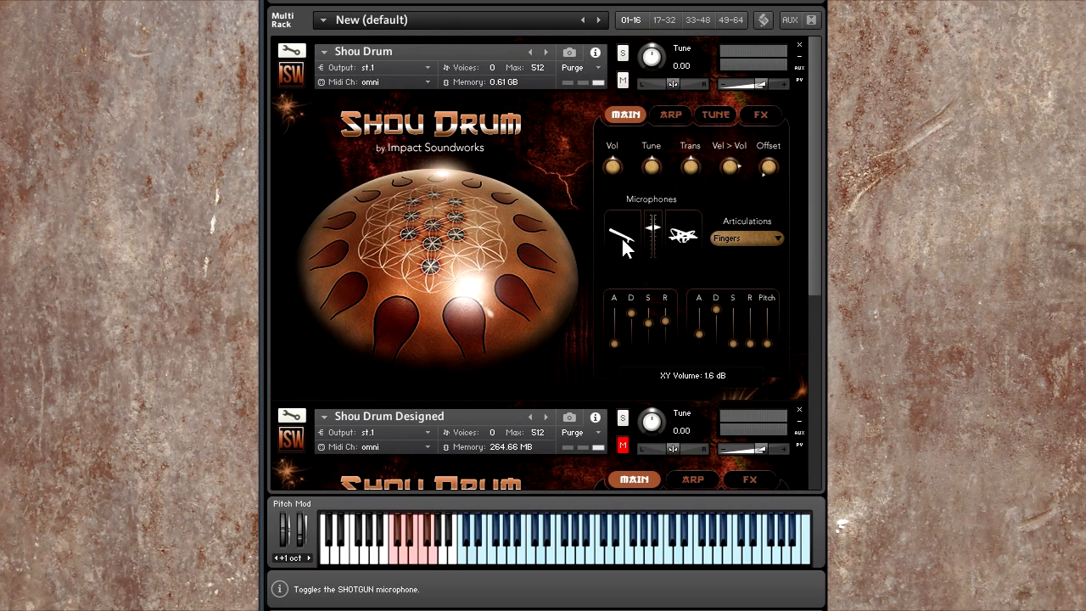
left_click(622, 238)
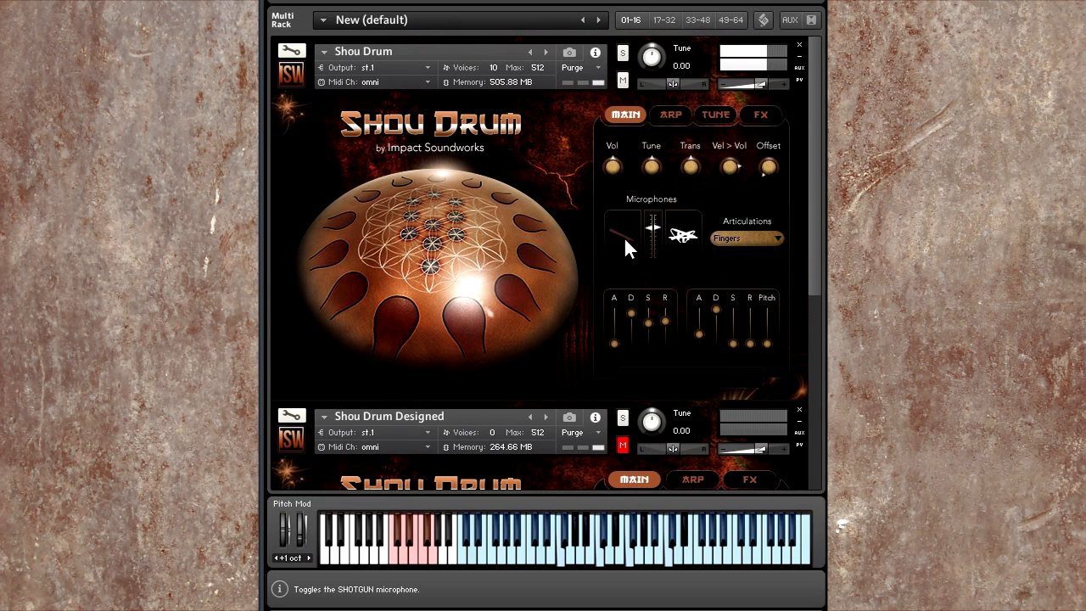
left_click(624, 234)
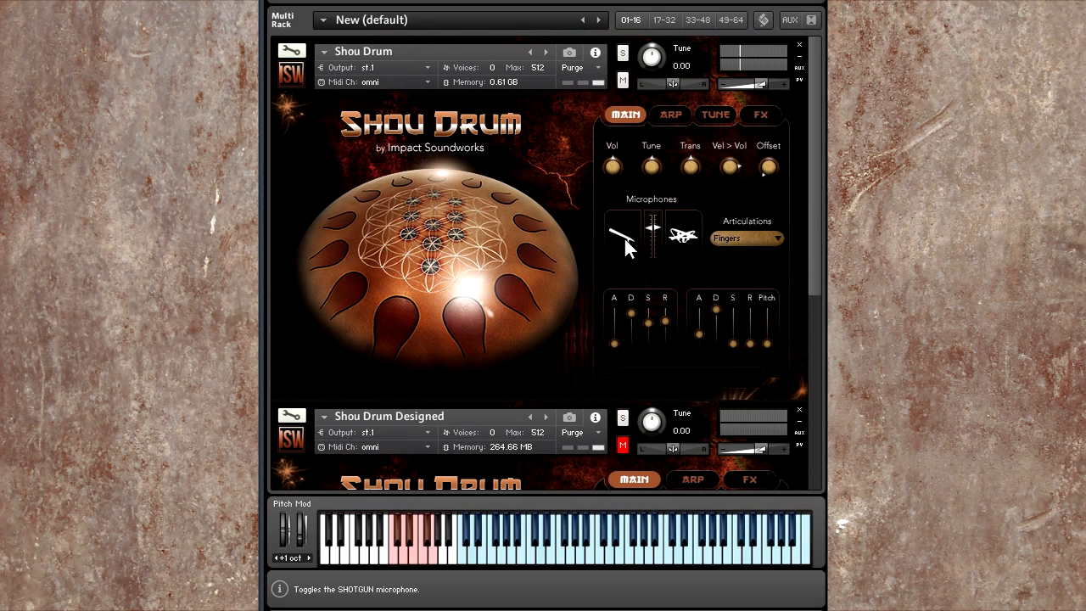
mouse_move(606, 188)
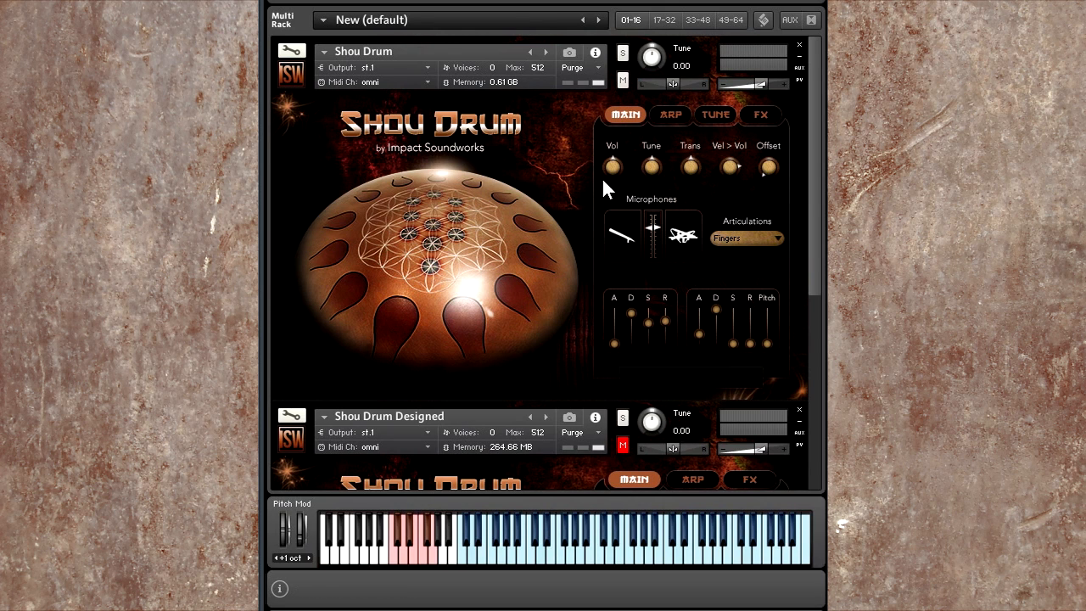
mouse_move(667, 178)
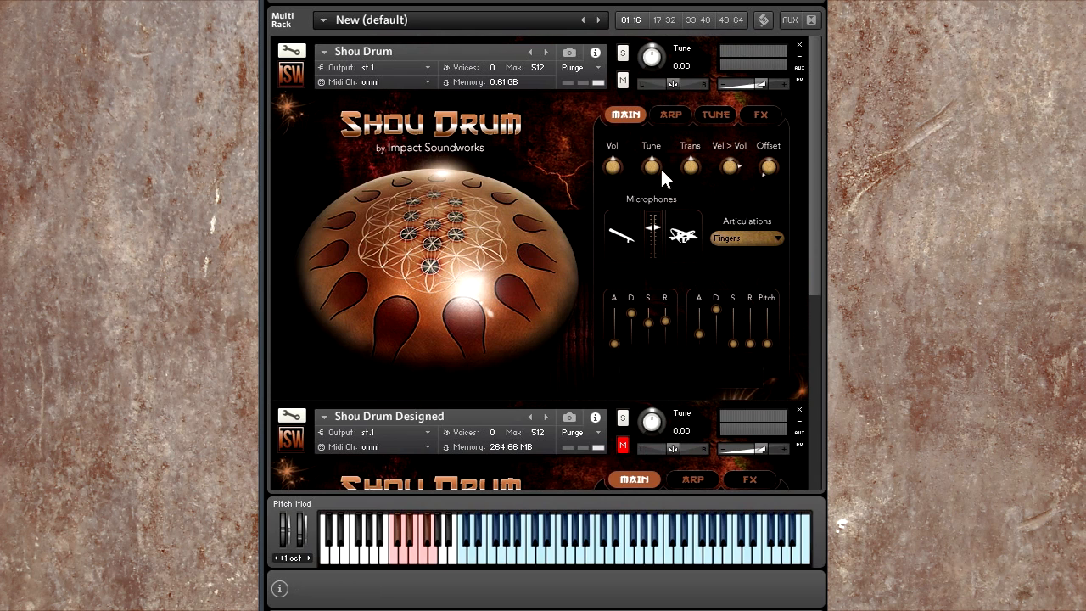
mouse_move(708, 183)
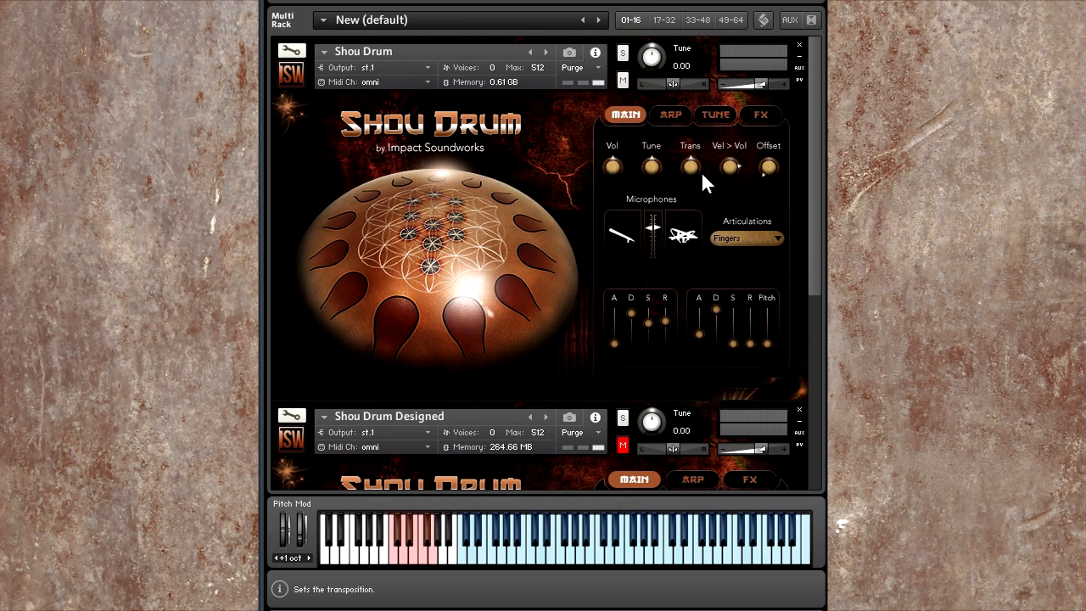
mouse_move(730, 168)
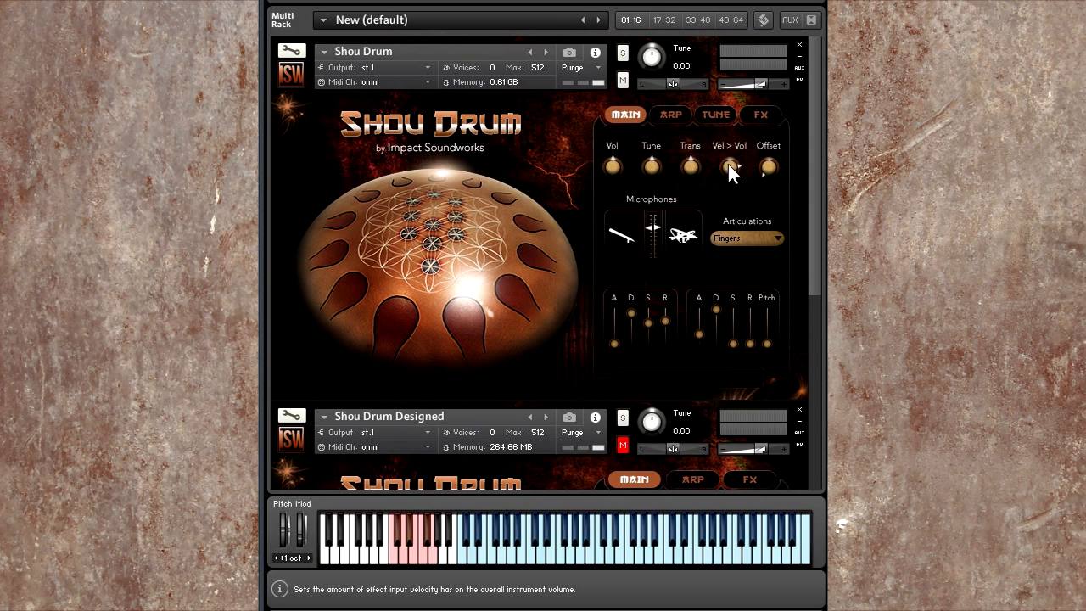
mouse_move(734, 191)
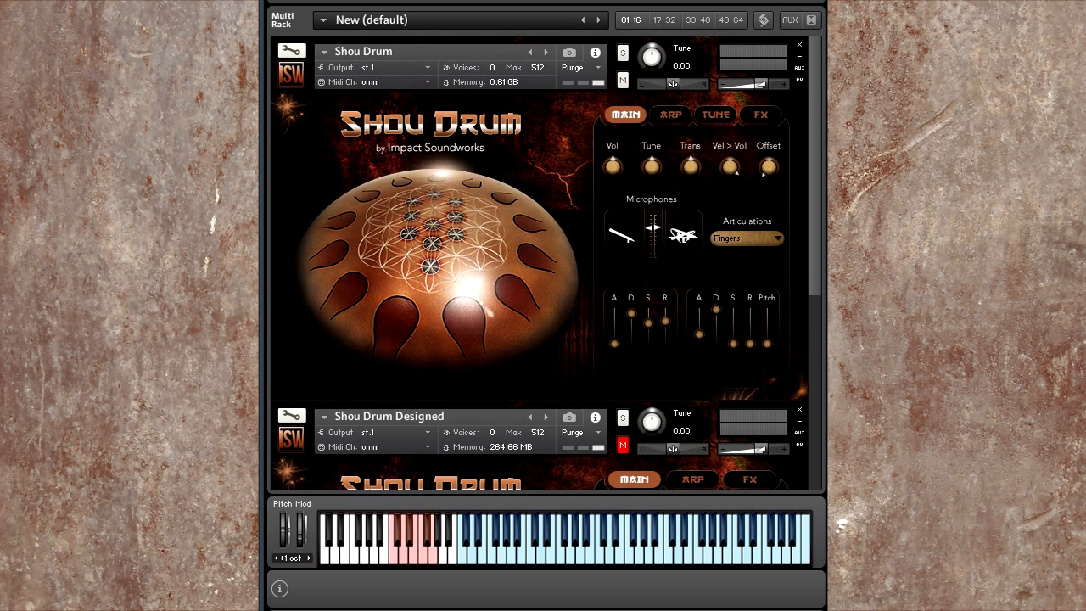
mouse_move(768, 166)
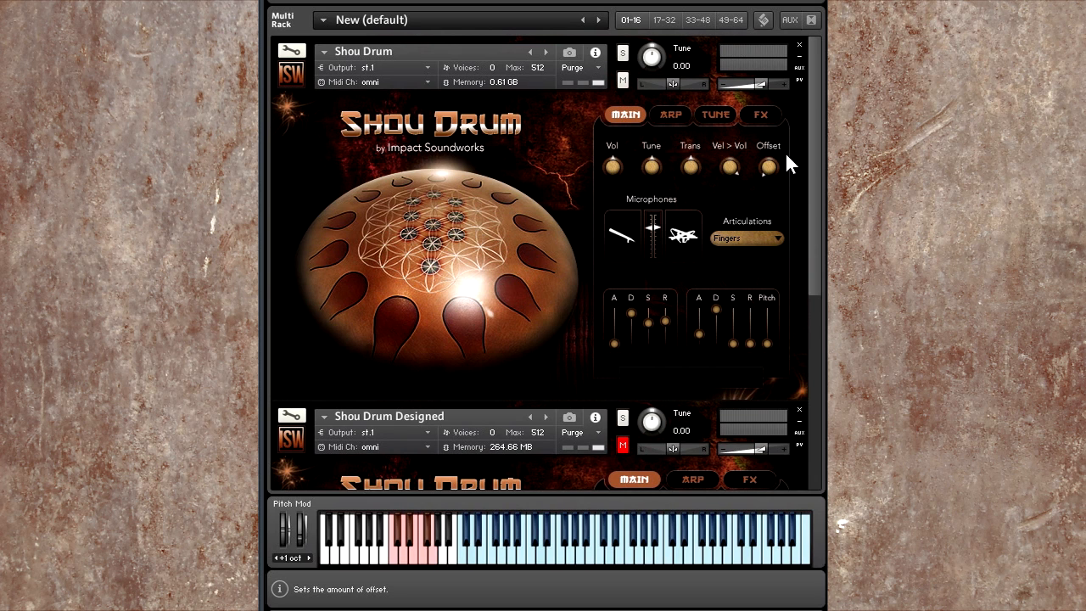
- Pick Brushes from the Articulations list, replacing Fingers
left_click(745, 237)
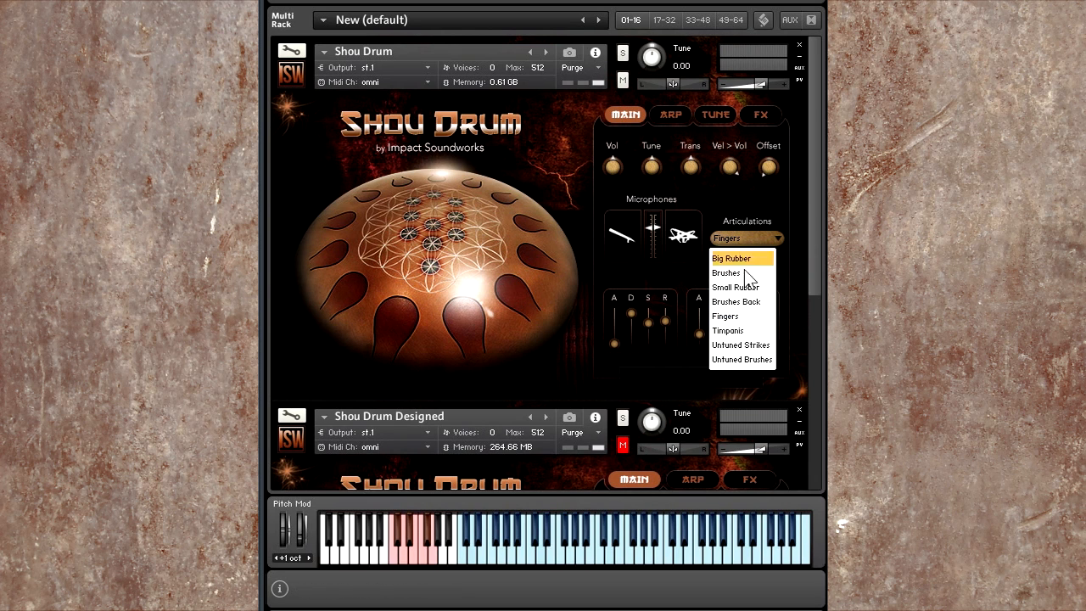
left_click(725, 272)
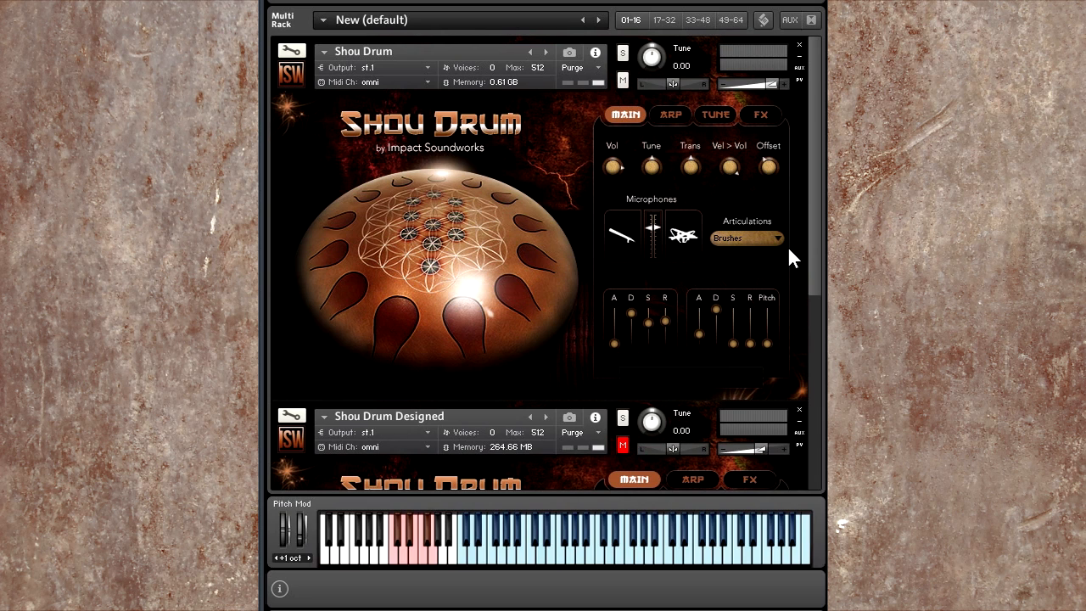
mouse_move(768, 168)
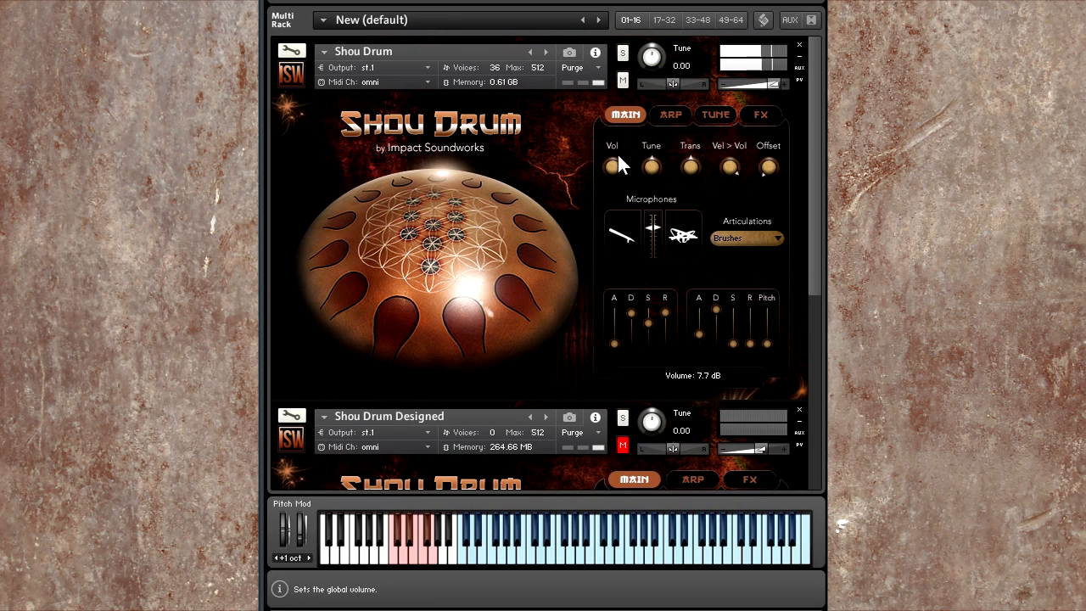
mouse_move(648, 325)
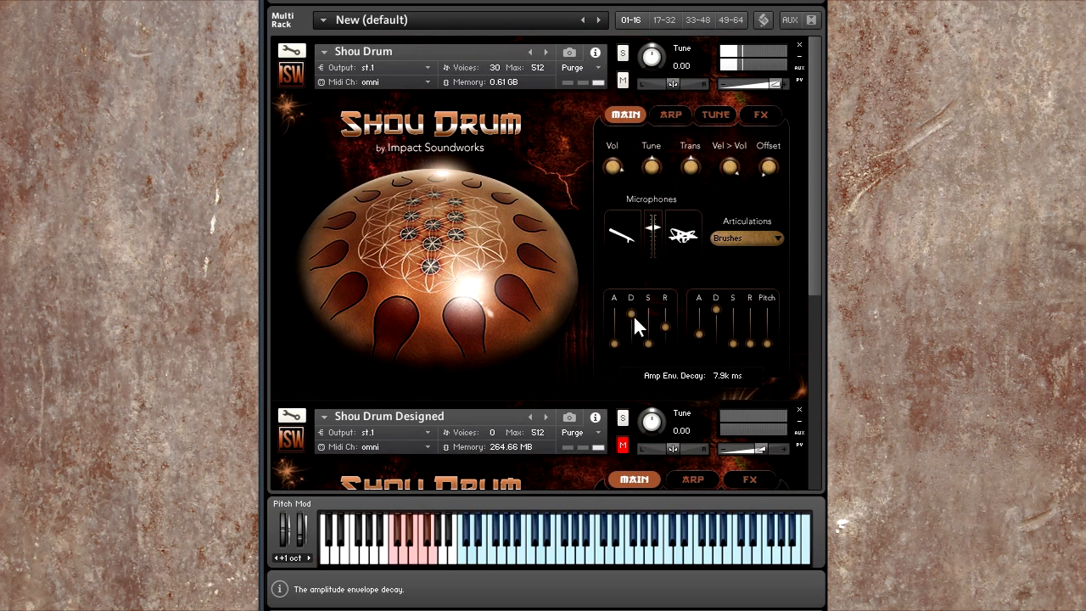
- Shorten the amp envelope decay to about 519 ms and set pitch envelope depth around 0.90%
left_click_drag(631, 314, 631, 327)
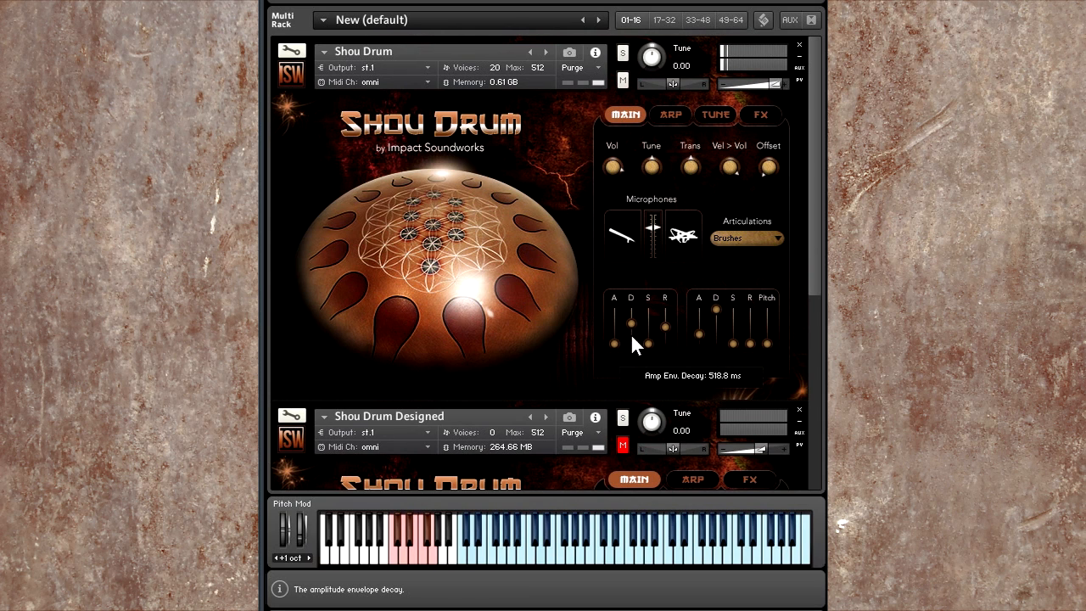
left_click_drag(631, 323, 631, 326)
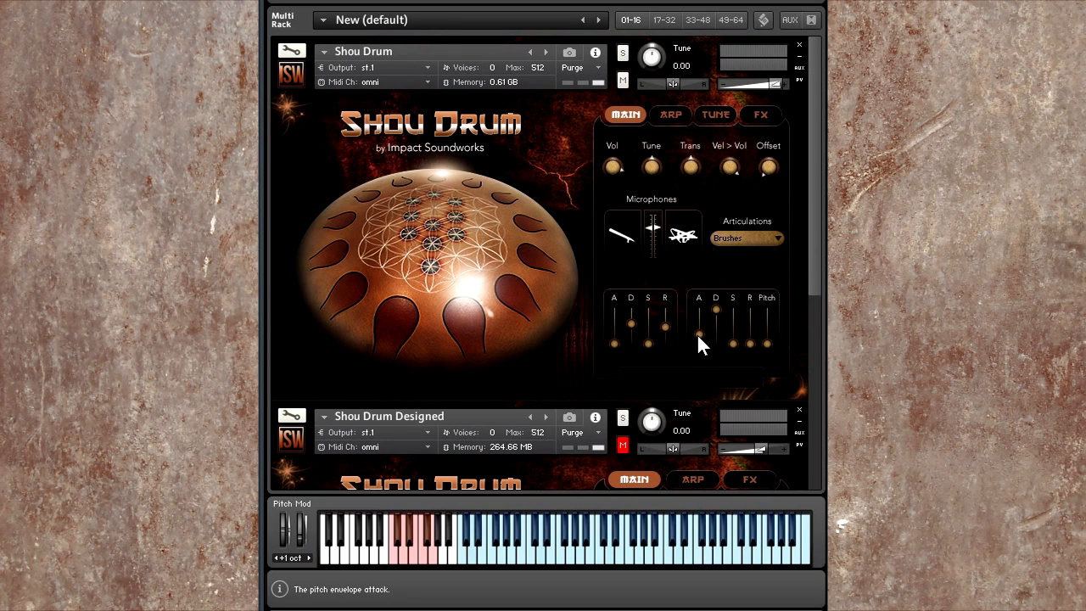
mouse_move(715, 319)
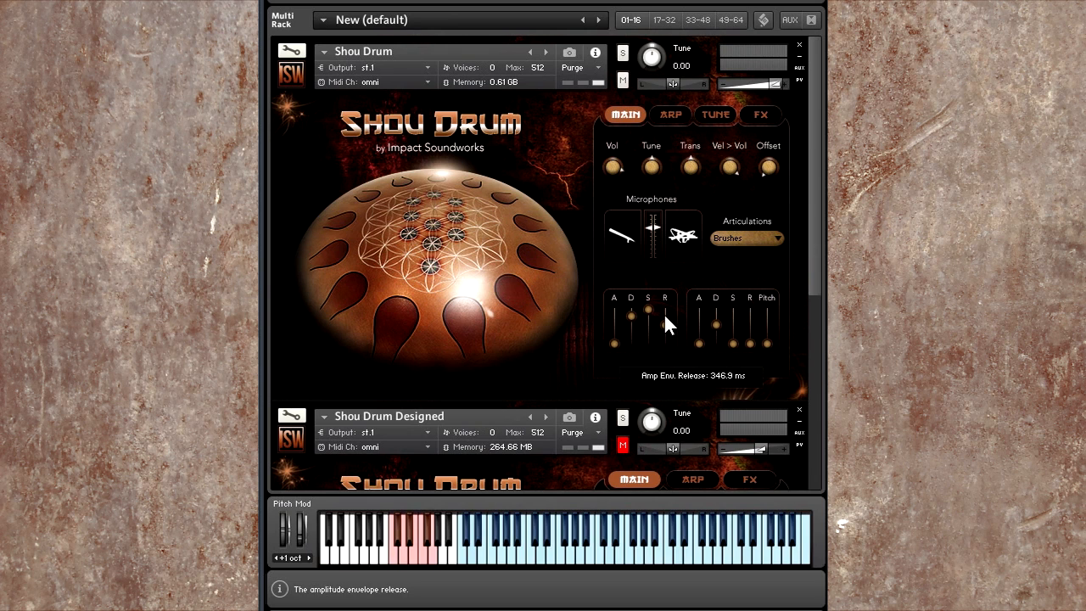
mouse_move(770, 350)
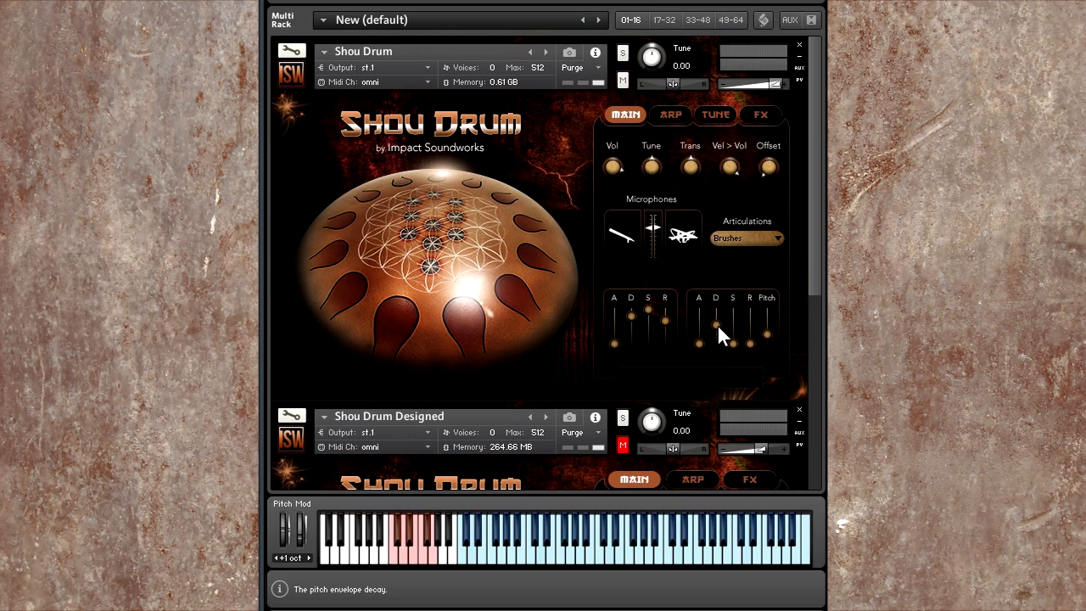
mouse_move(723, 354)
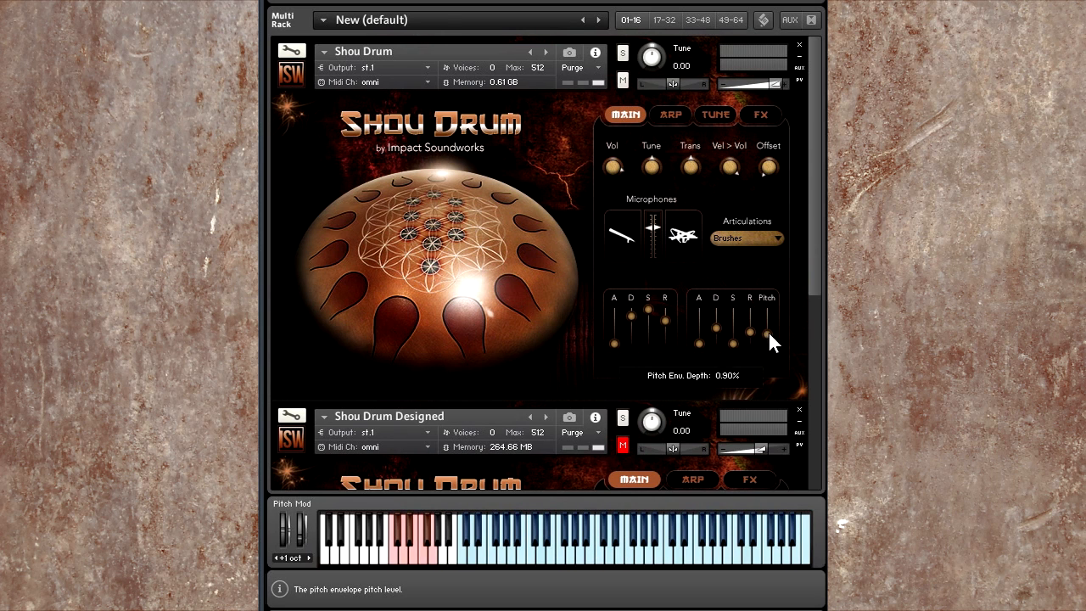
left_click_drag(768, 339, 769, 318)
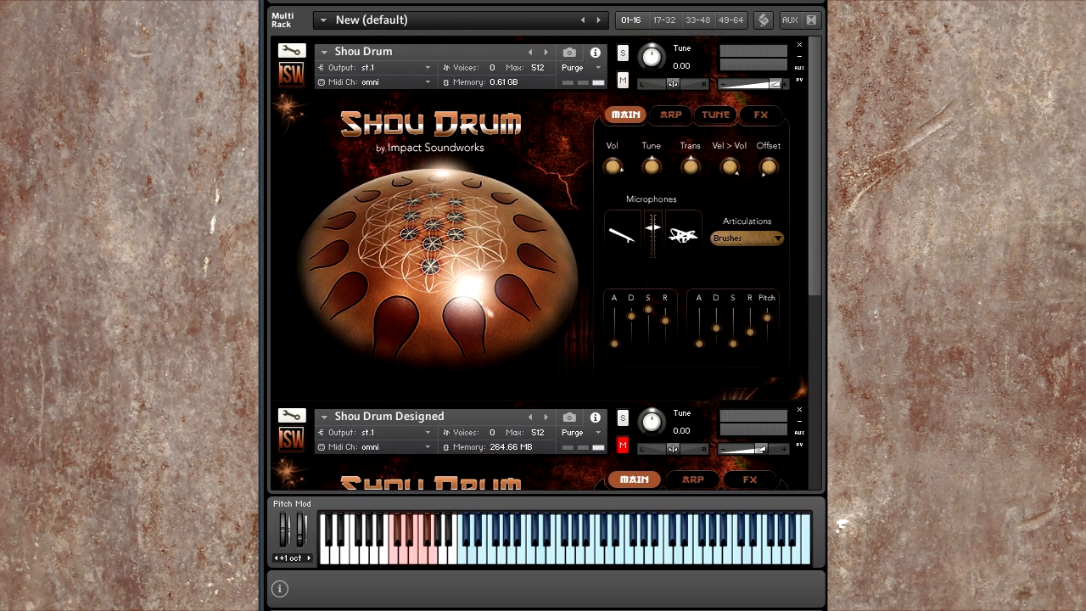
mouse_move(761, 114)
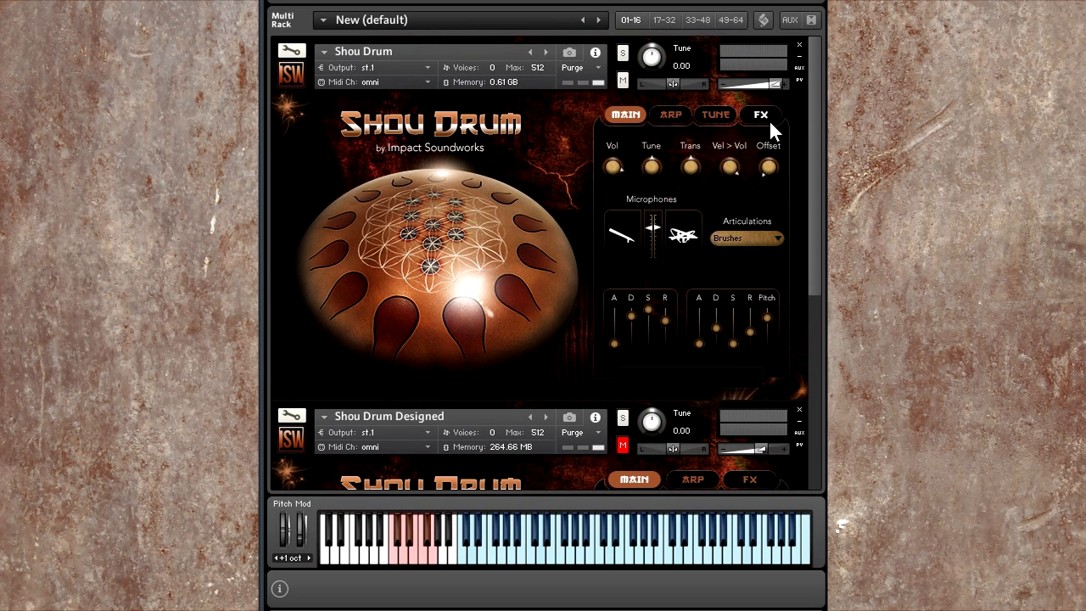
- In the FX rack, choose the Cosmic 1 reverb impulse and raise the delay mix
left_click(761, 115)
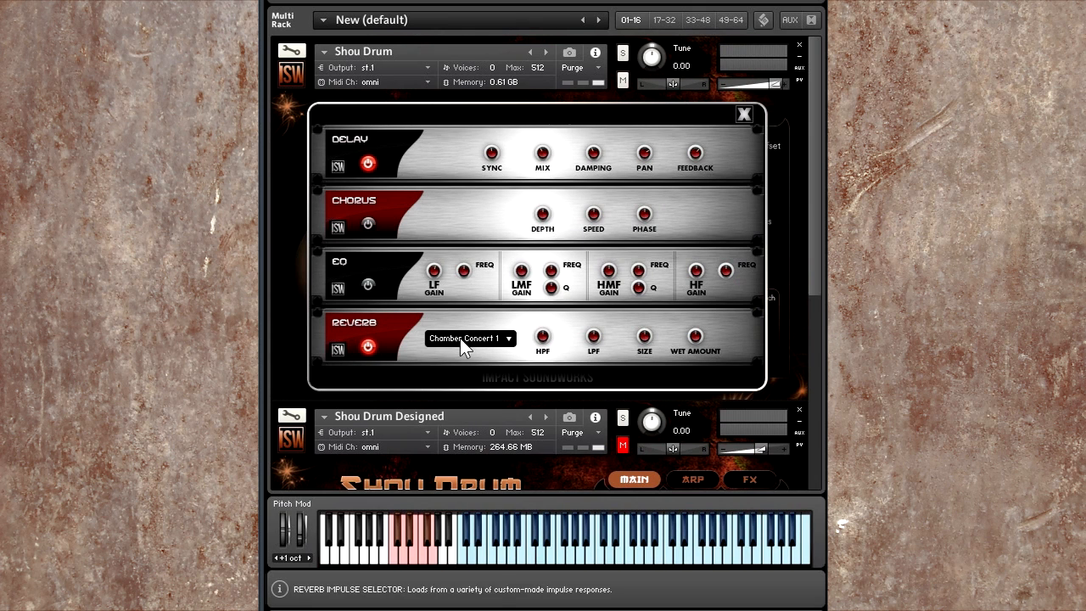
left_click(470, 338)
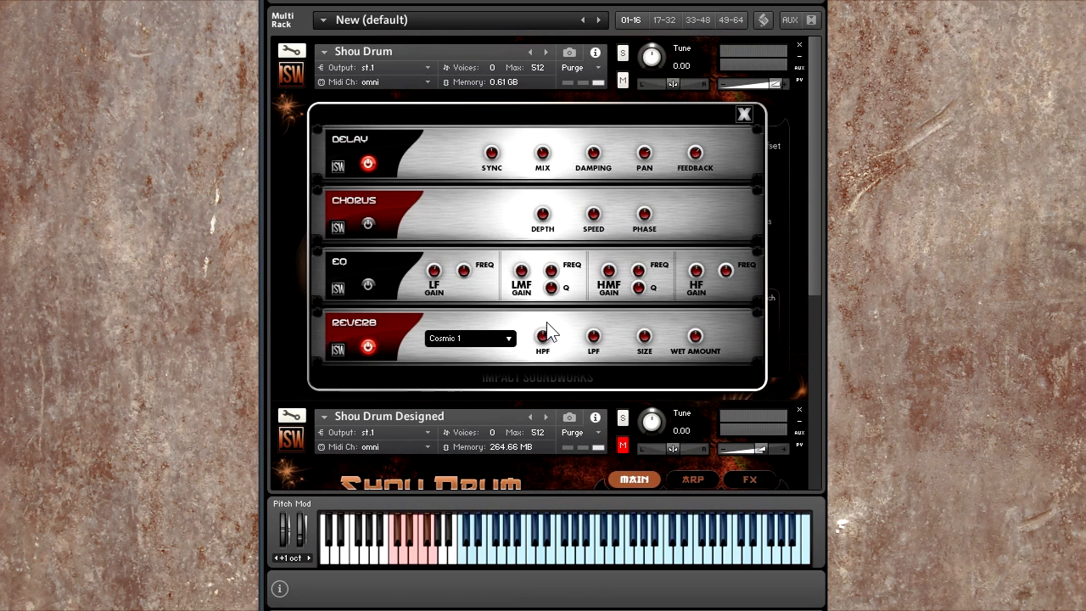
mouse_move(544, 338)
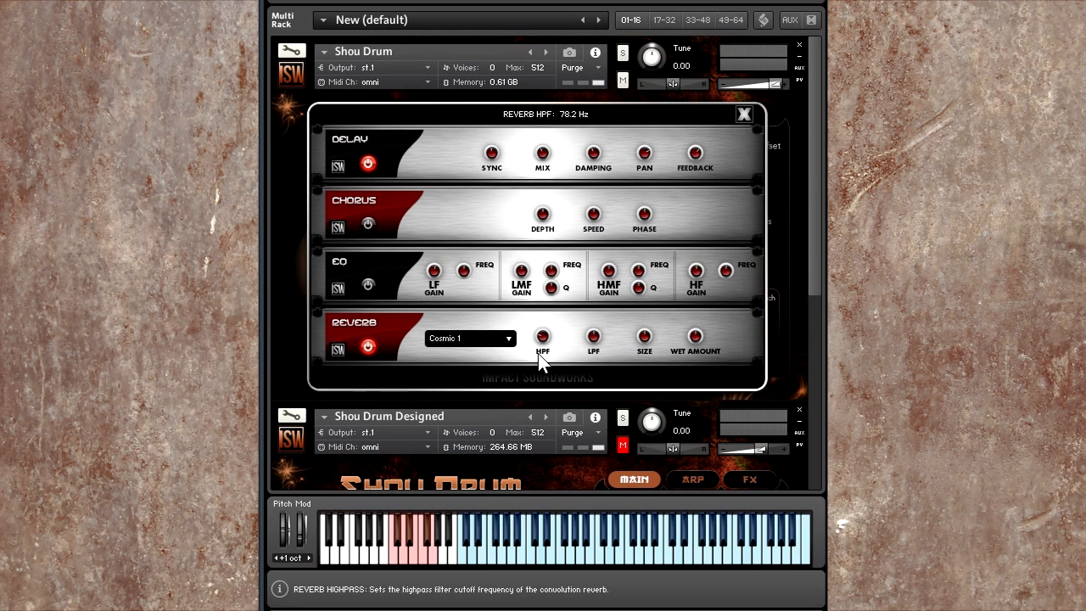
mouse_move(593, 337)
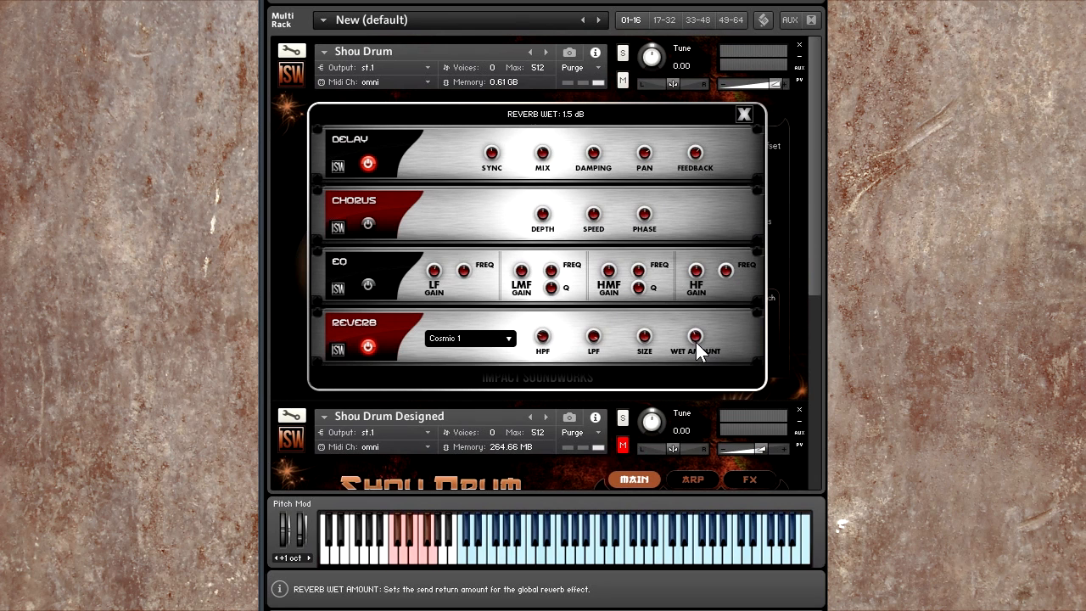
mouse_move(542, 155)
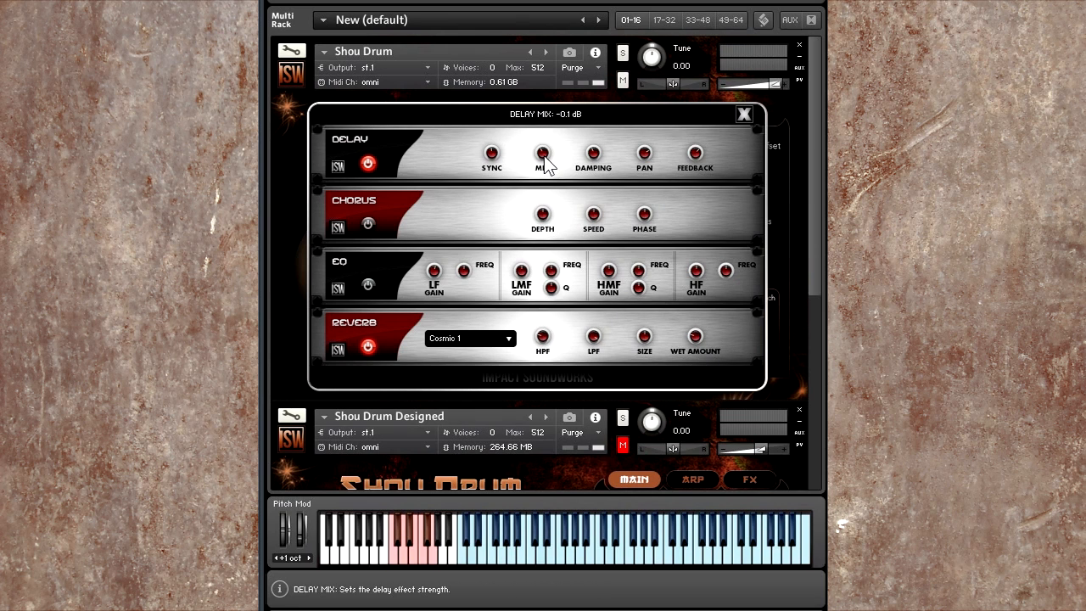
left_click_drag(542, 154, 543, 174)
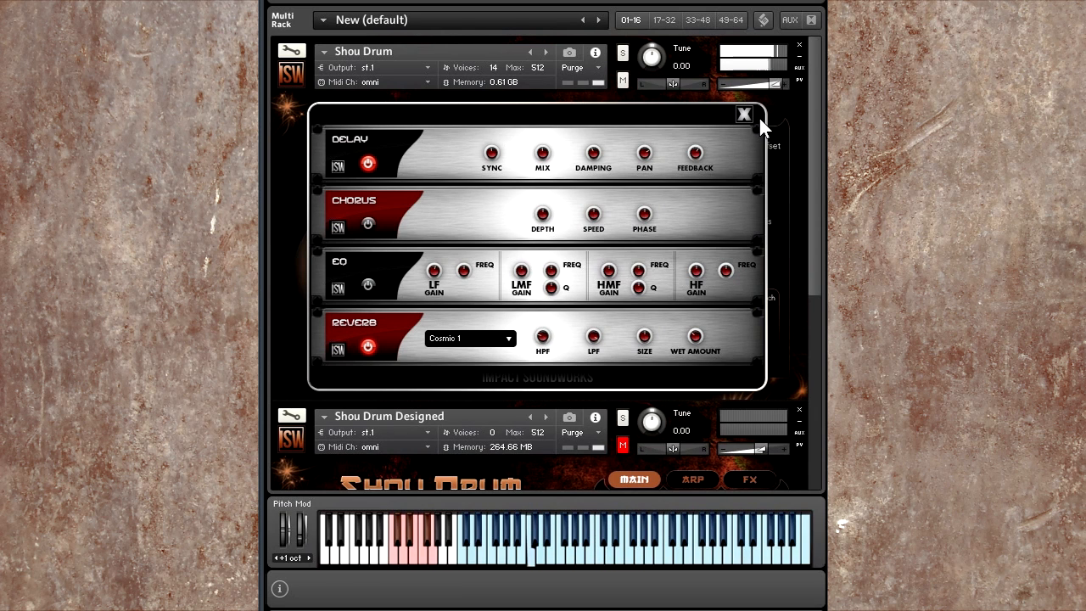
mouse_move(695, 338)
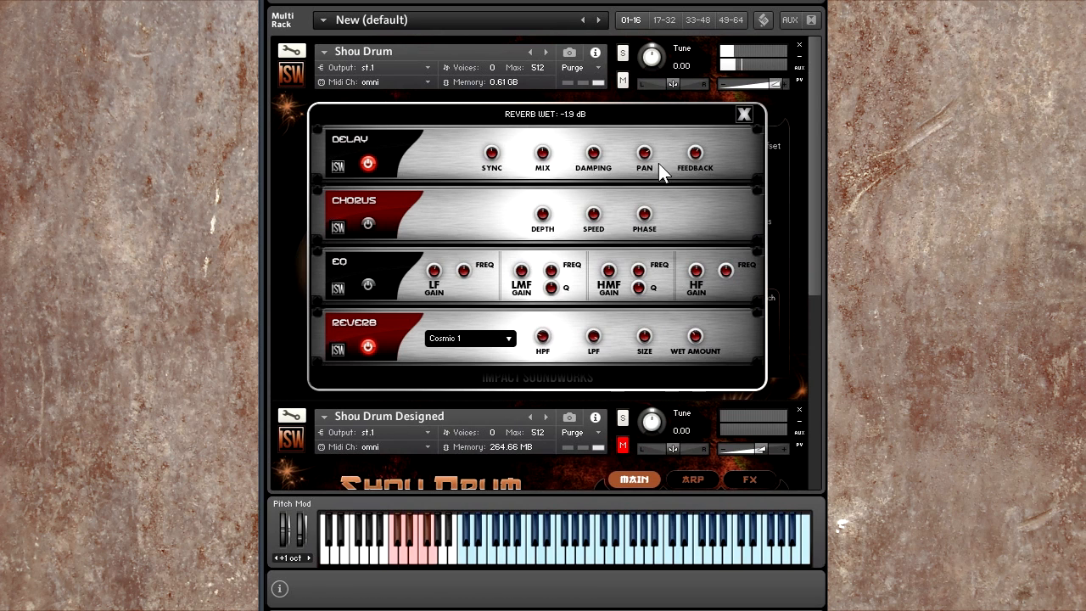
mouse_move(695, 154)
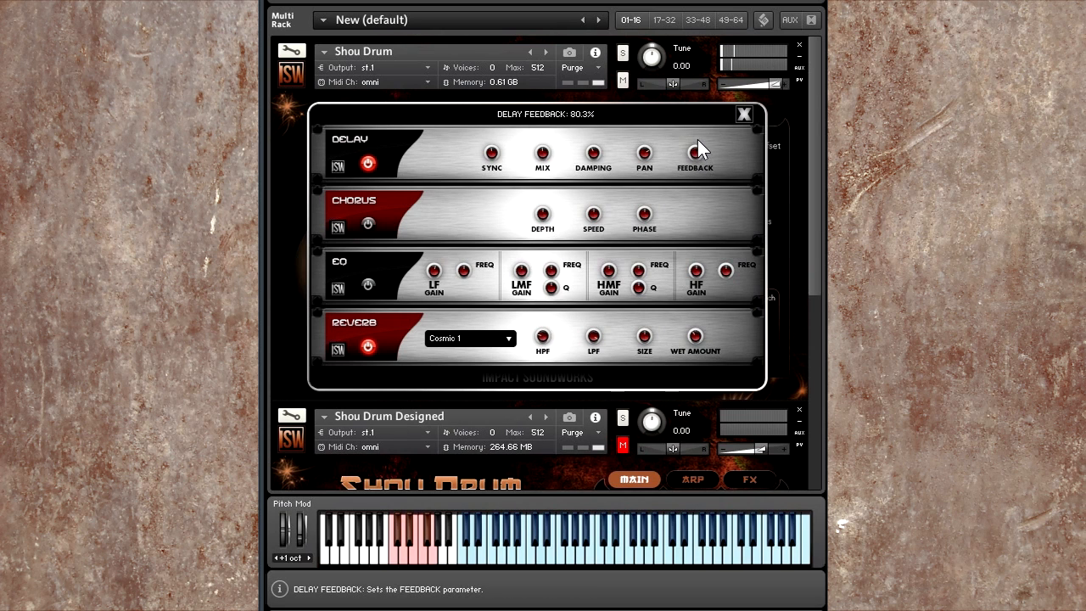
mouse_move(542, 154)
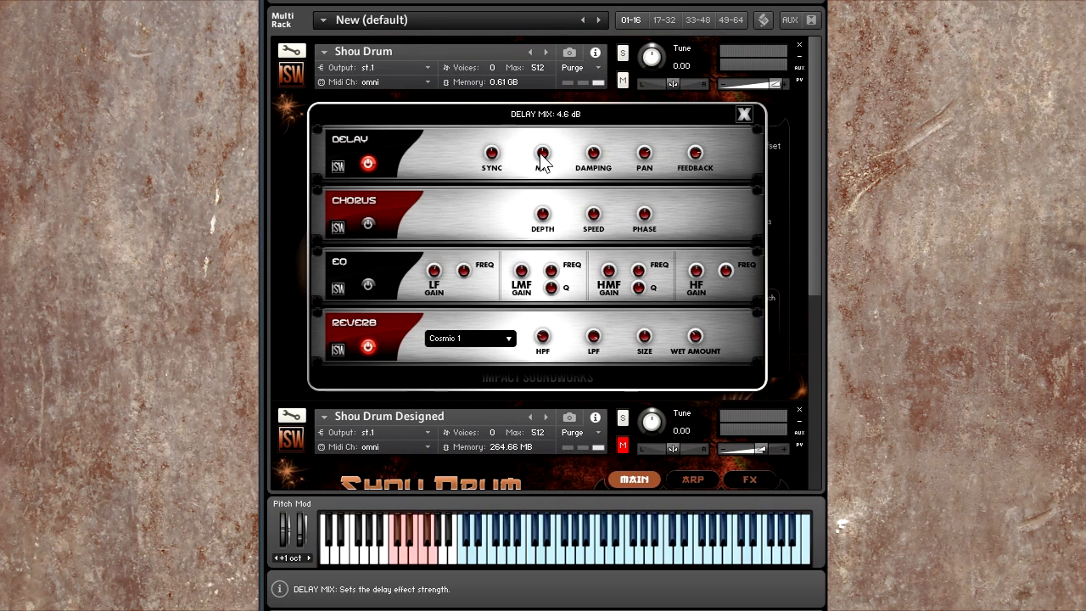
left_click_drag(542, 153, 542, 170)
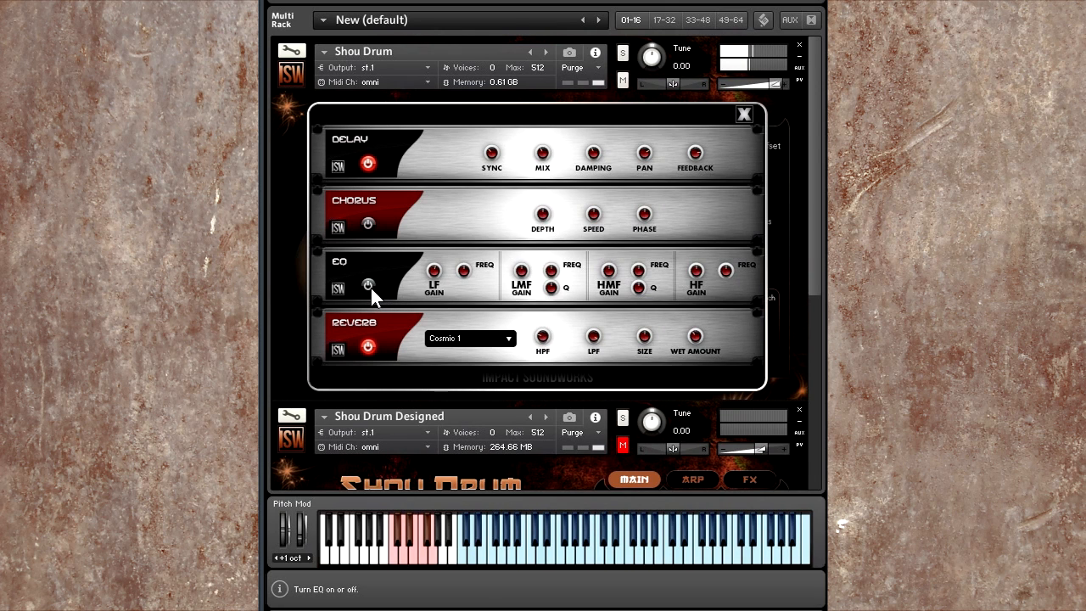
- Enable the EQ and set the low-mid gain to about -4.2 dB
left_click(368, 286)
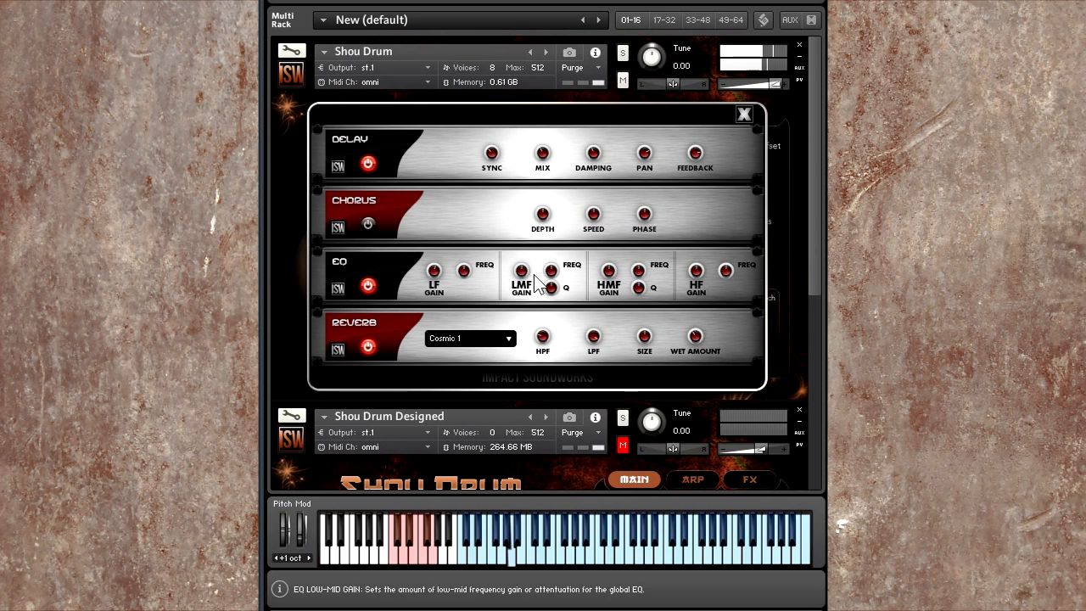
left_click_drag(522, 271, 514, 301)
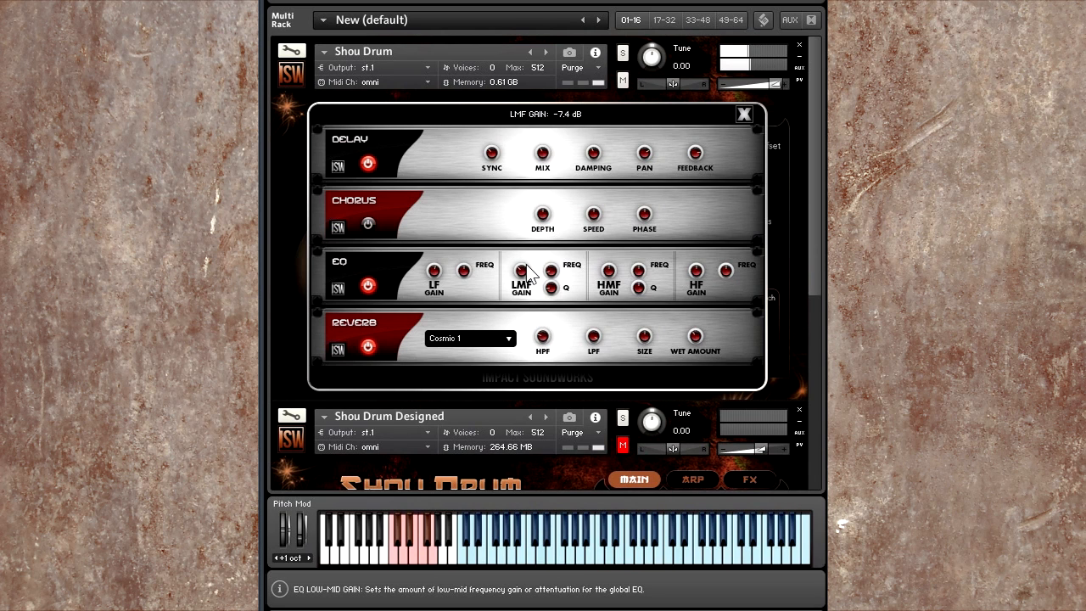
left_click_drag(521, 272, 521, 255)
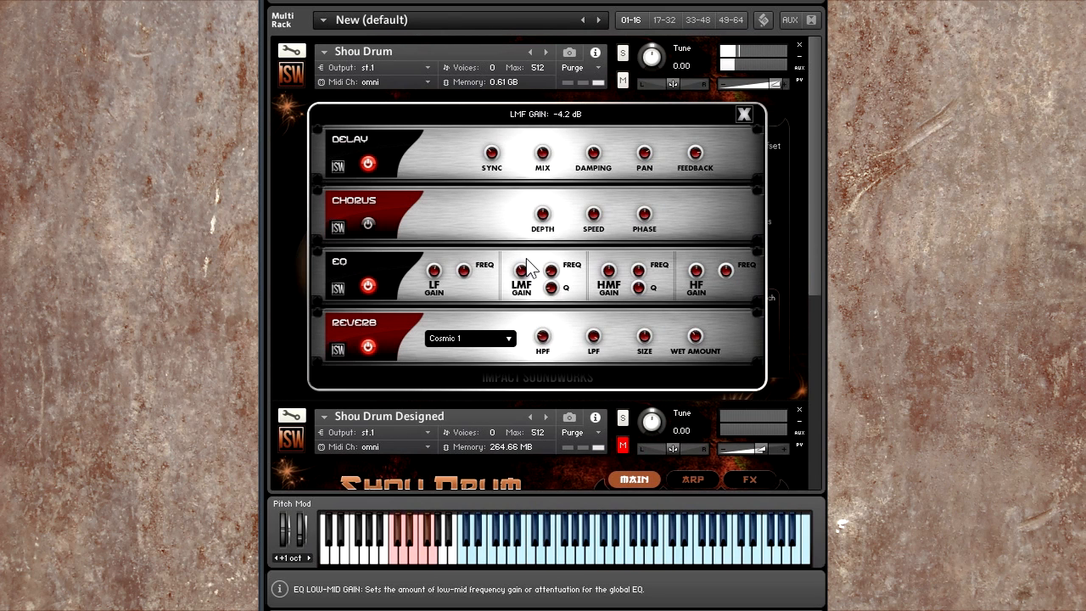
left_click_drag(521, 274, 521, 267)
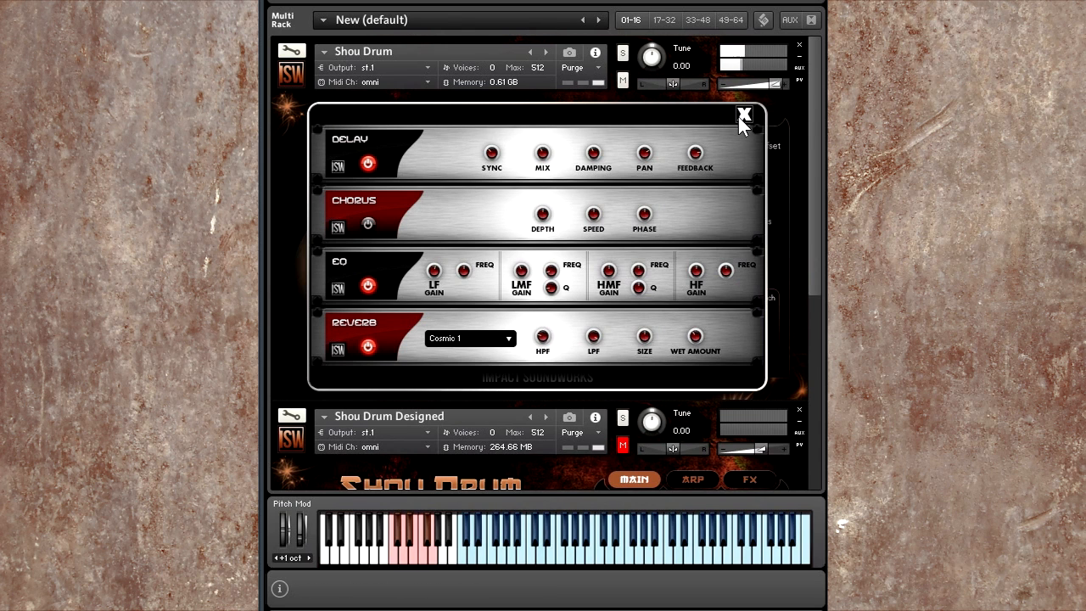
- Close the effects rack and move the articulation through Timpanis to Brushes Back
left_click(744, 114)
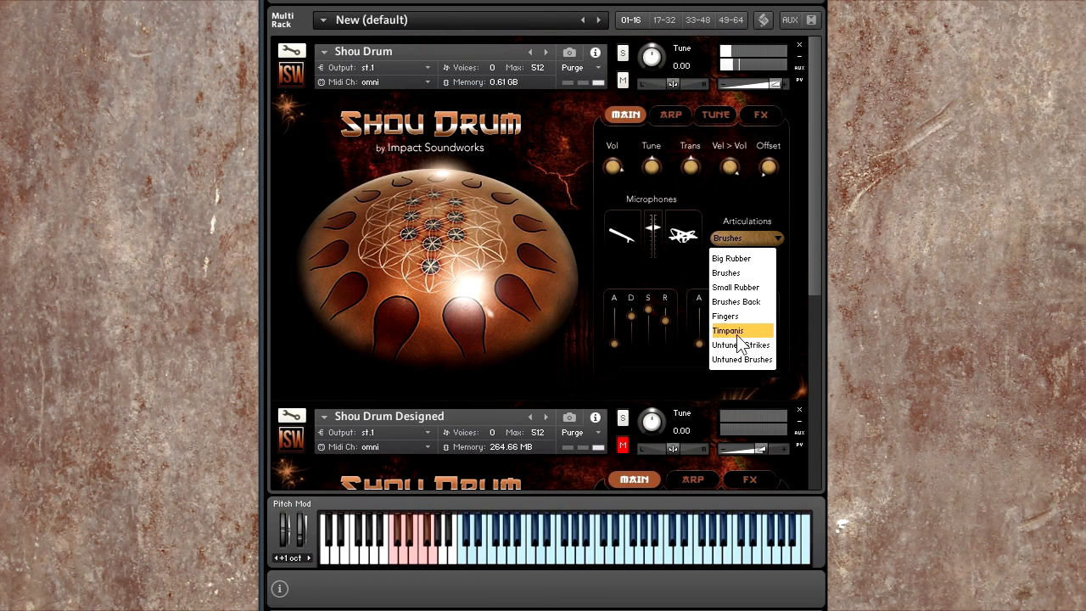
left_click(728, 330)
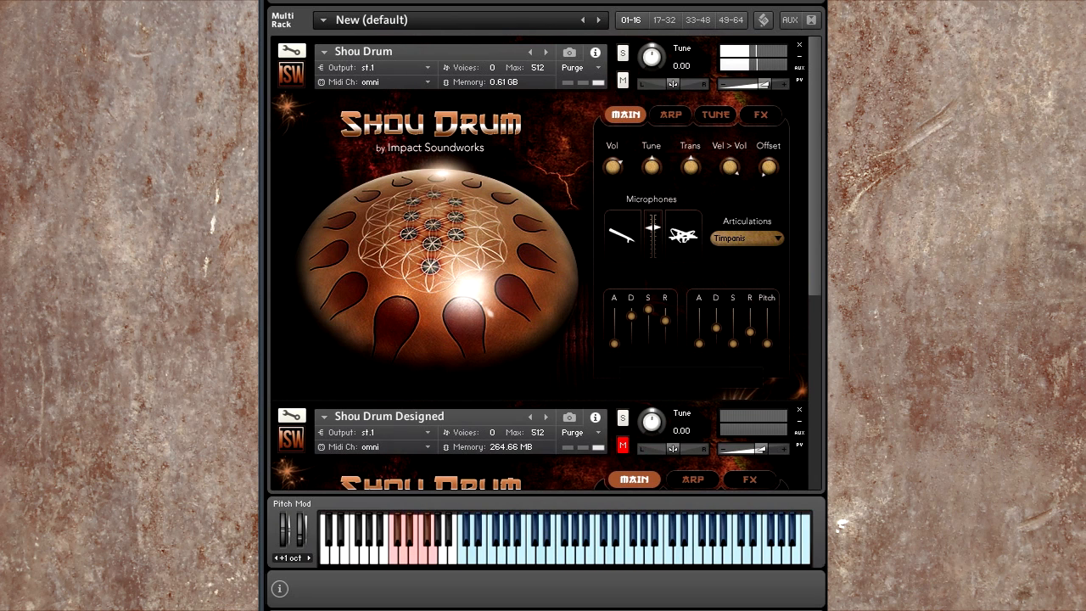
mouse_move(613, 166)
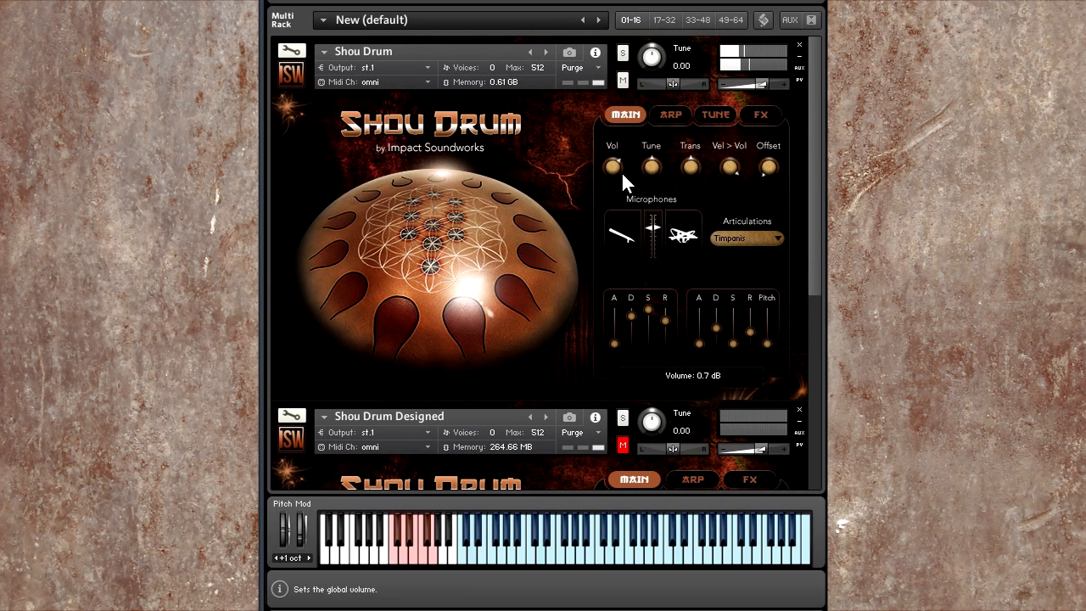
left_click(745, 238)
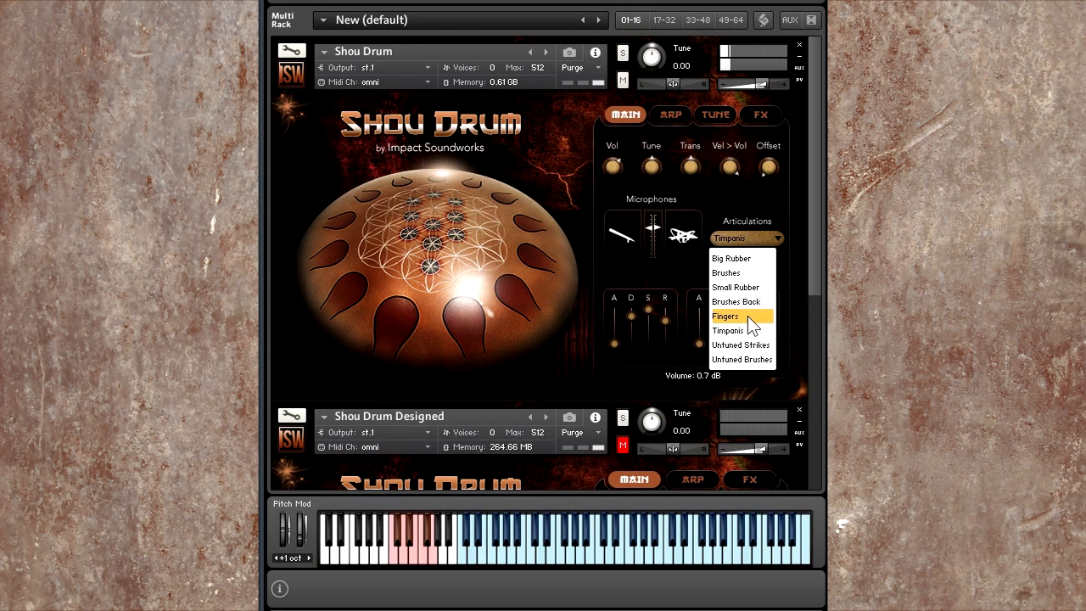
left_click(736, 301)
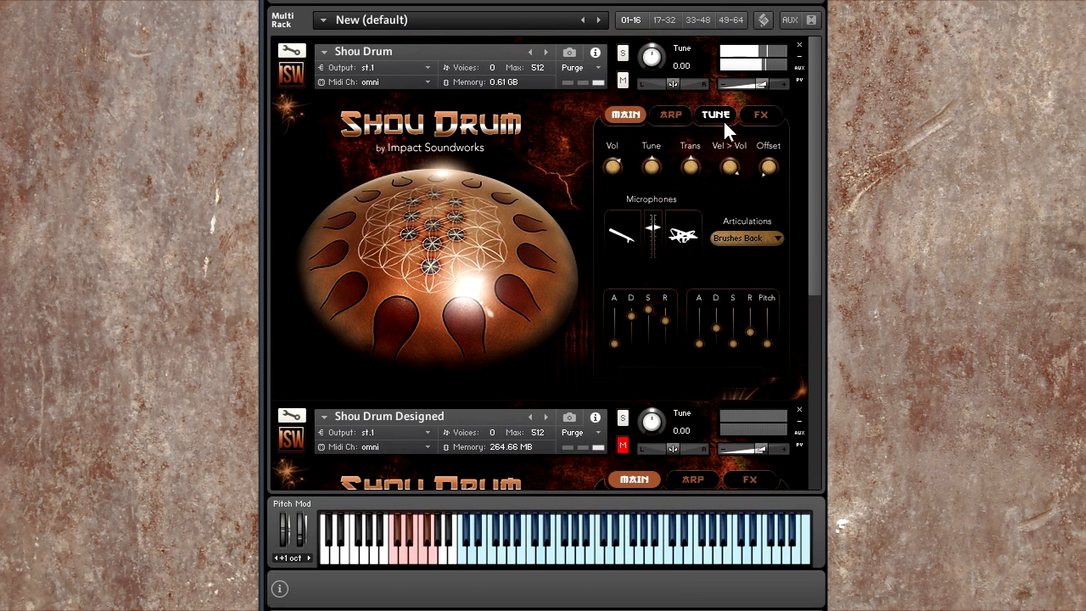
- On the ARP page, switch the arpeggiator on and reshape the sequencer to four steps
left_click(671, 114)
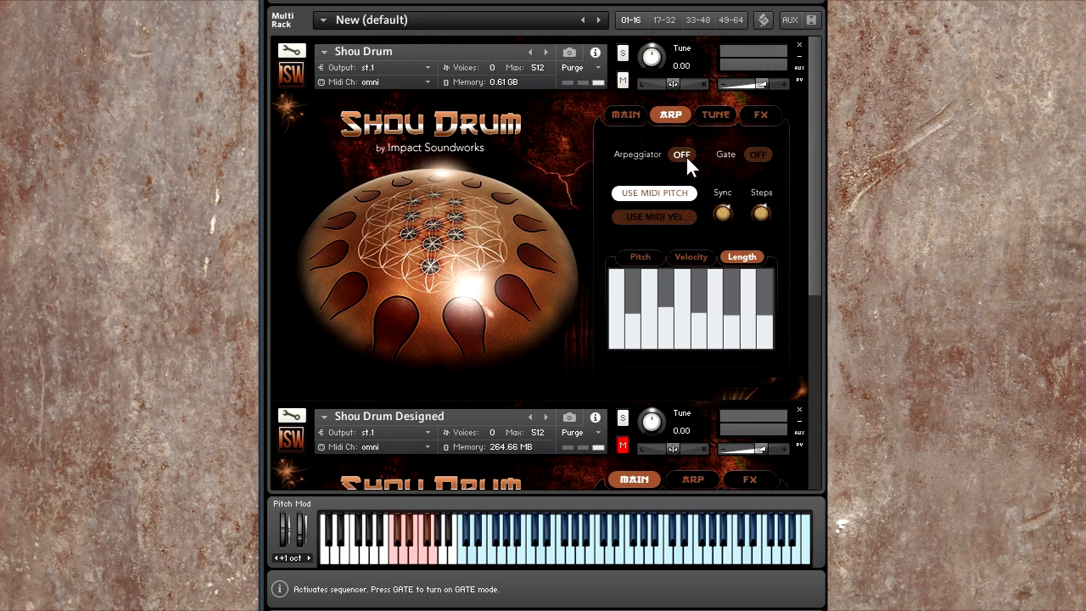
left_click(682, 155)
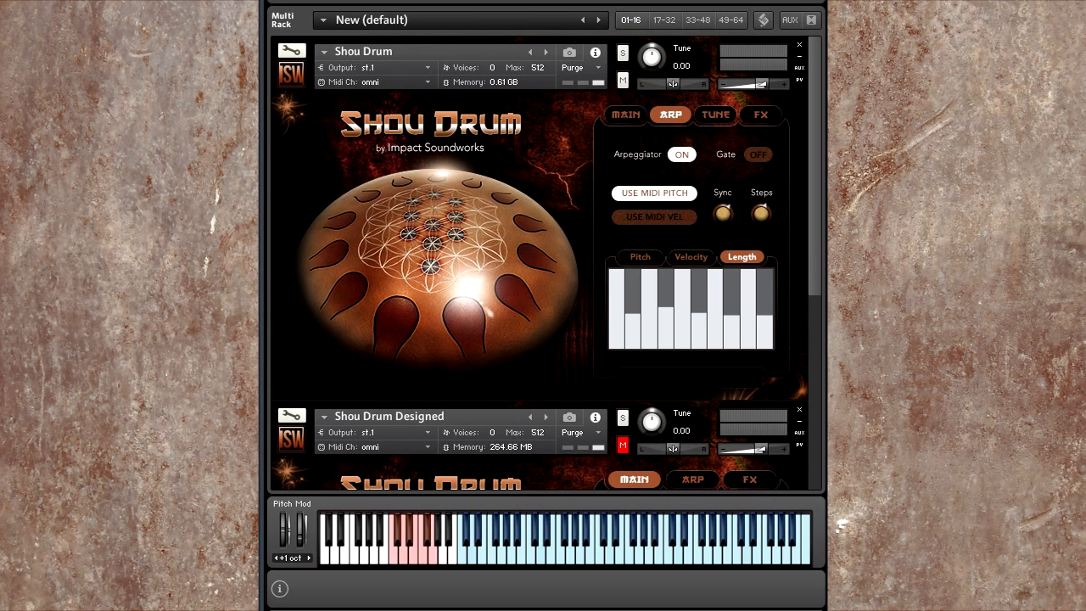
left_click(691, 256)
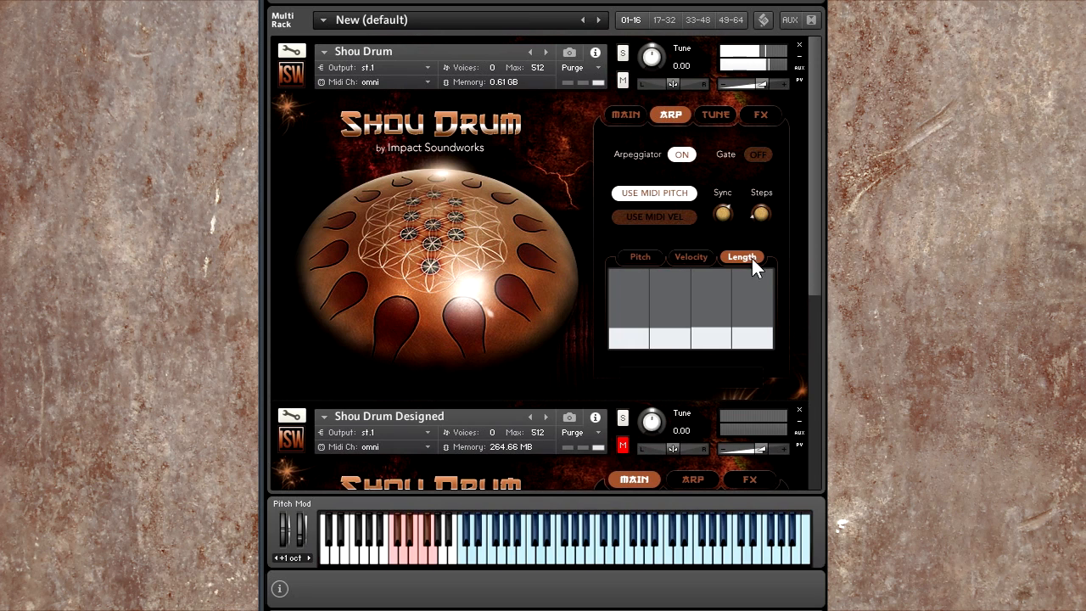
mouse_move(713, 321)
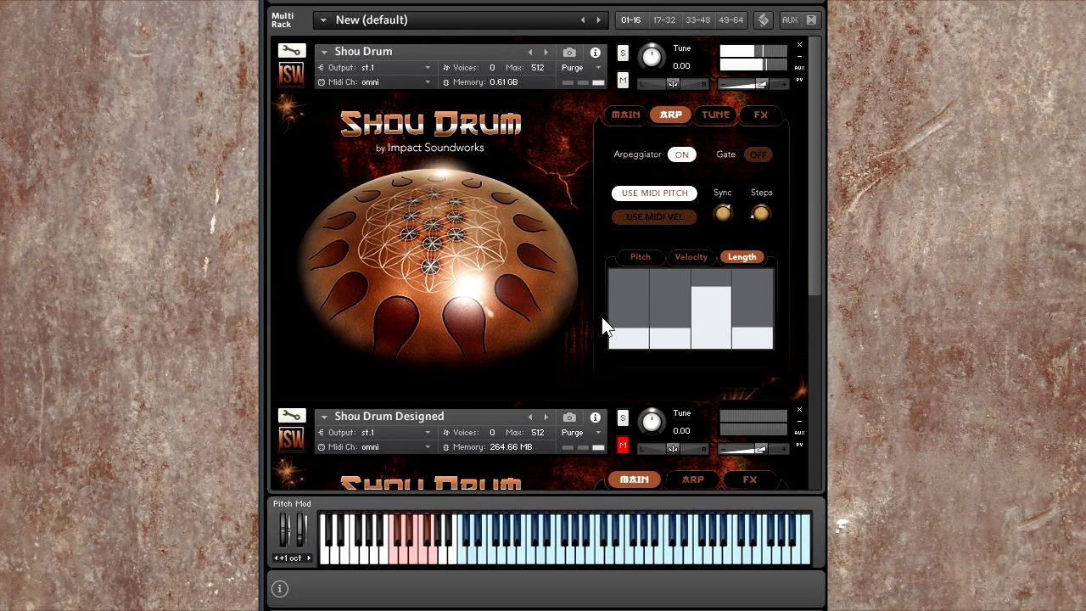
- Set the arpeggiator to 8 steps with descending velocity and note-length ramps
left_click(691, 257)
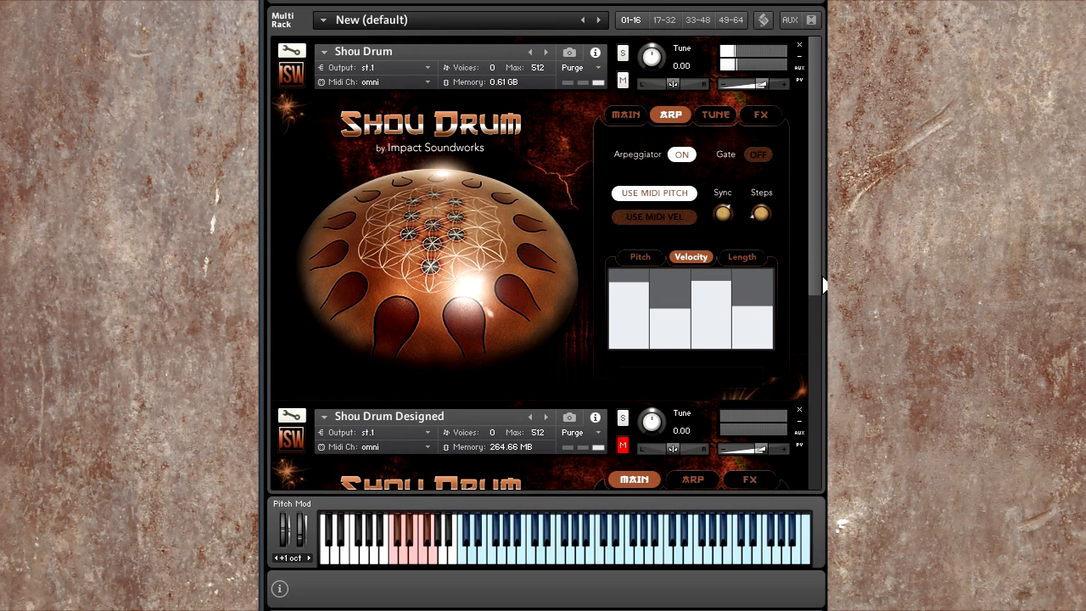
mouse_move(734, 200)
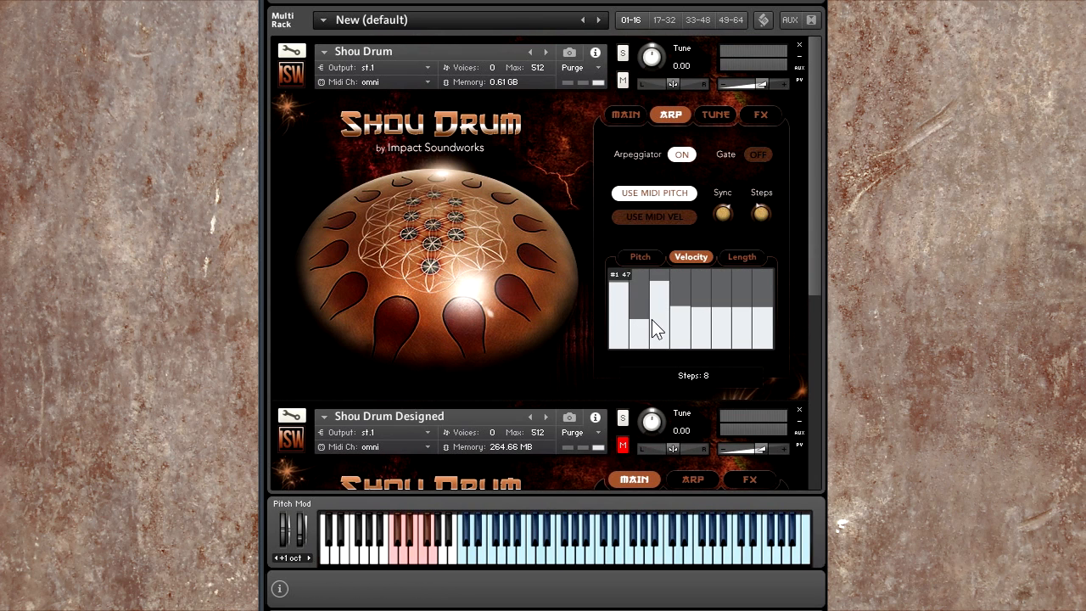
left_click(742, 256)
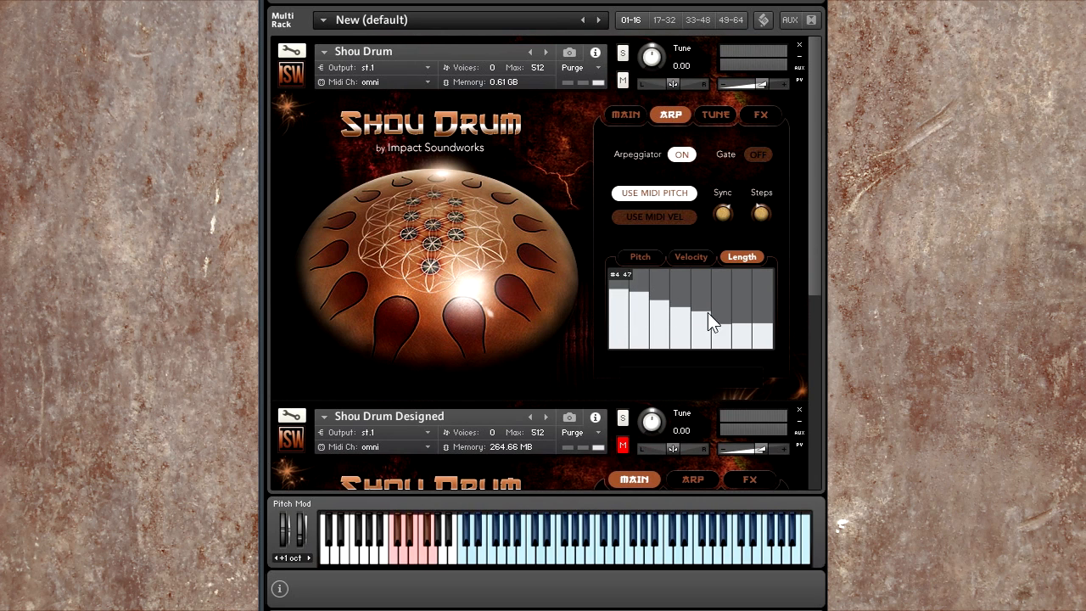
left_click(691, 257)
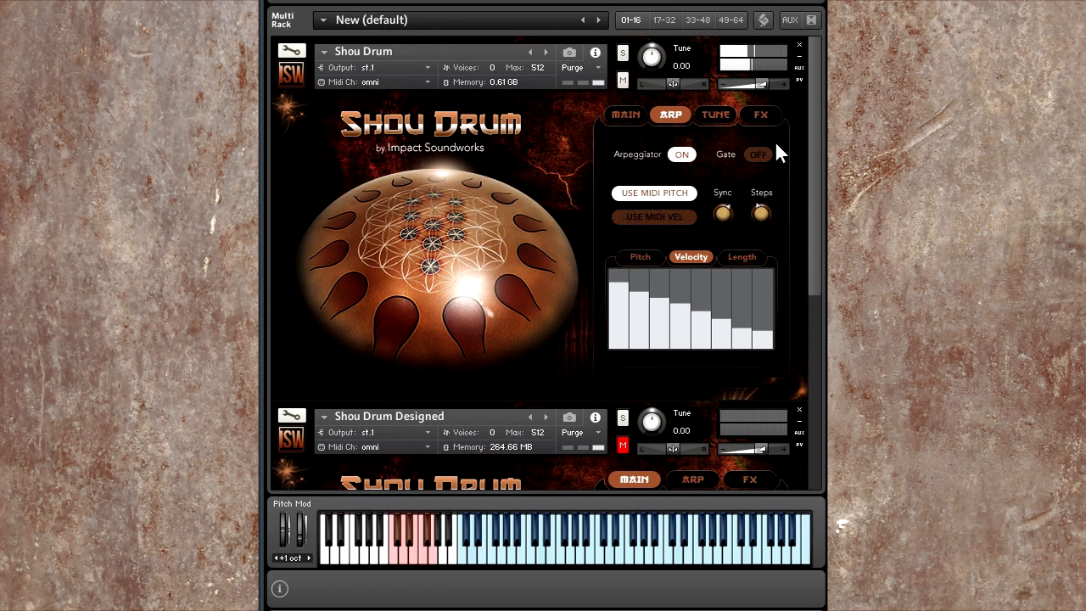
- Give steps alternating high-low velocities, set sync to triplet sixteenths, and turn Gate on
left_click(762, 114)
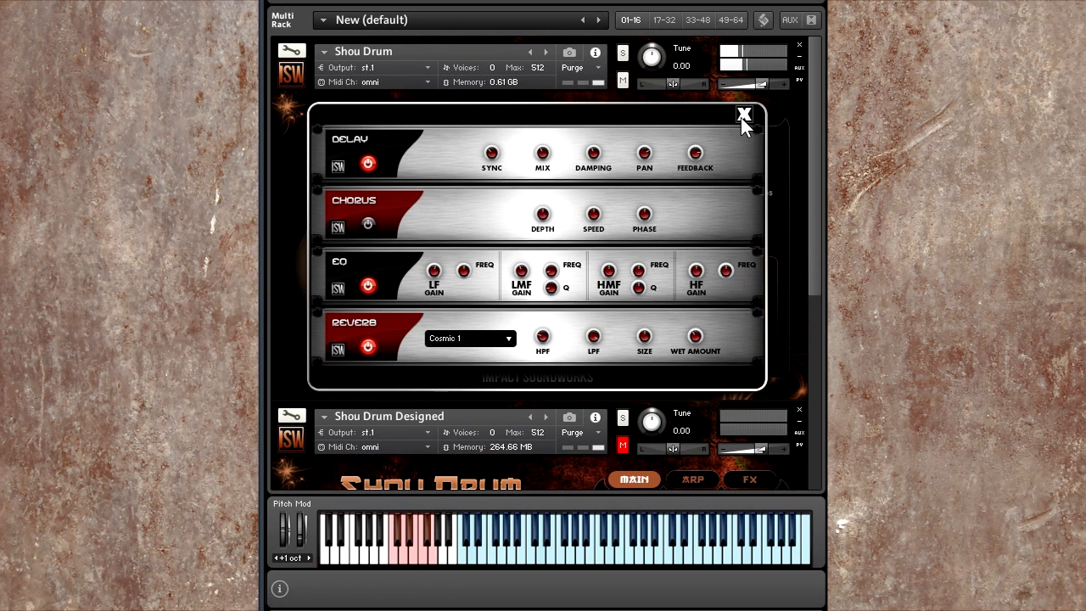
left_click(744, 115)
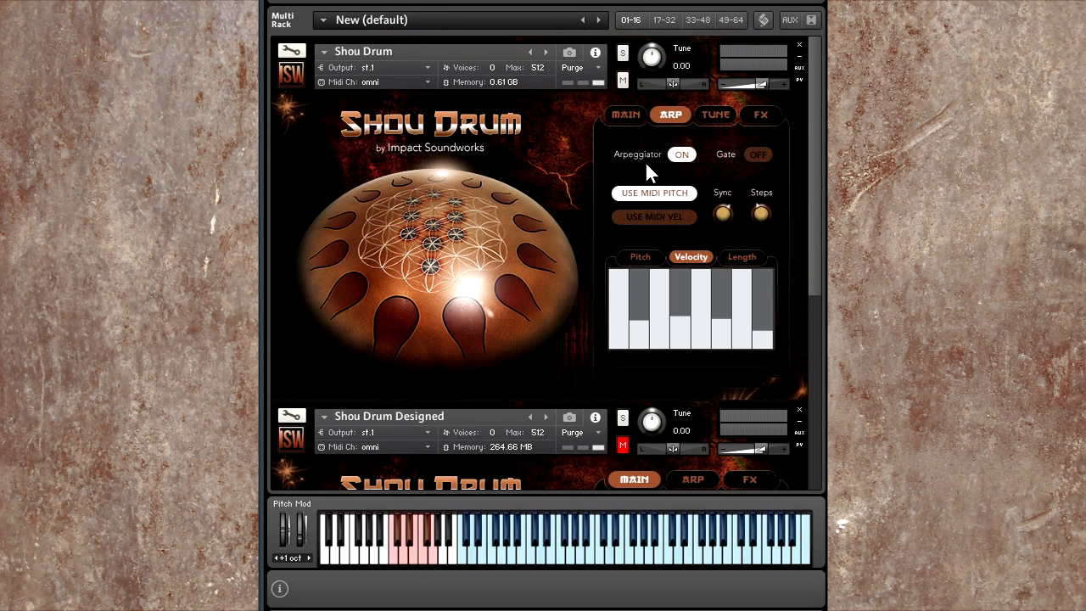
mouse_move(722, 212)
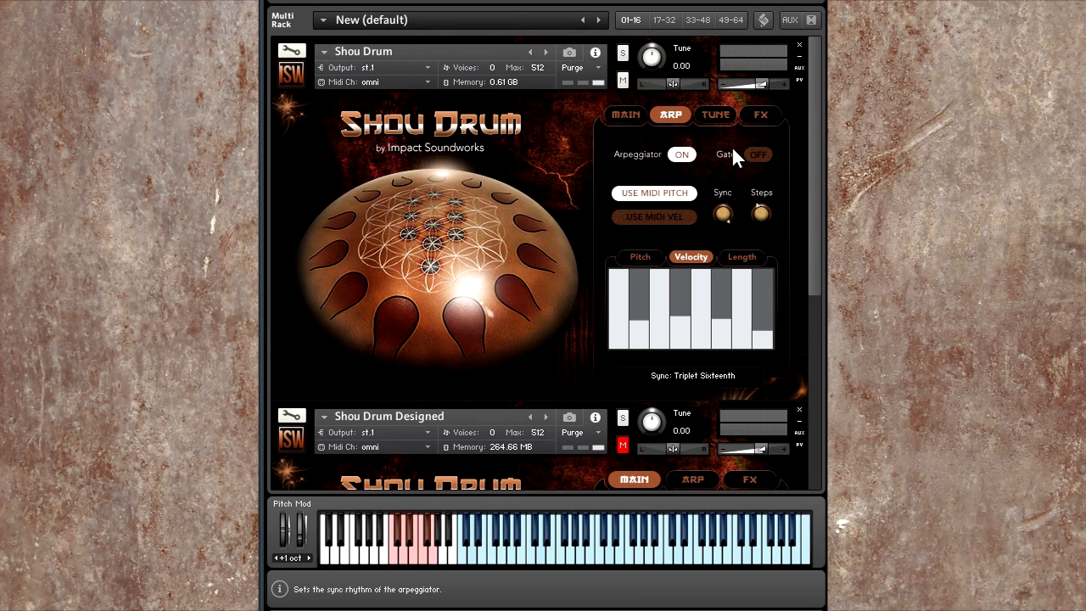
mouse_move(732, 223)
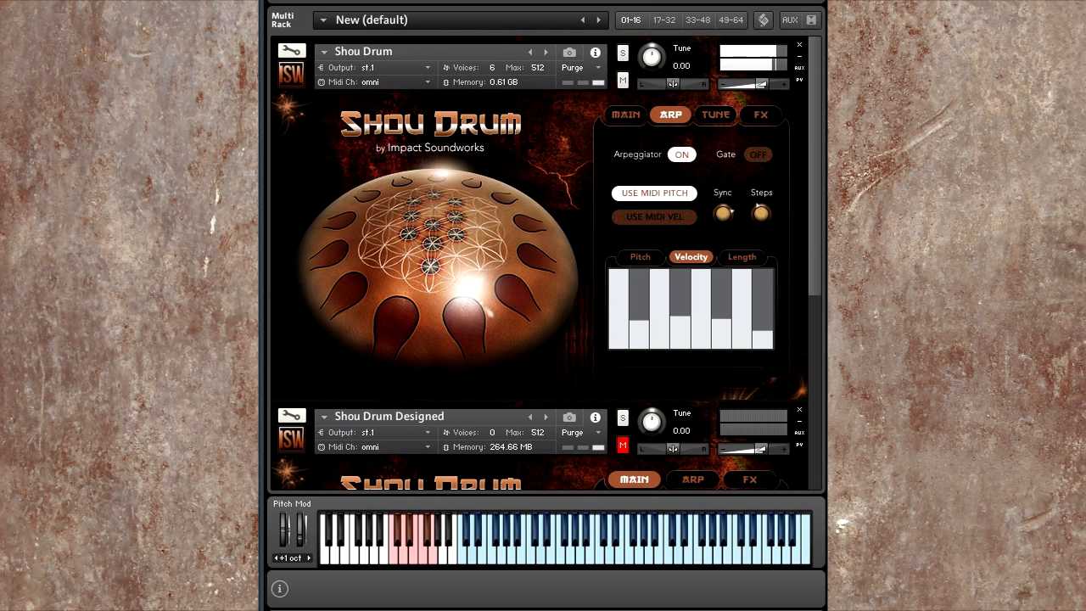
left_click(757, 154)
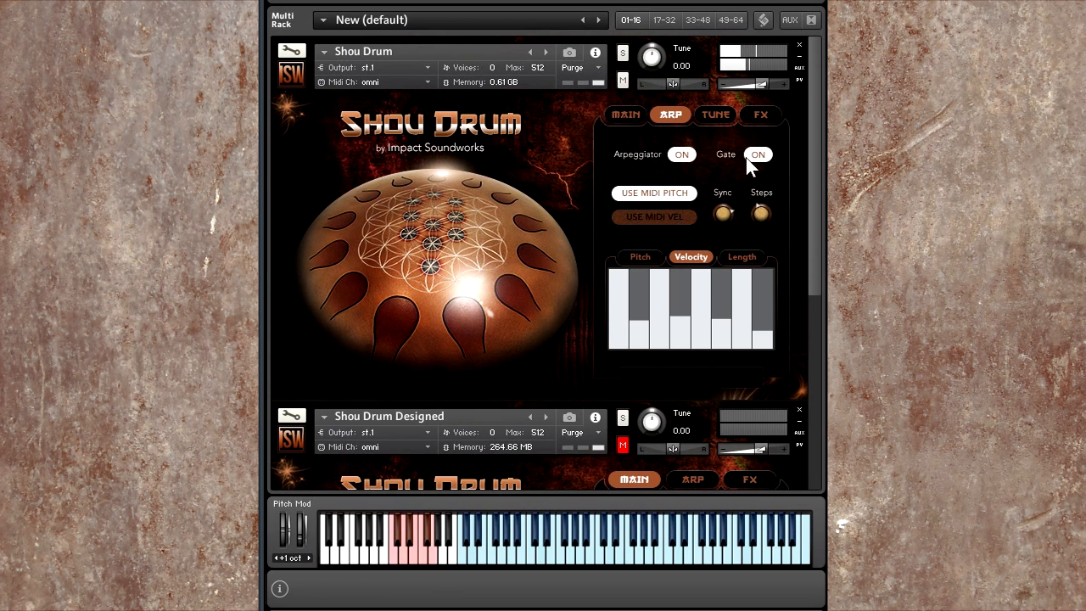
left_click(762, 115)
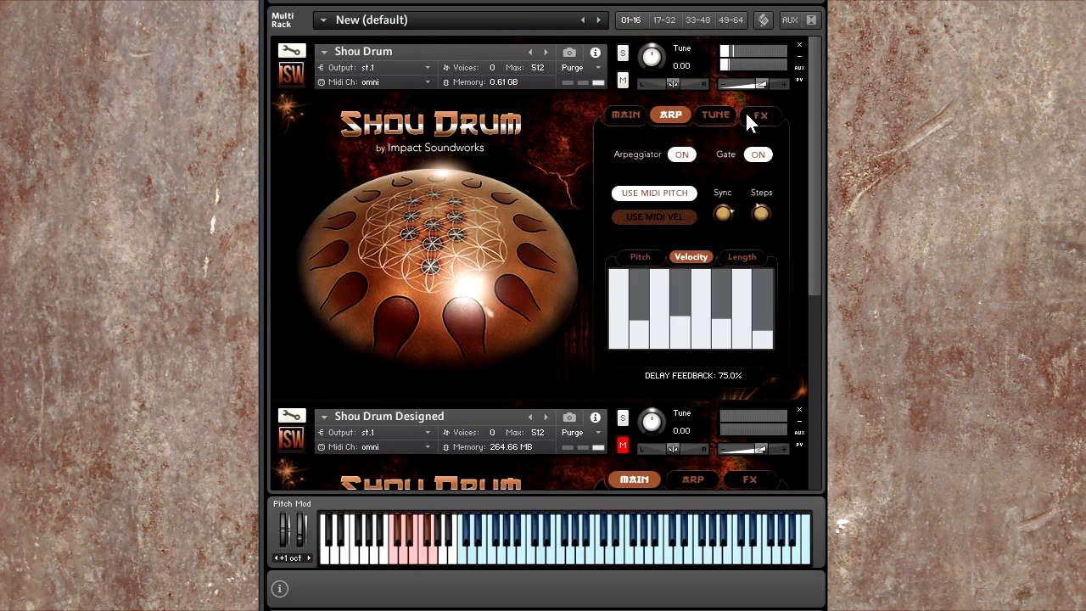
mouse_move(711, 134)
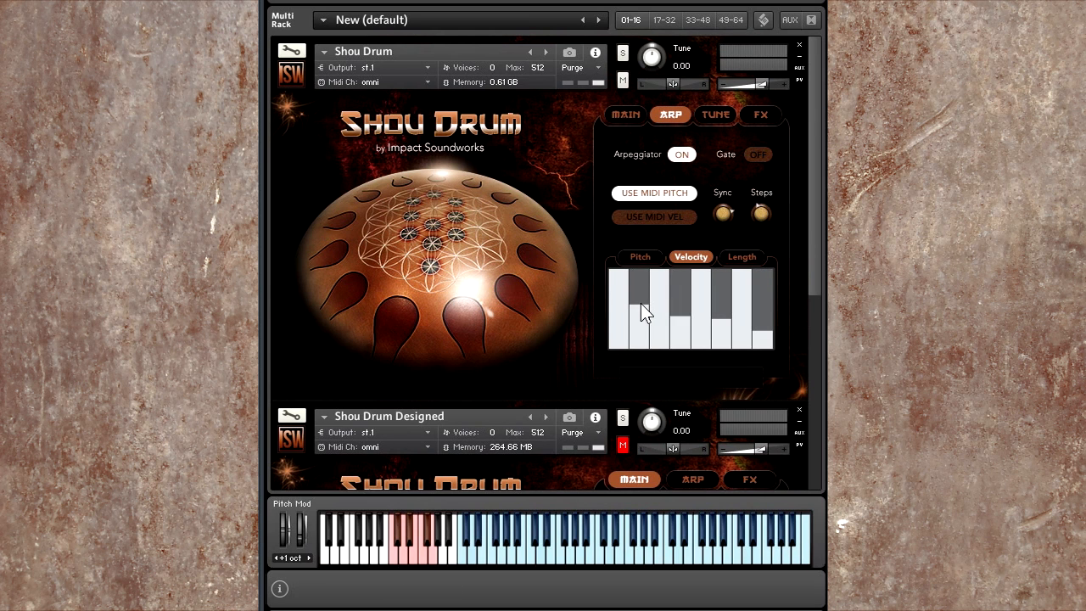
- Turn Gate off, raise the second step's velocity, and enable USE MIDI VEL
left_click(654, 216)
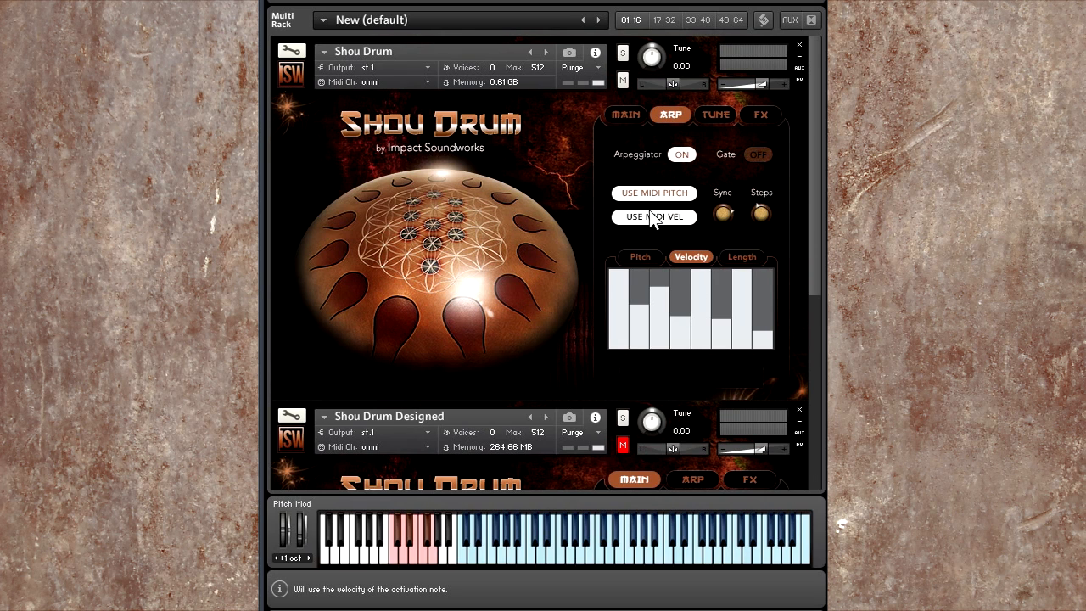
mouse_move(568, 246)
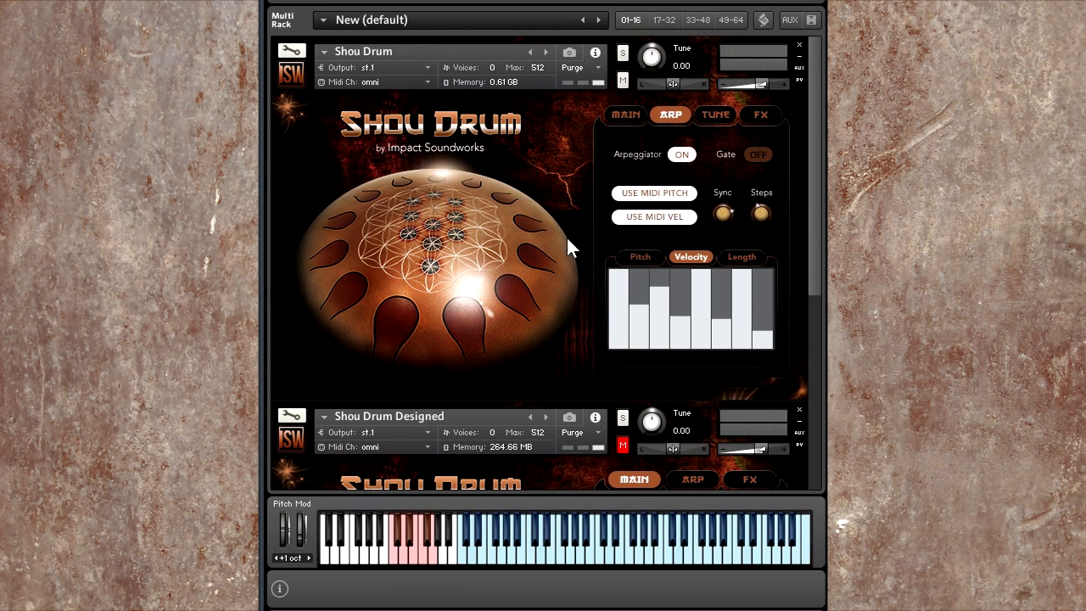
left_click(742, 256)
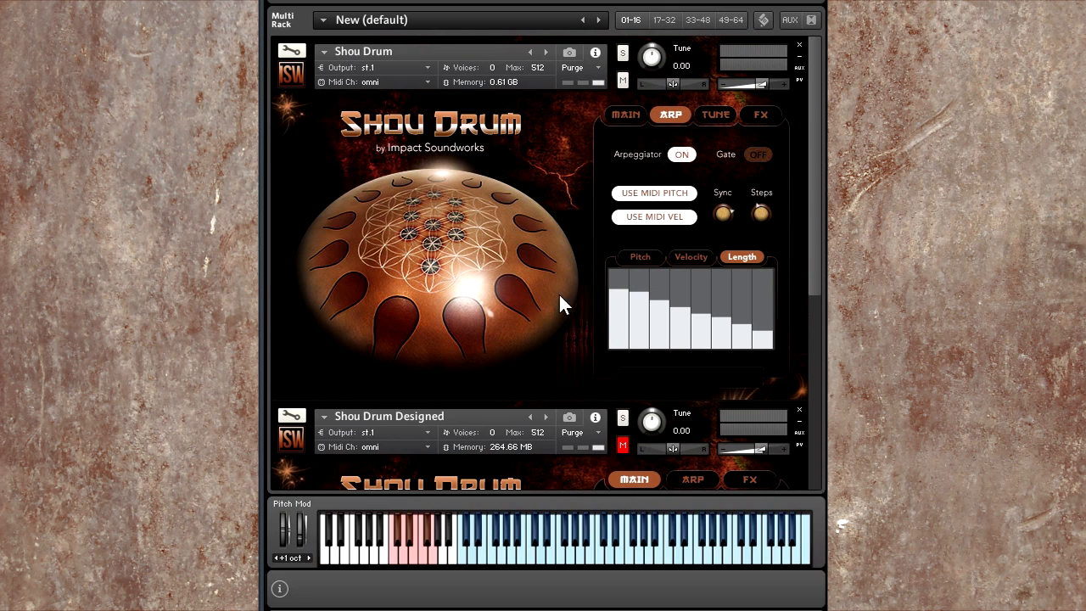
mouse_move(755, 259)
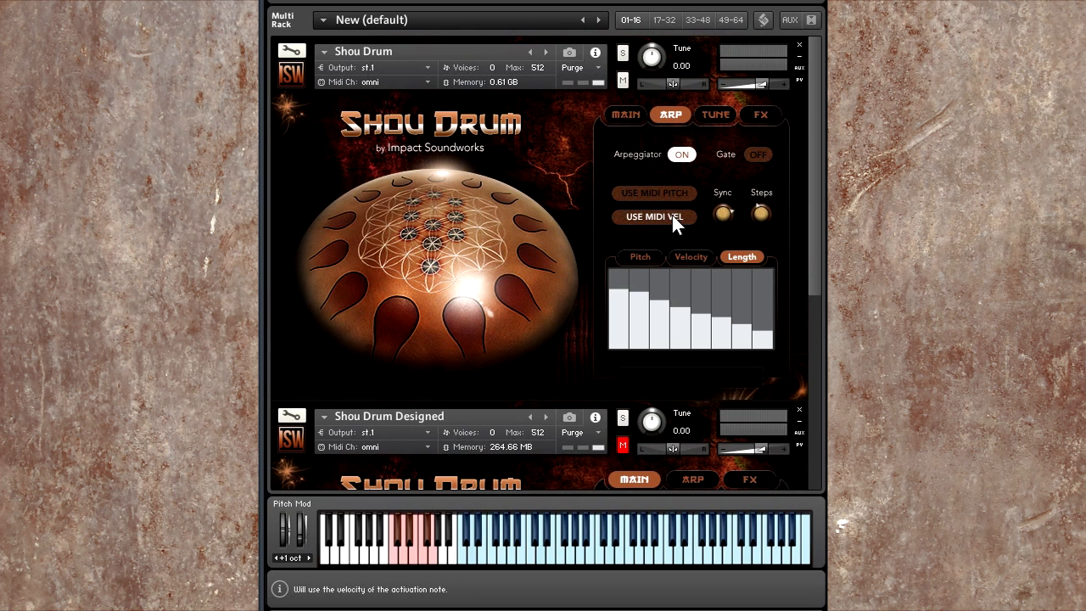
- Turn off USE MIDI PITCH and USE MIDI VEL, then draw varied step velocities
left_click(640, 256)
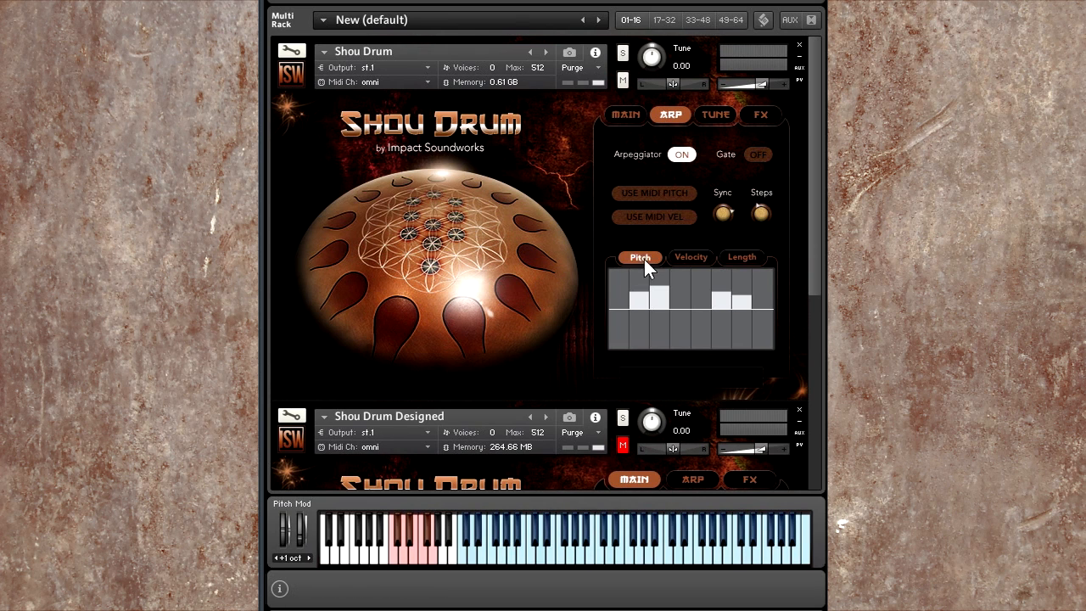
left_click(641, 310)
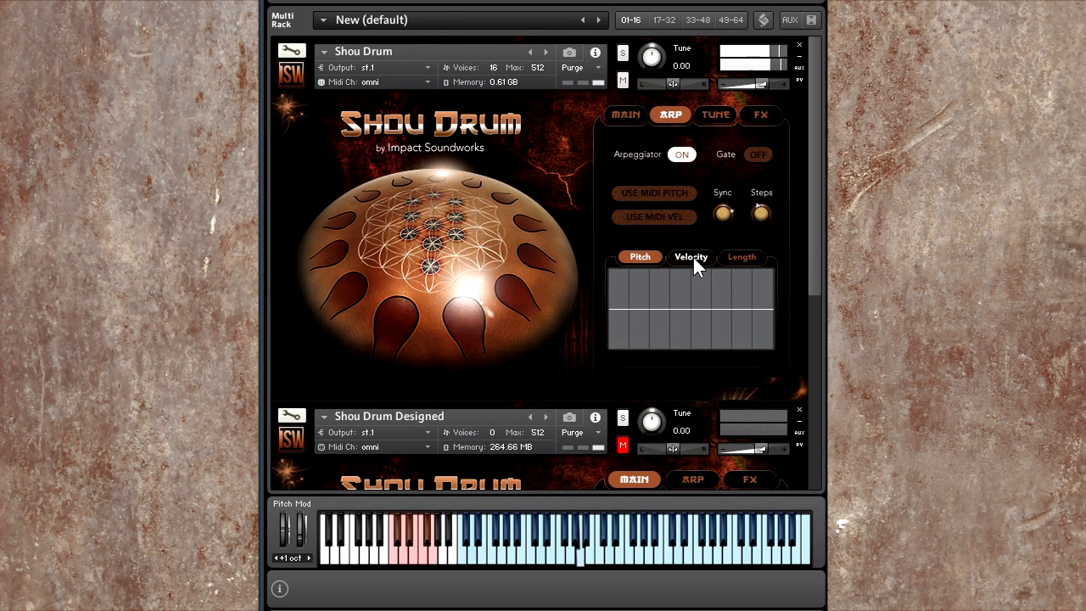
left_click(691, 256)
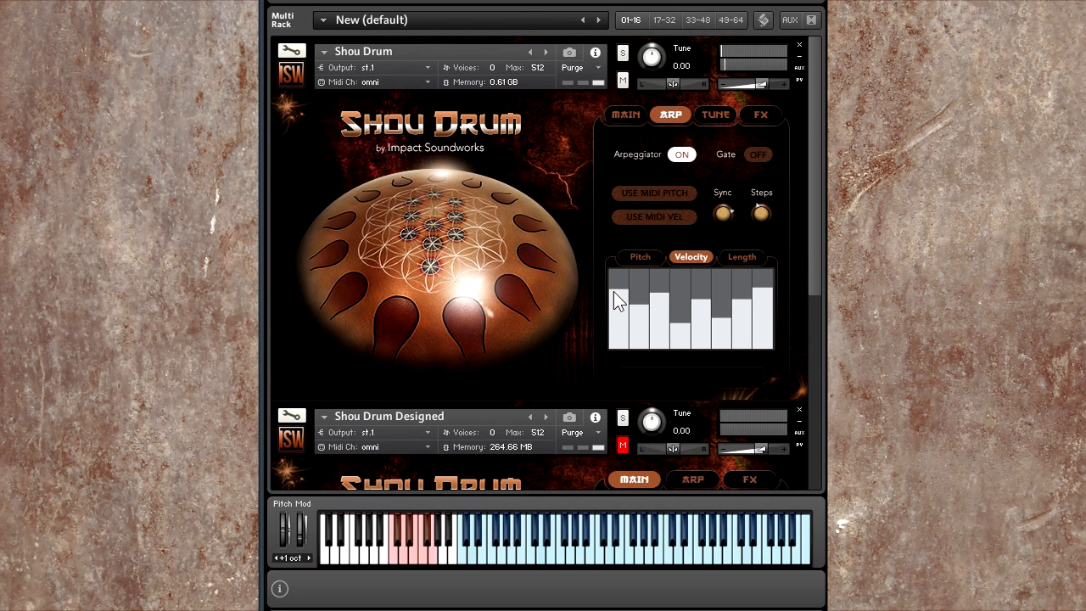
left_click(742, 257)
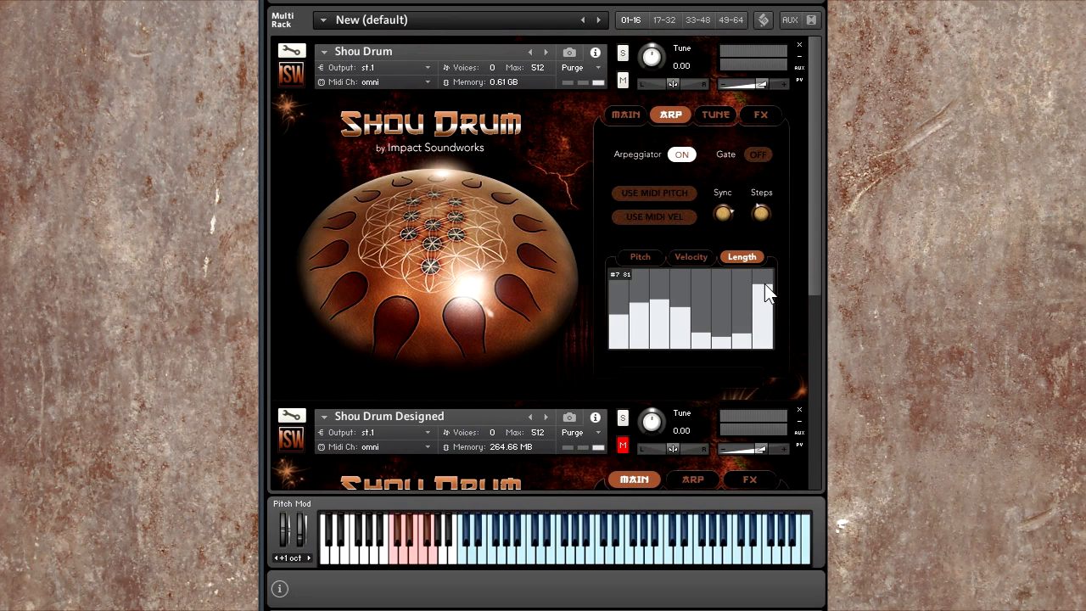
left_click(641, 257)
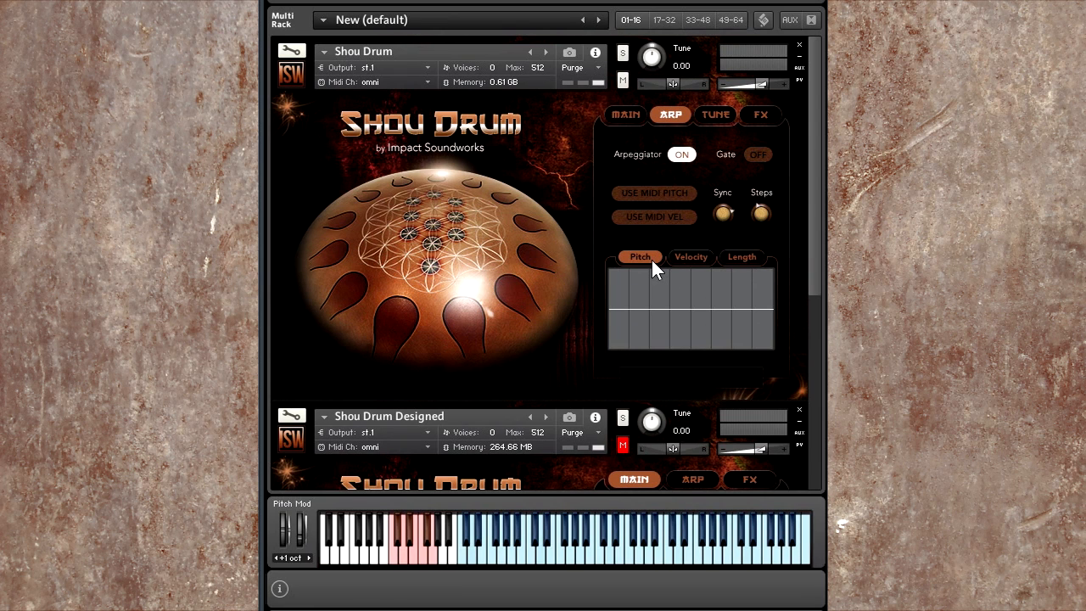
- Draw a rising pitch staircase and set all eight steps to full length
left_click(637, 289)
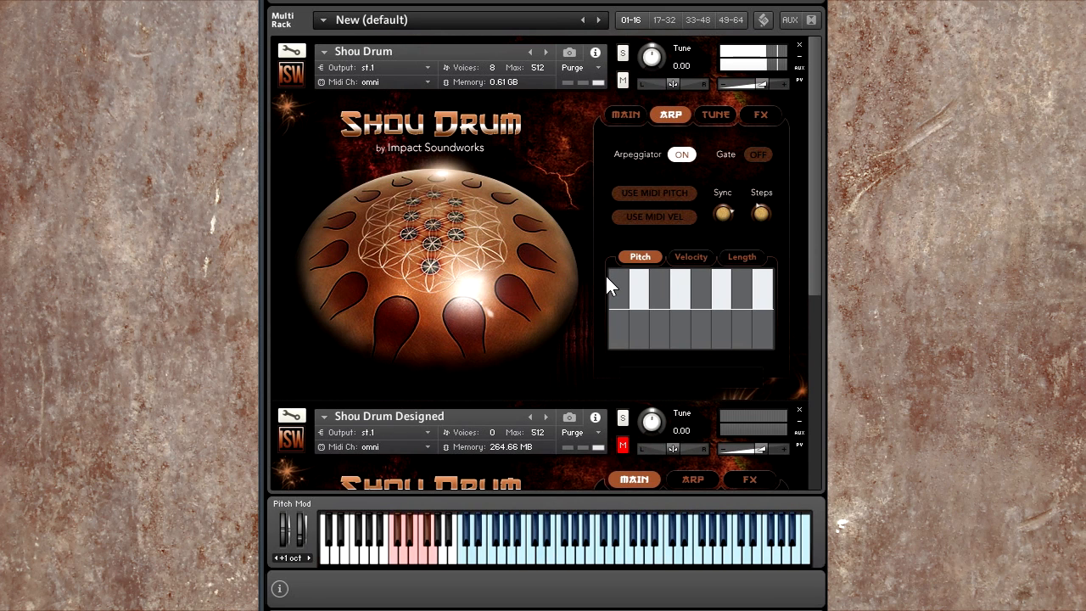
left_click_drag(633, 280, 635, 306)
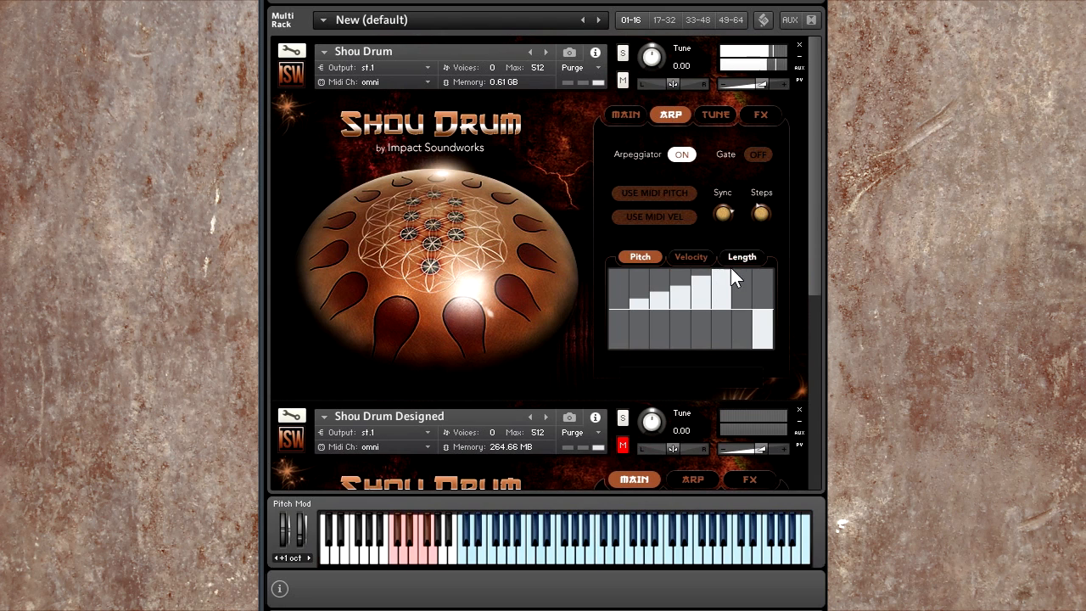
left_click(691, 256)
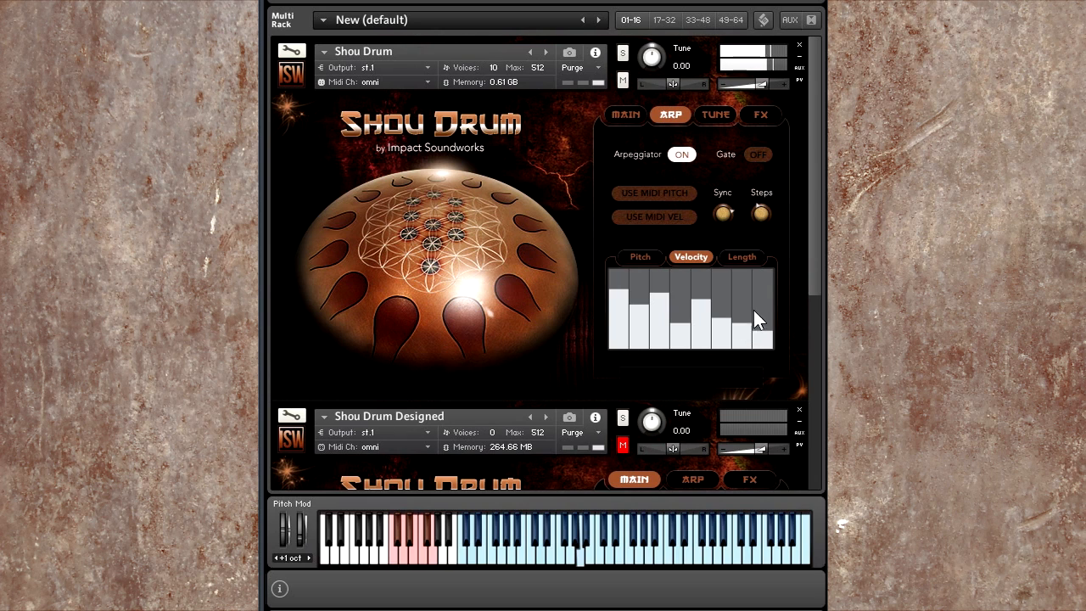
left_click(742, 256)
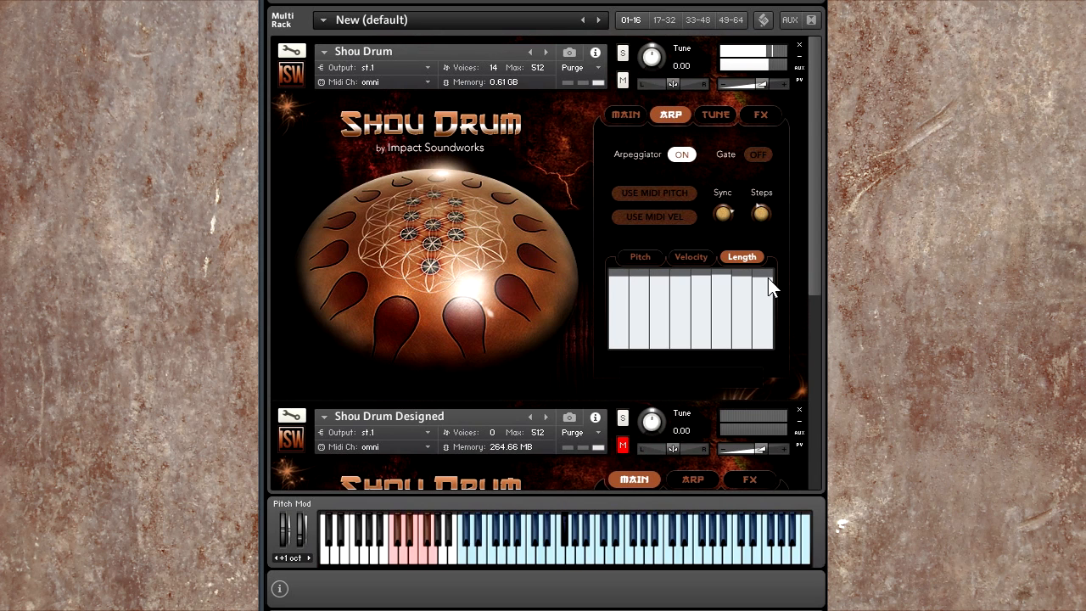
mouse_move(733, 234)
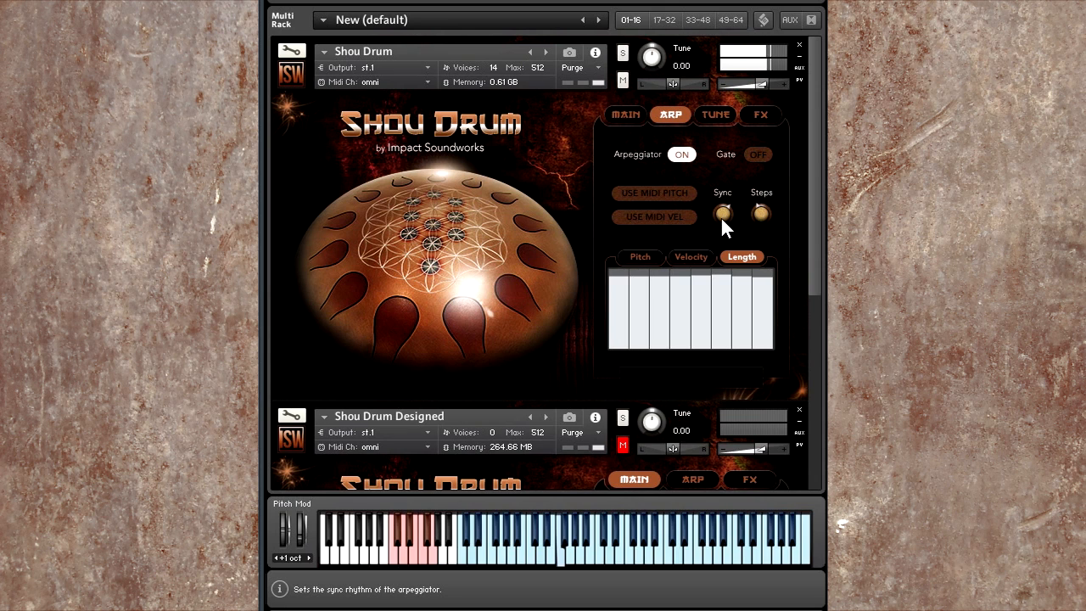
- Adjust the arpeggiator Sync rhythm and set the Chorus depth to about 52.6%
left_click(760, 115)
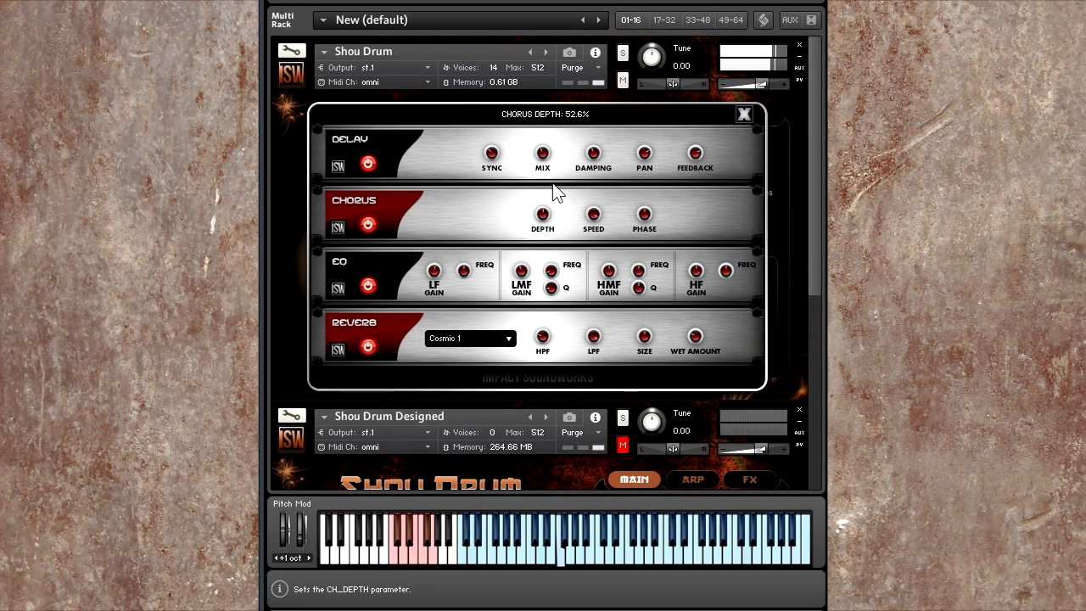
left_click_drag(543, 215, 542, 203)
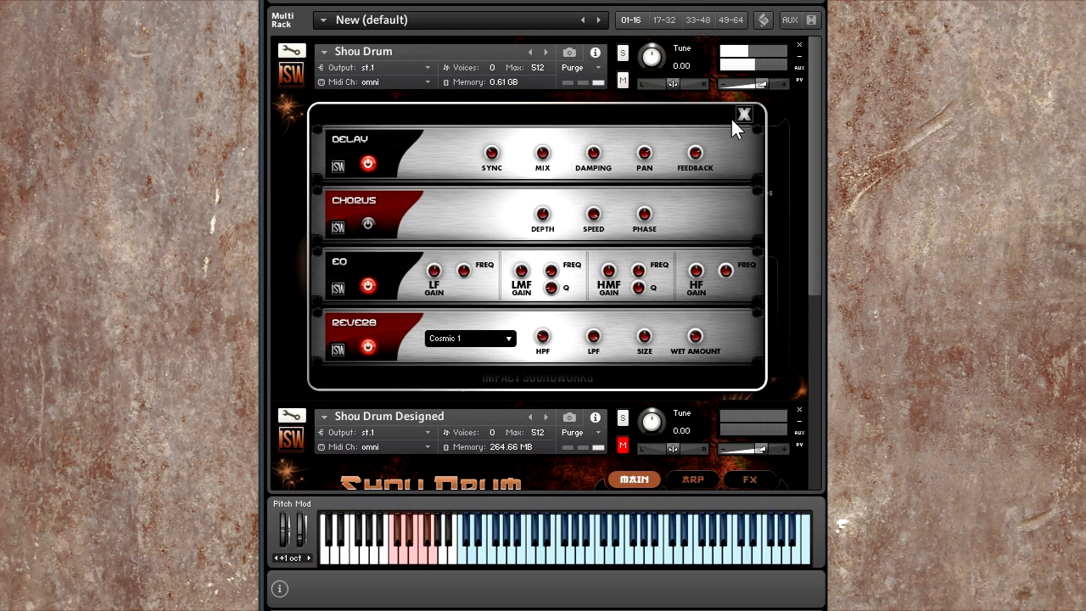
left_click(715, 114)
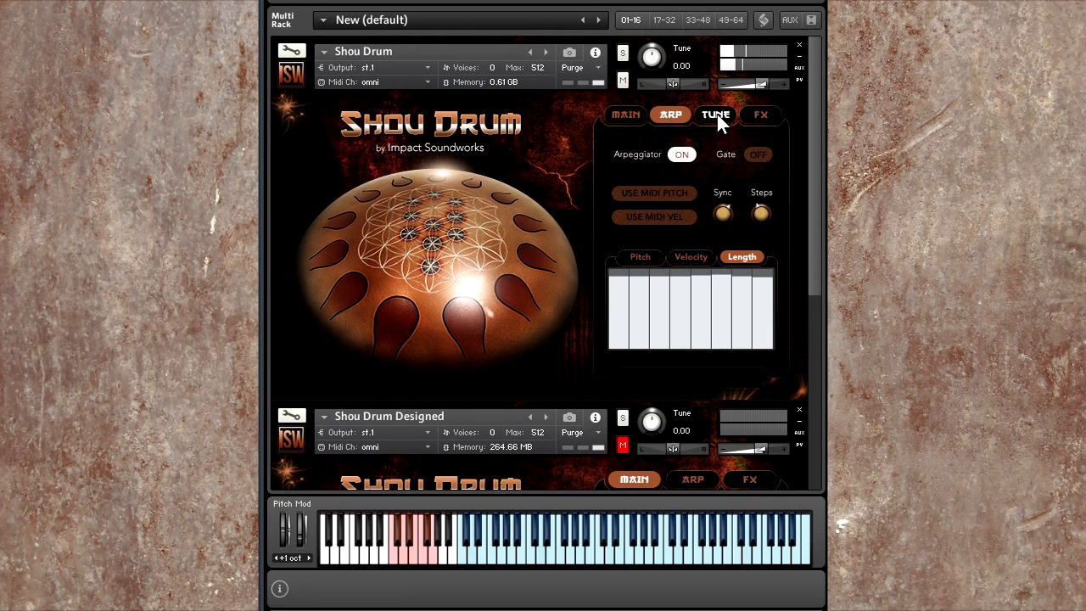
- Draw an uneven up-and-down detune pattern across the twelve microtuning steps
left_click(716, 114)
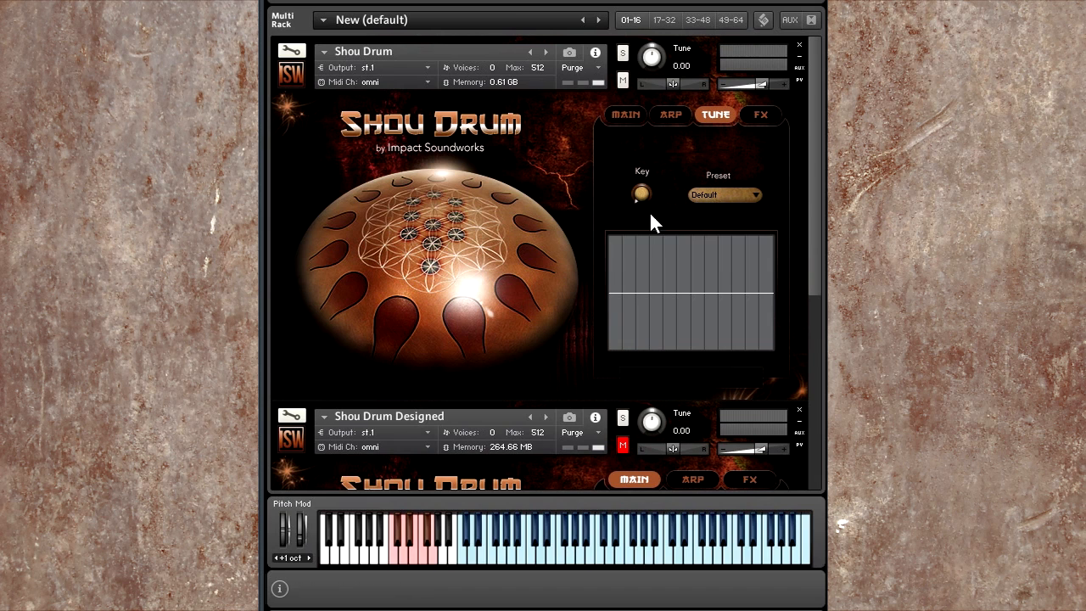
mouse_move(643, 194)
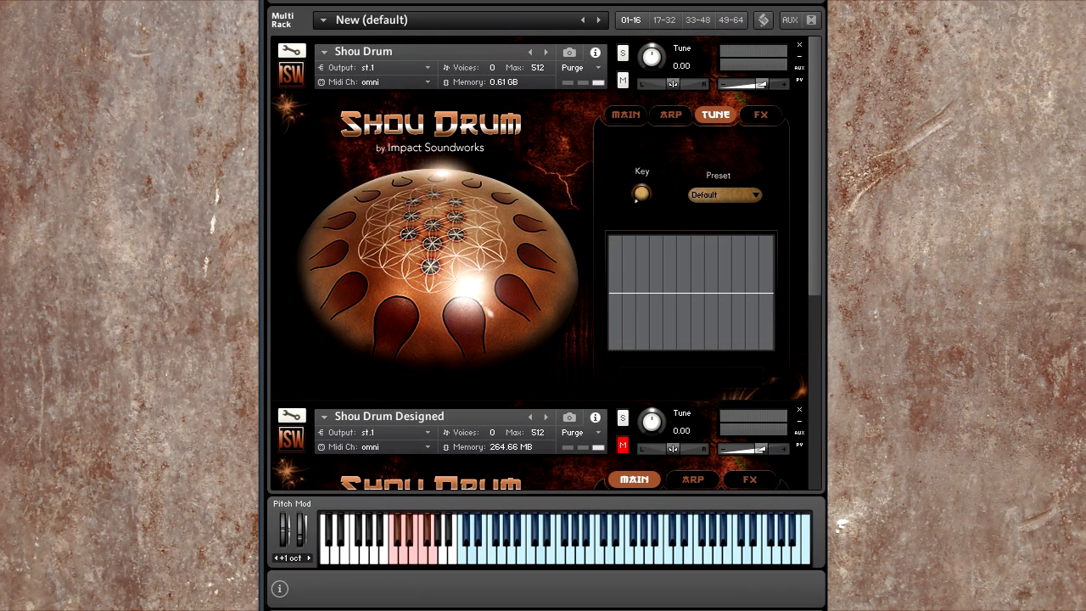
mouse_move(811, 211)
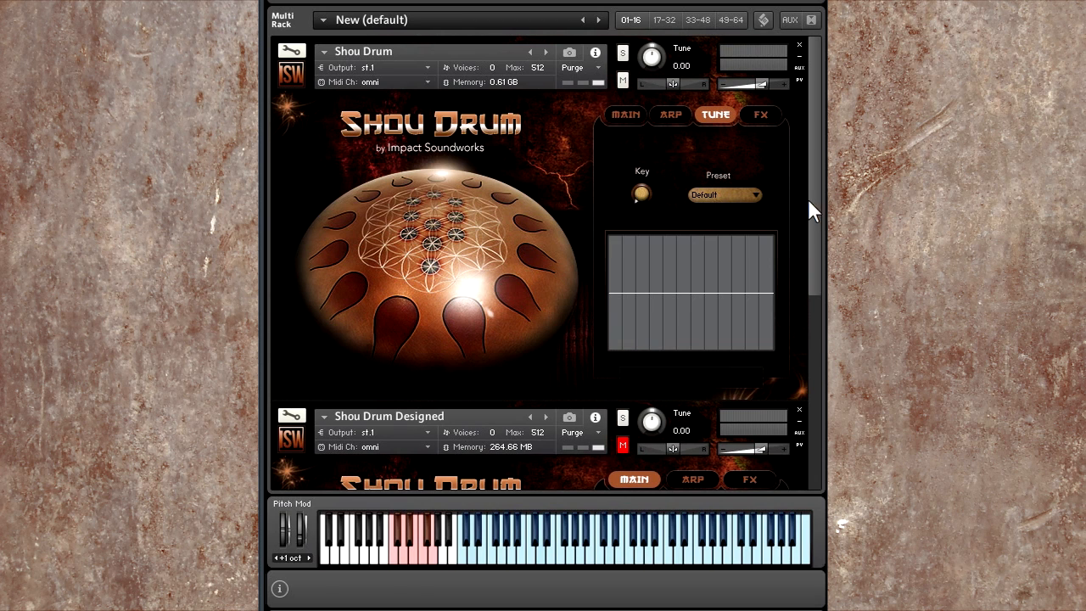
mouse_move(643, 162)
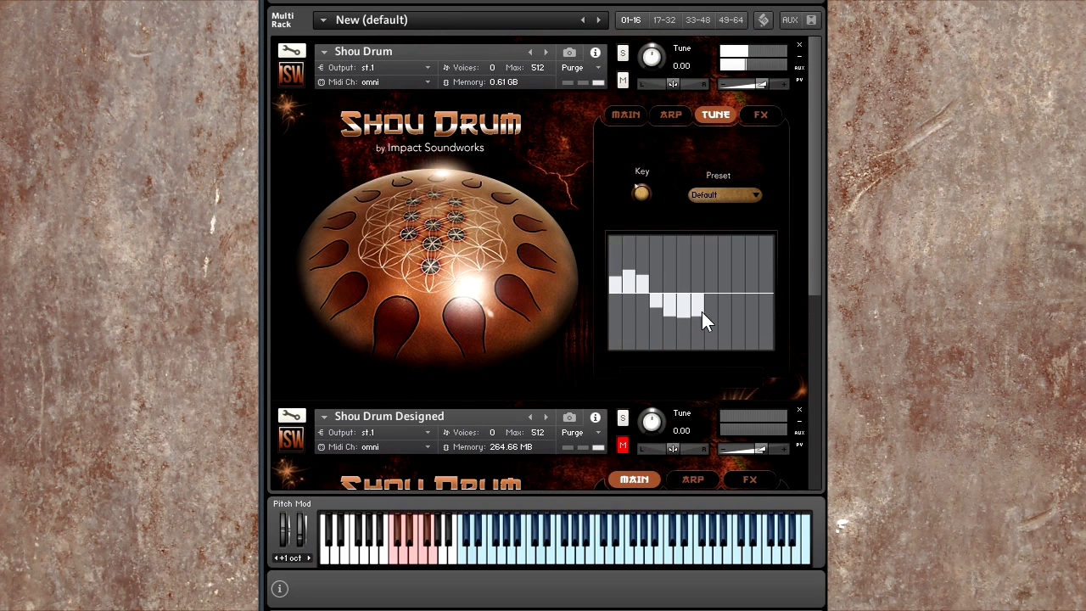
left_click(670, 114)
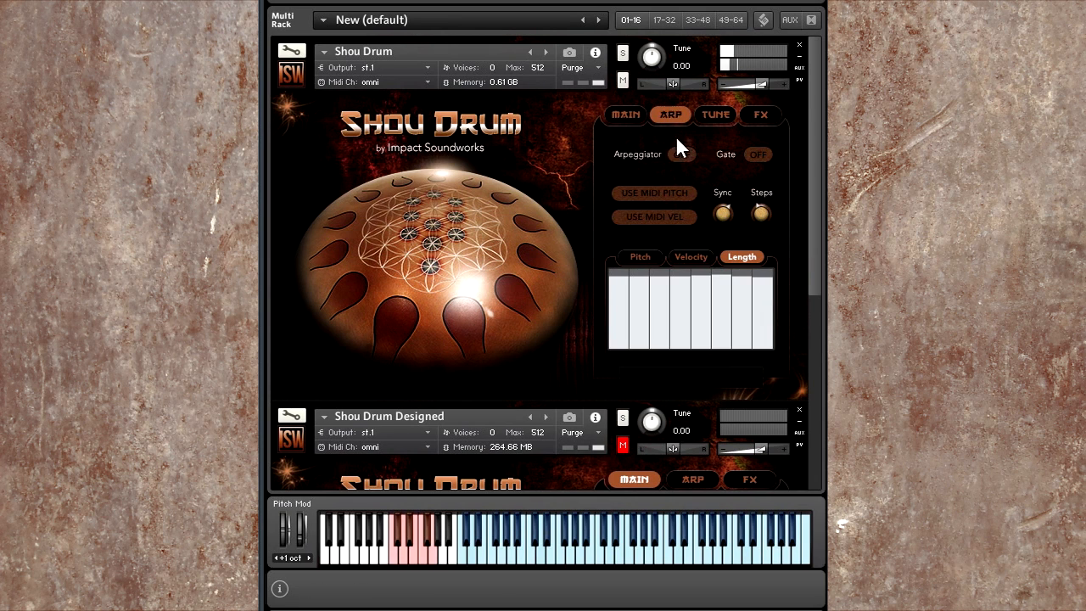
left_click(714, 114)
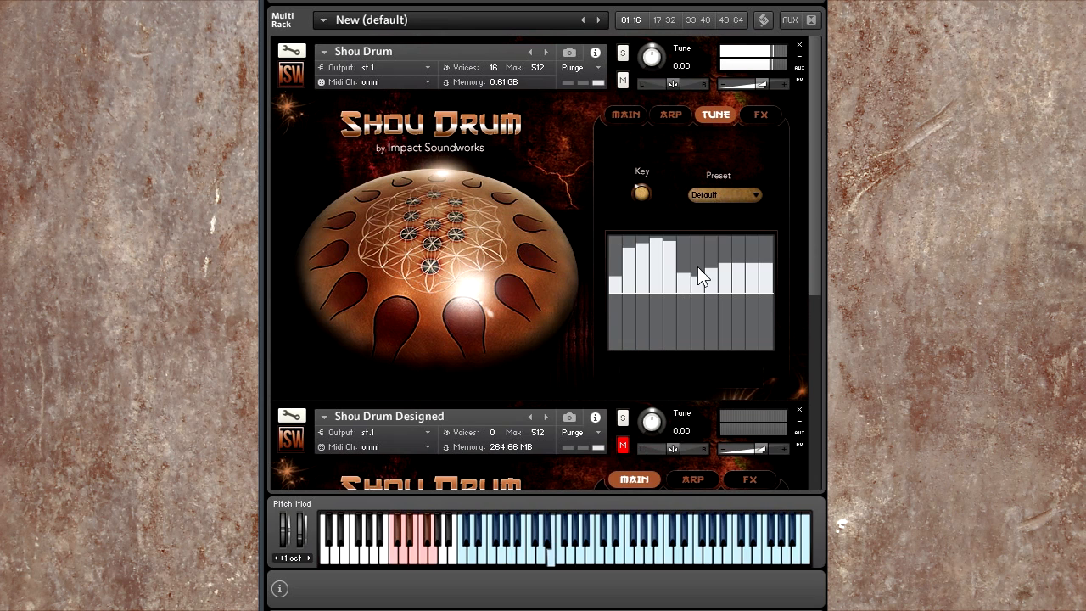
left_click_drag(701, 276, 751, 336)
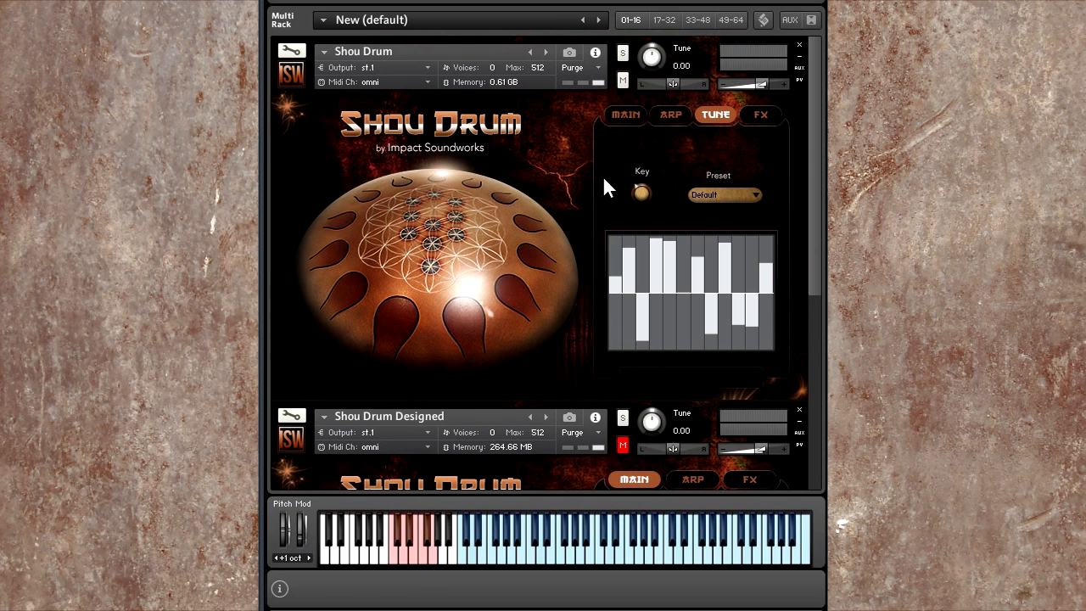
- Browse the tuning presets, then return to the MAIN page showing Untuned Strikes
left_click(725, 194)
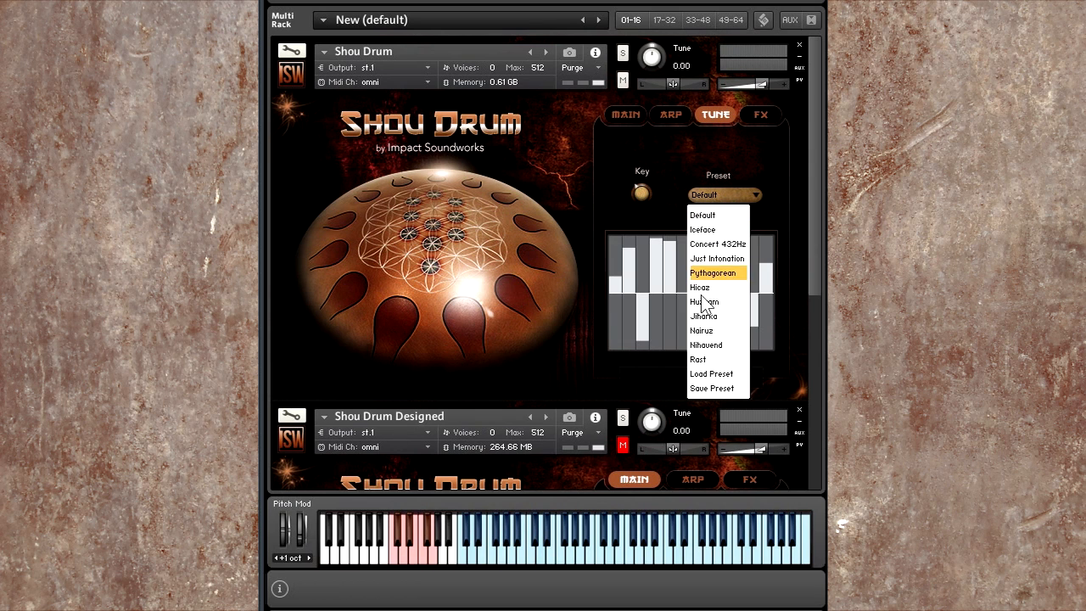
mouse_move(717, 258)
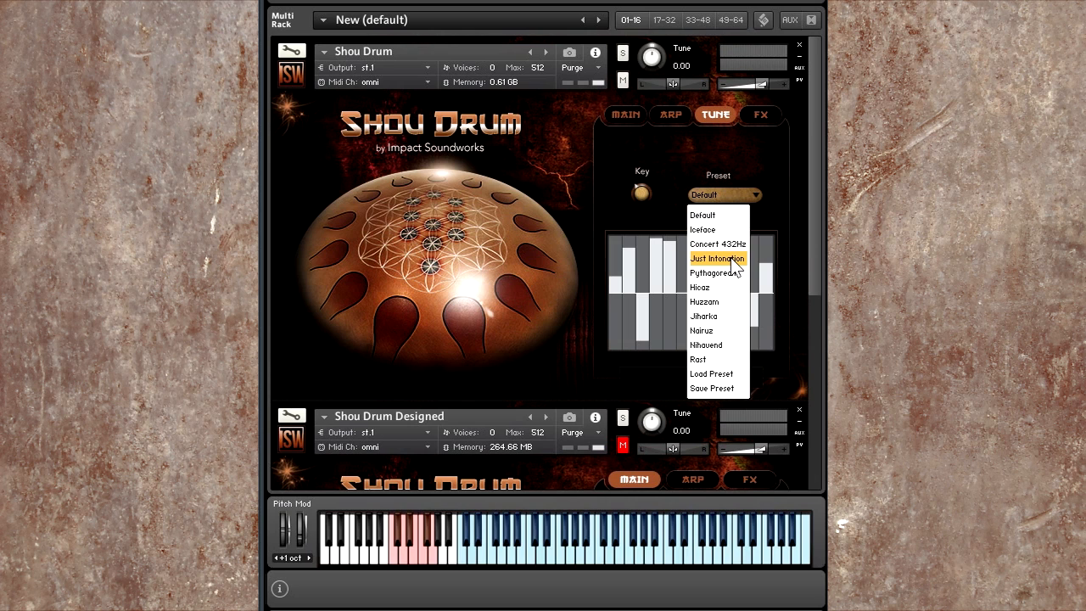
mouse_move(730, 258)
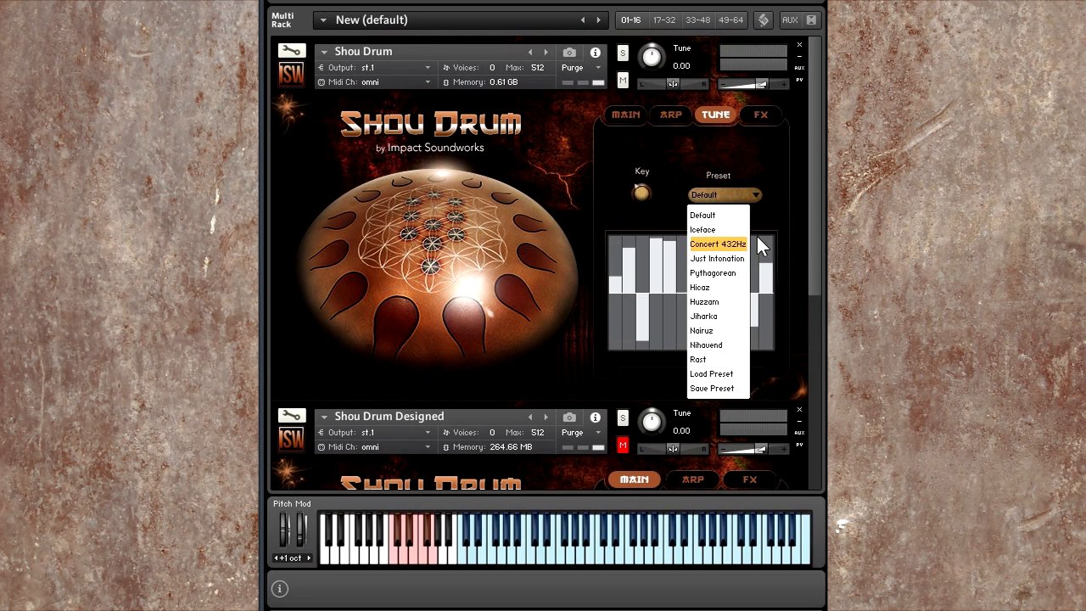
mouse_move(717, 345)
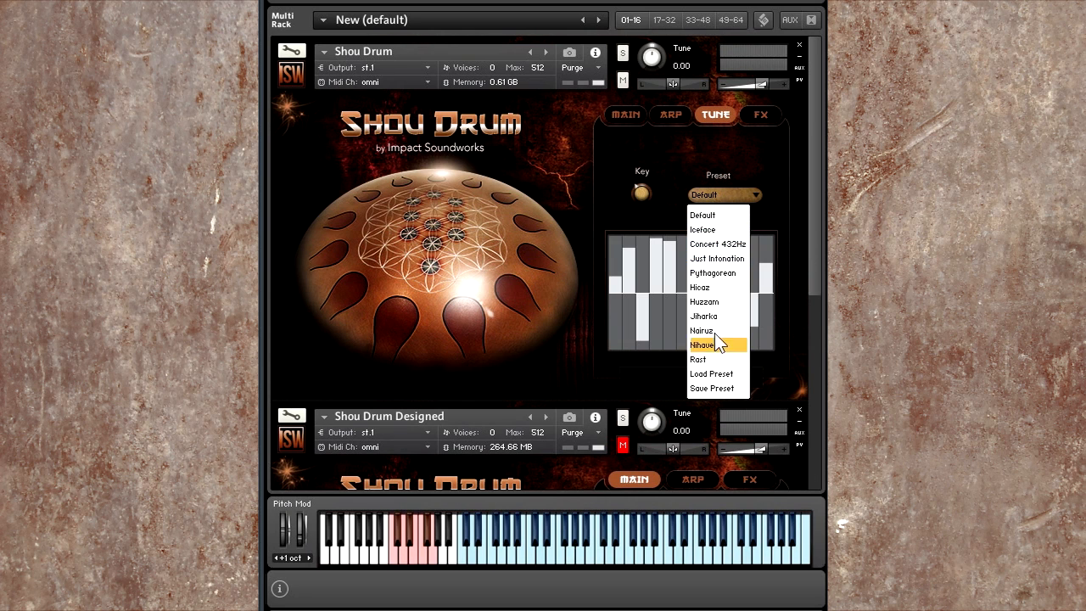
mouse_move(719, 230)
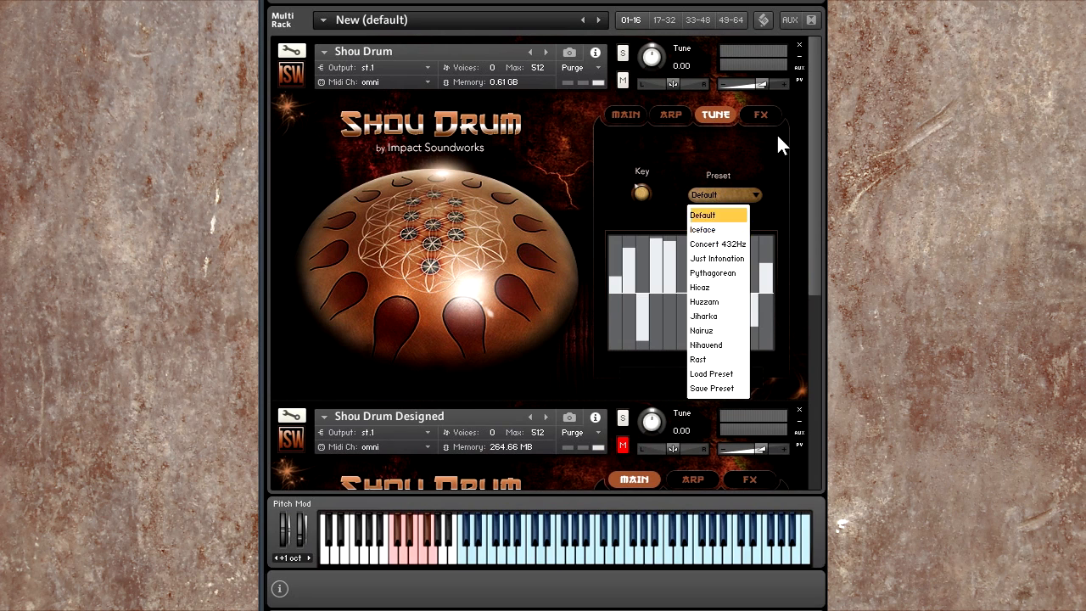
left_click(626, 114)
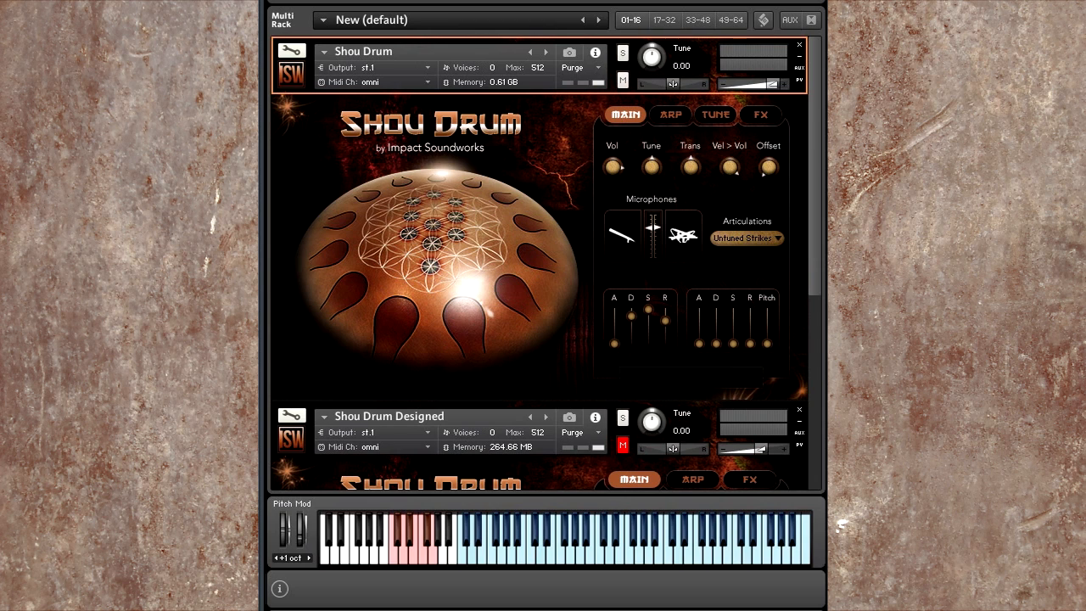
- Keep Untuned Strikes as the articulation and switch to the Shou Drum Designed instrument
left_click(745, 237)
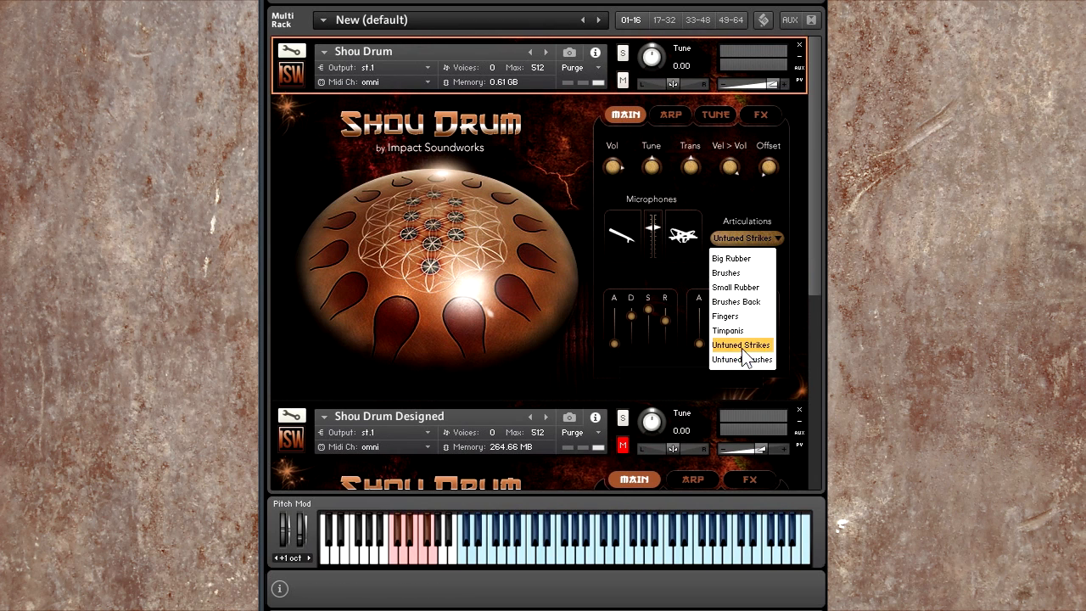
left_click(741, 345)
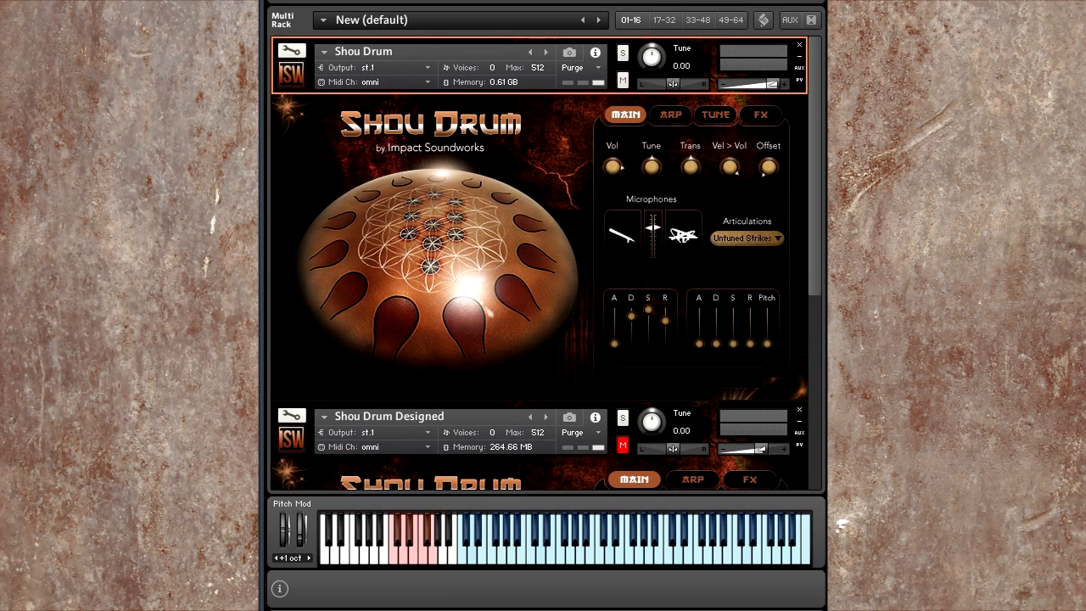
left_click(745, 238)
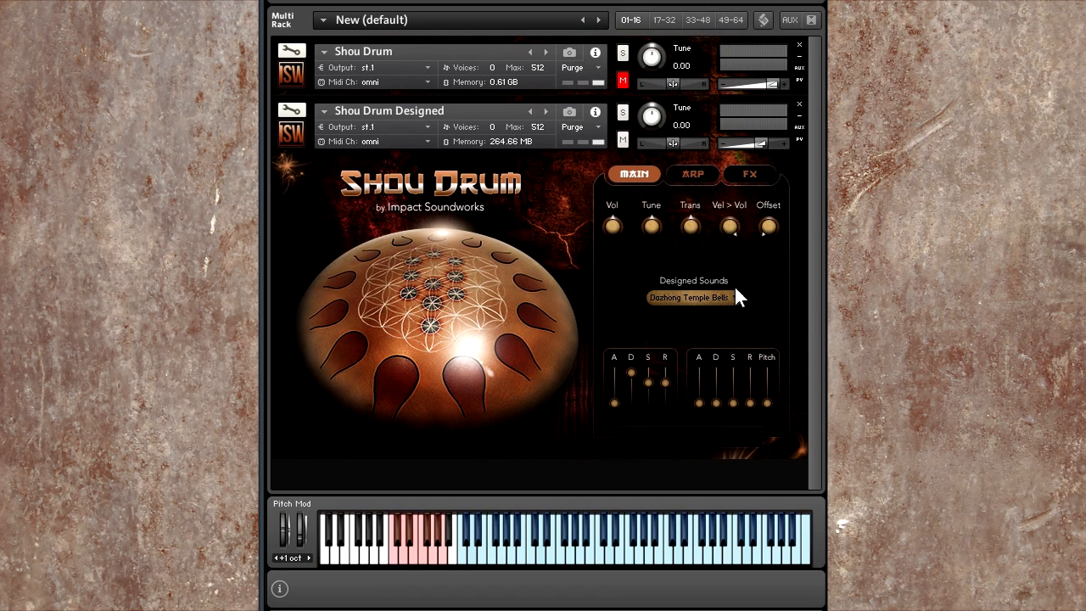
mouse_move(810, 229)
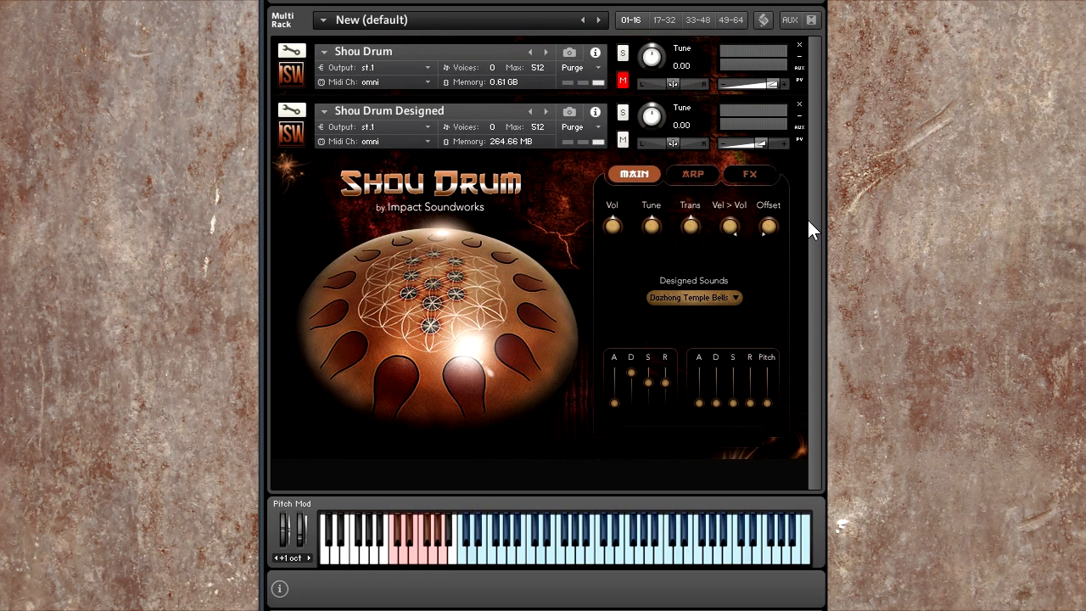
mouse_move(756, 237)
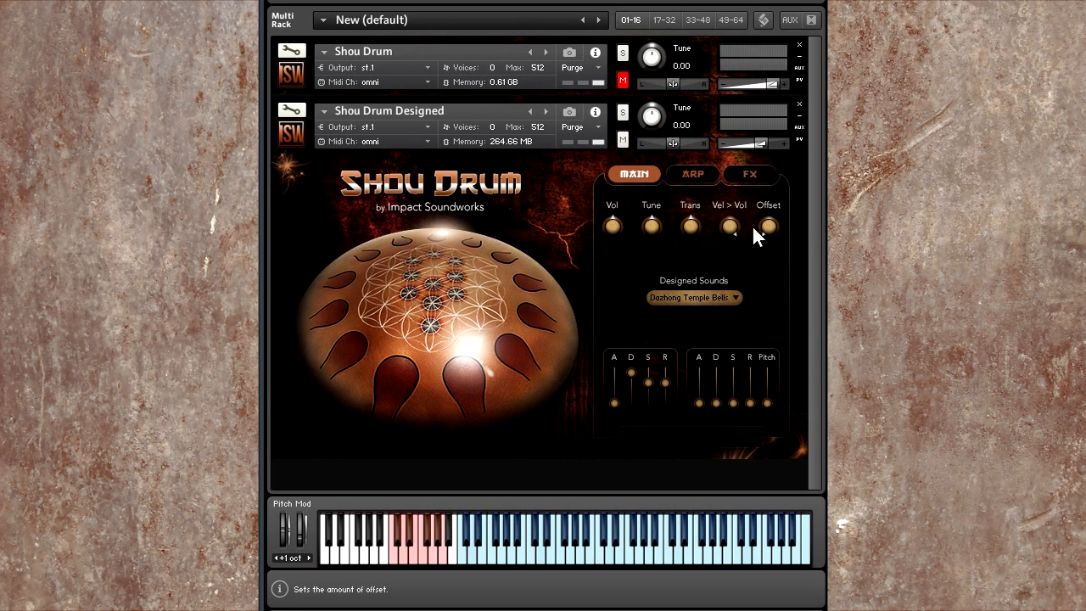
mouse_move(819, 329)
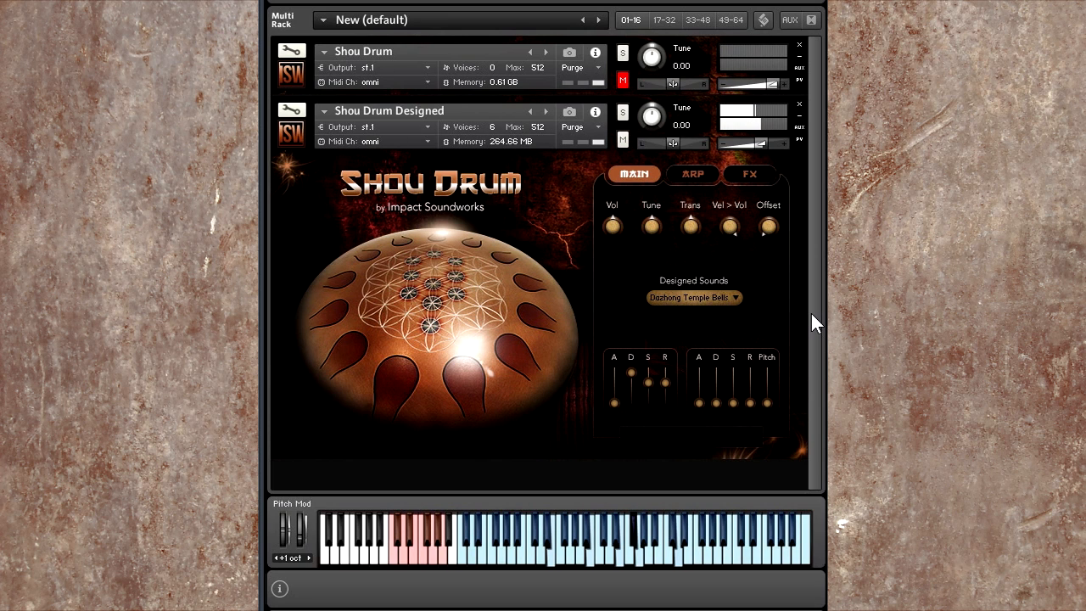
mouse_move(612, 225)
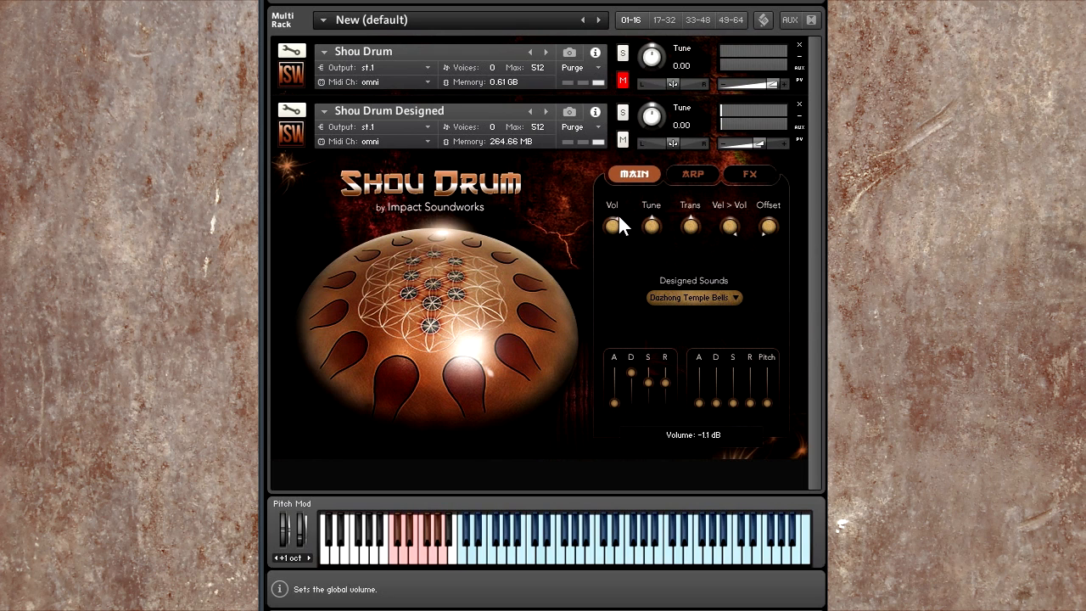
- Adjust the volume and audition designed sounds, settling on Underwater
left_click(693, 297)
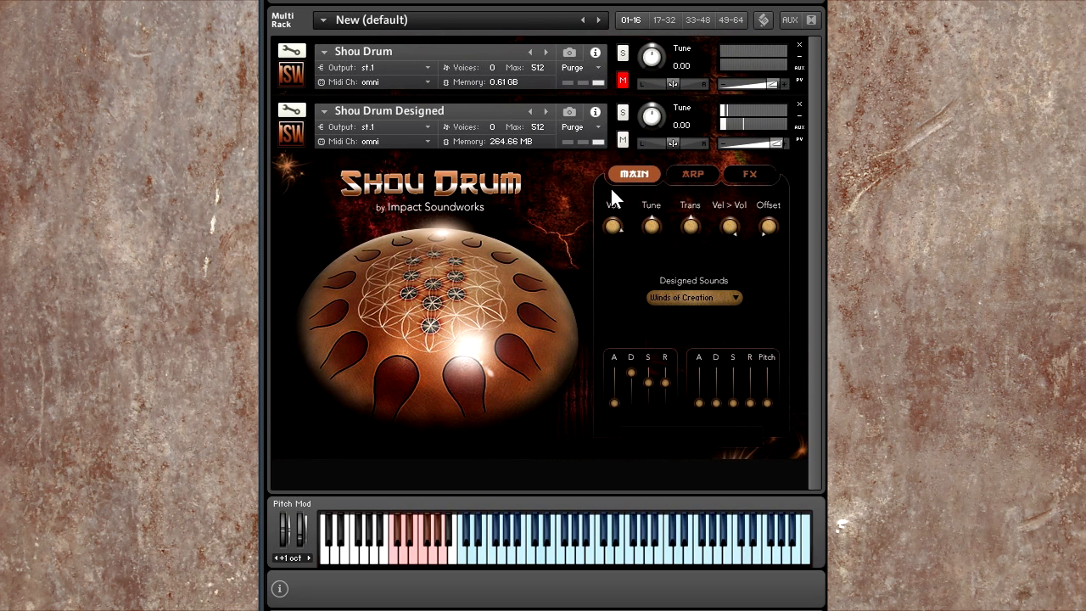
mouse_move(664, 382)
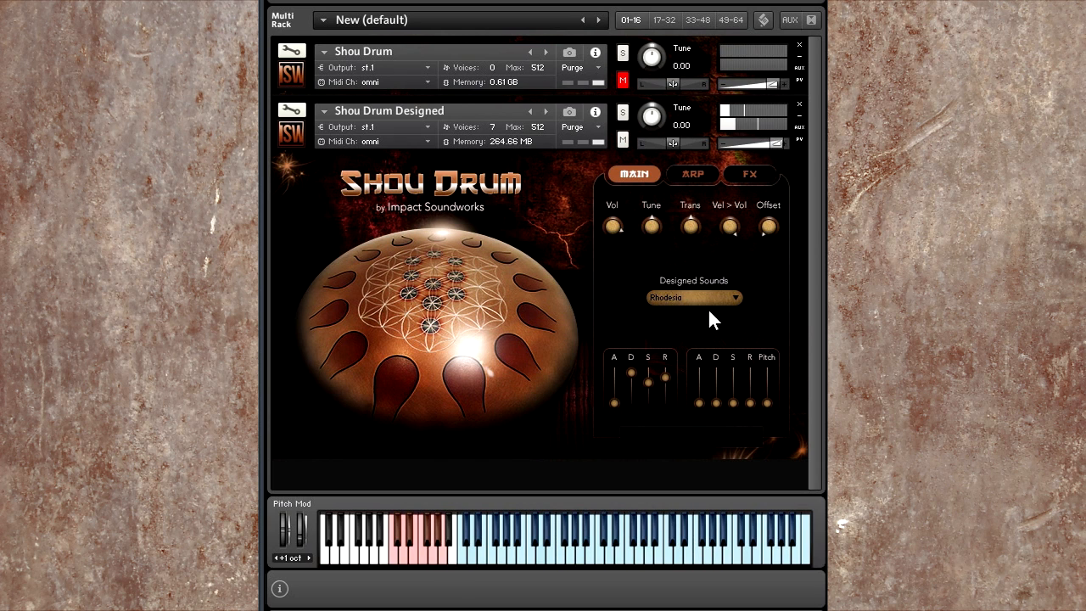
left_click(693, 298)
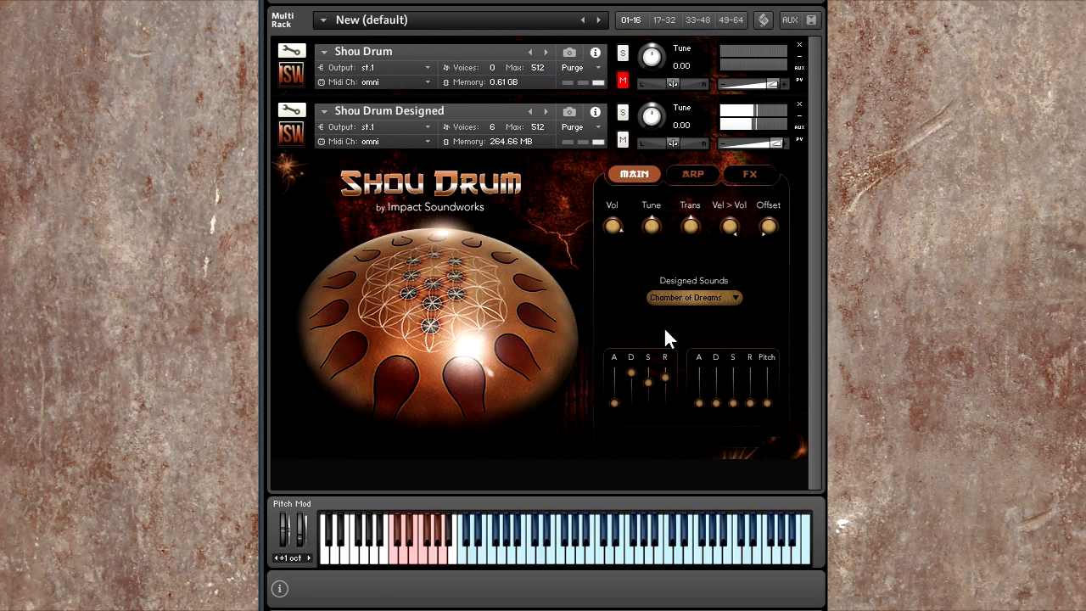
left_click(694, 297)
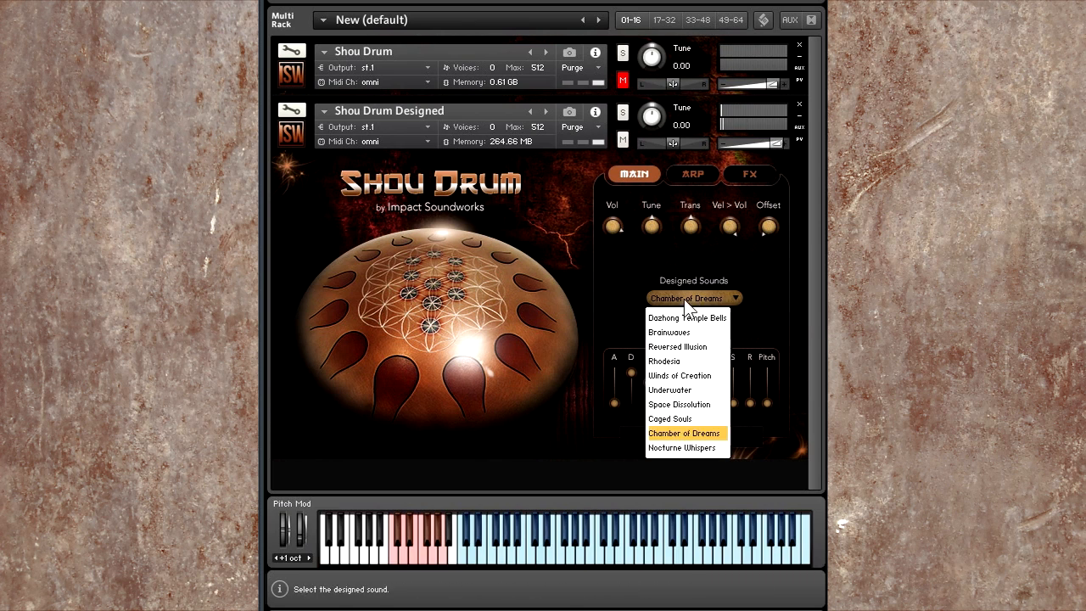
mouse_move(670, 390)
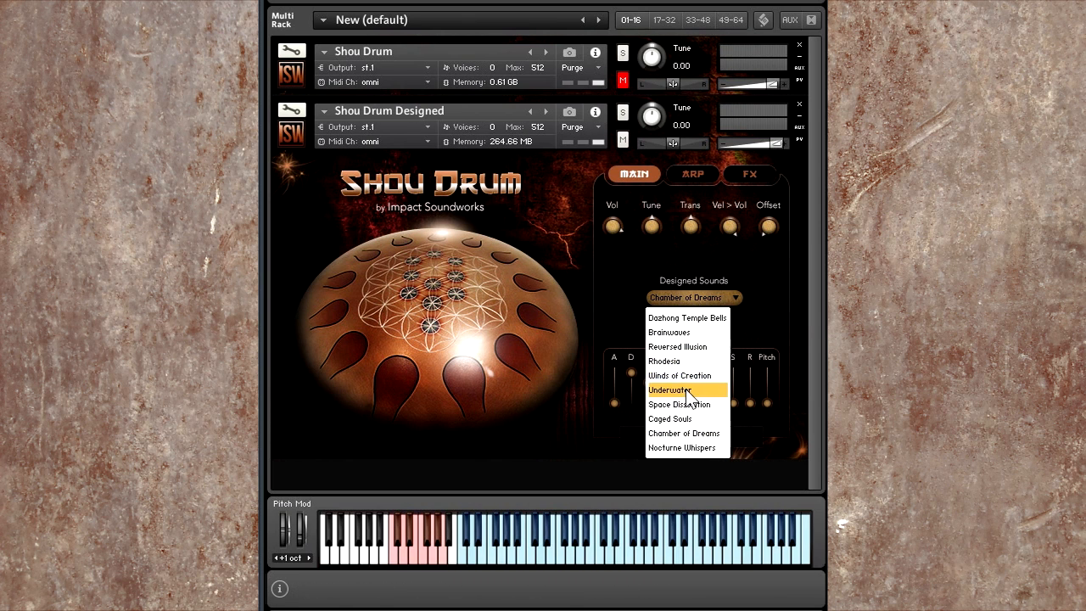
left_click(672, 389)
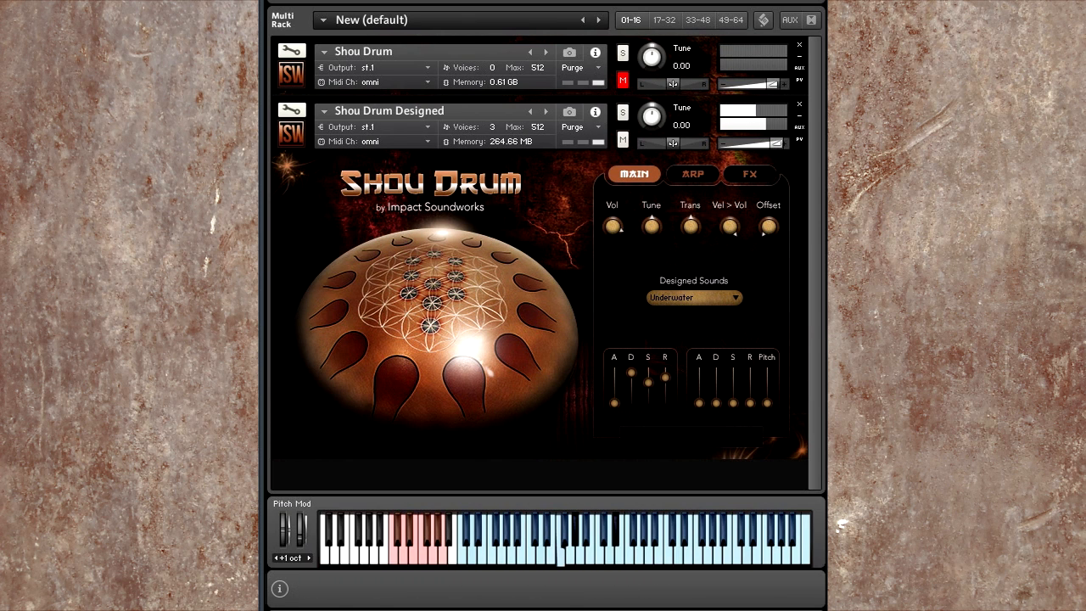